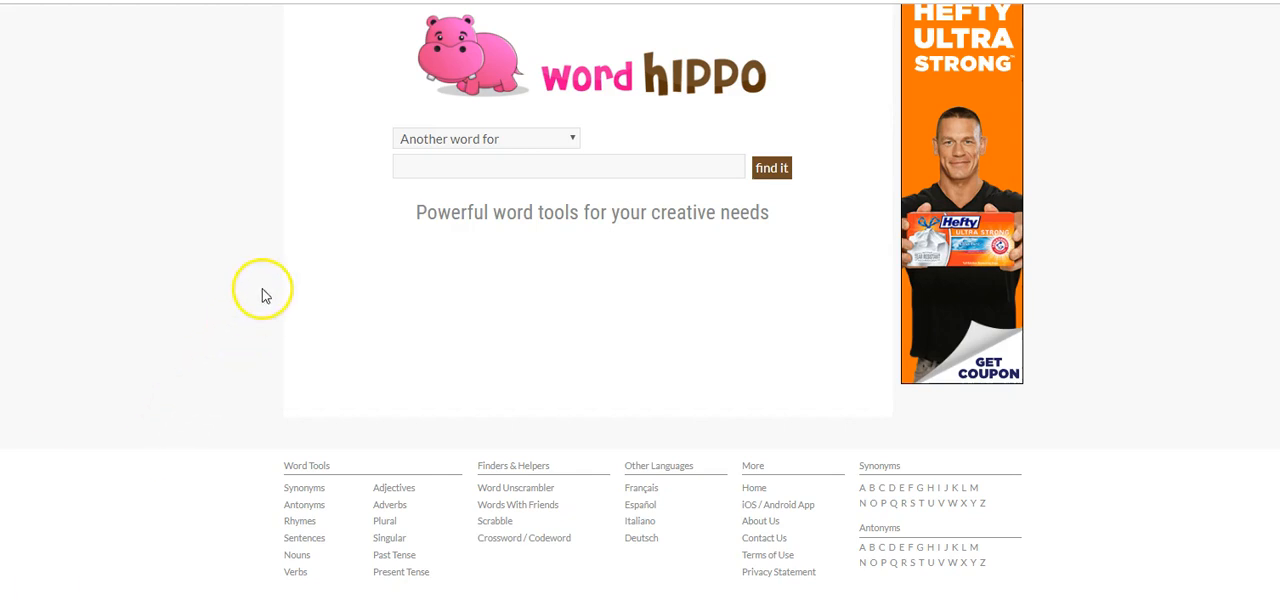
# Enter 'Fishing' in the word search box, bringing up suggested matches
pyautogui.click(436, 168)
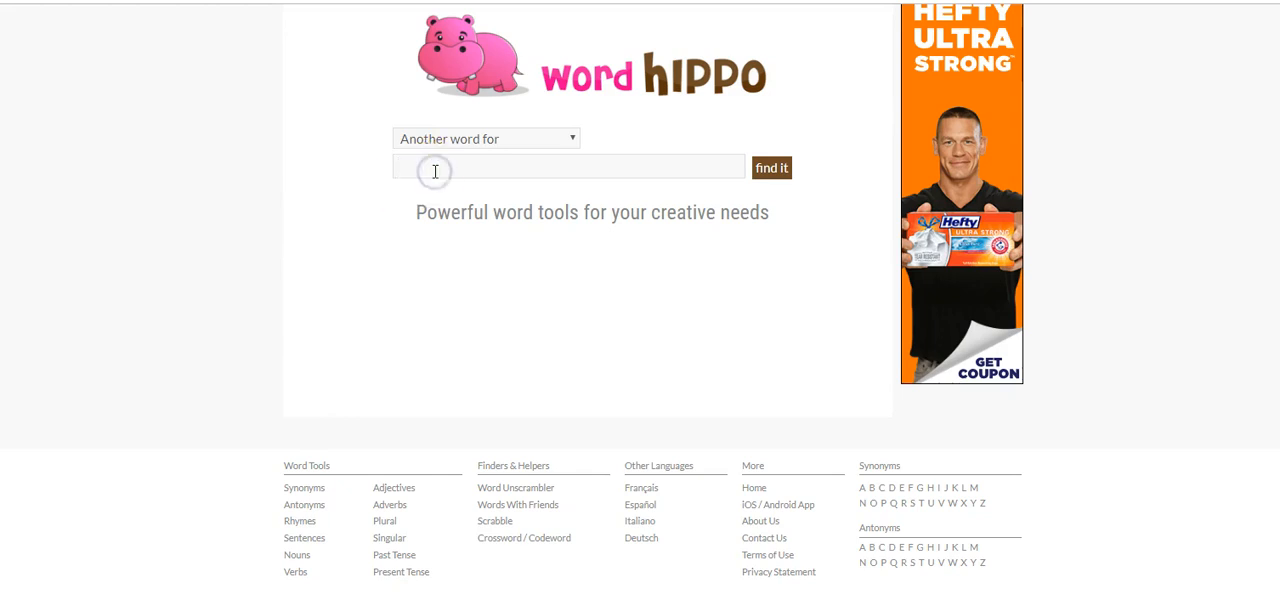
pyautogui.click(436, 168)
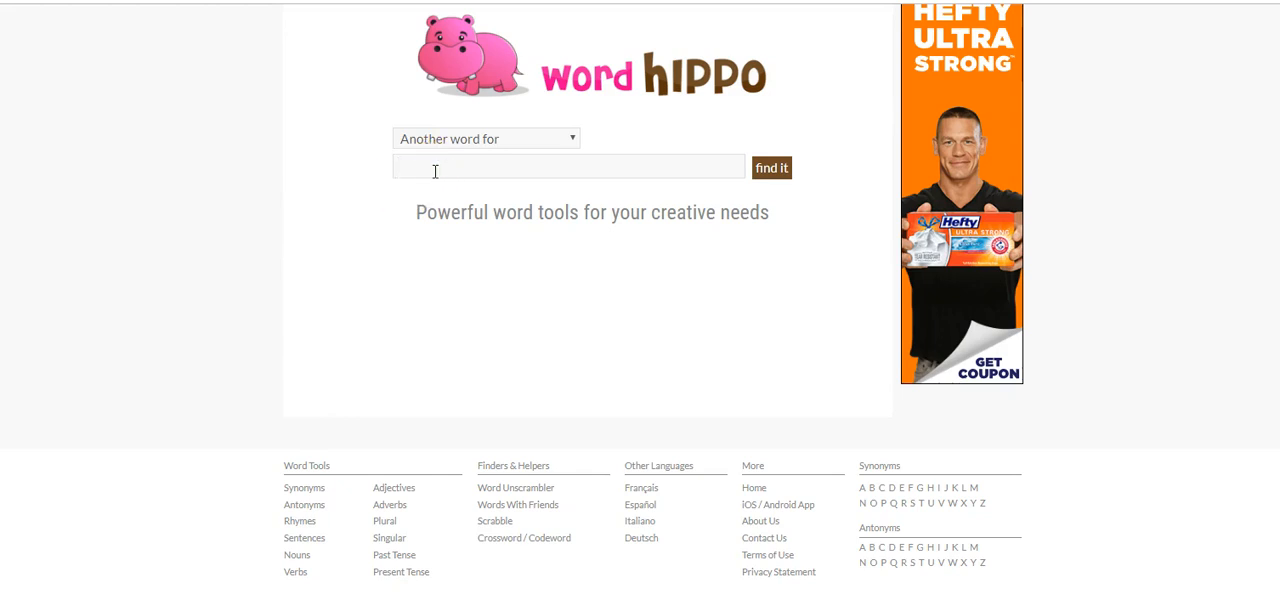
pyautogui.click(568, 168)
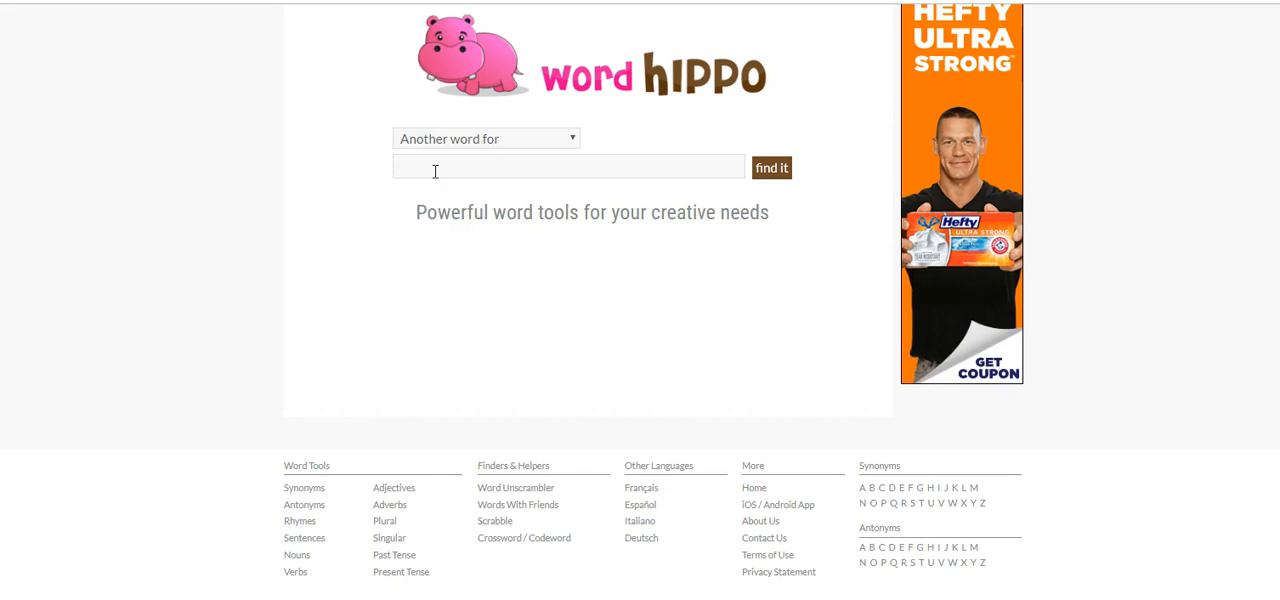
pyautogui.write('Fighing')
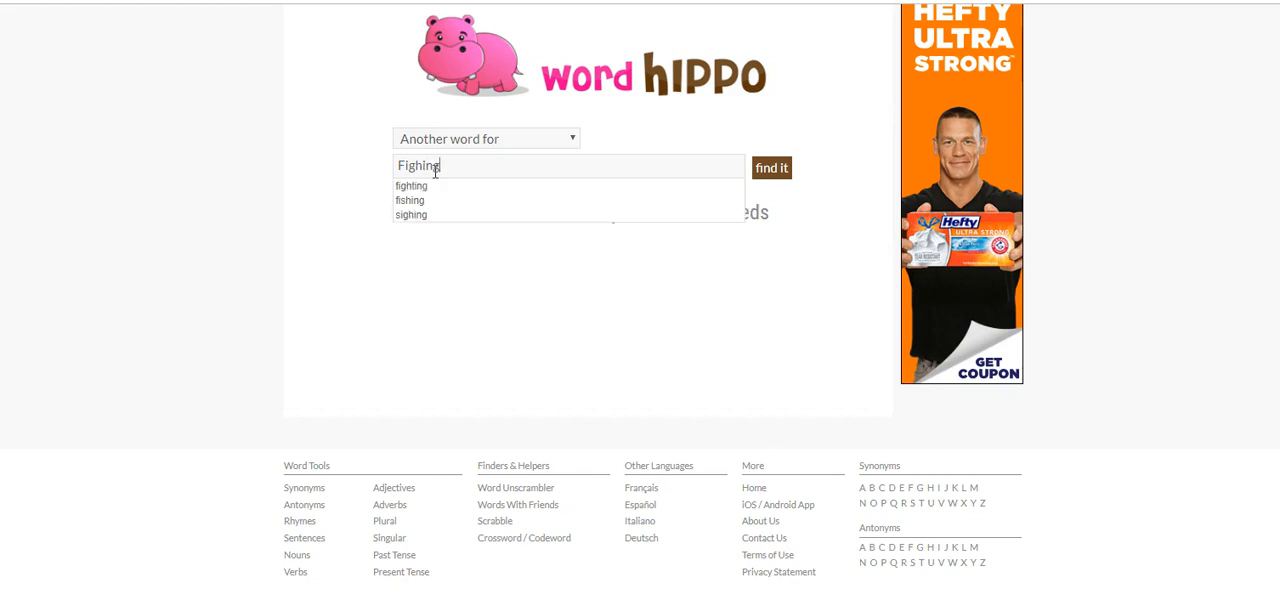
pyautogui.write('Fis')
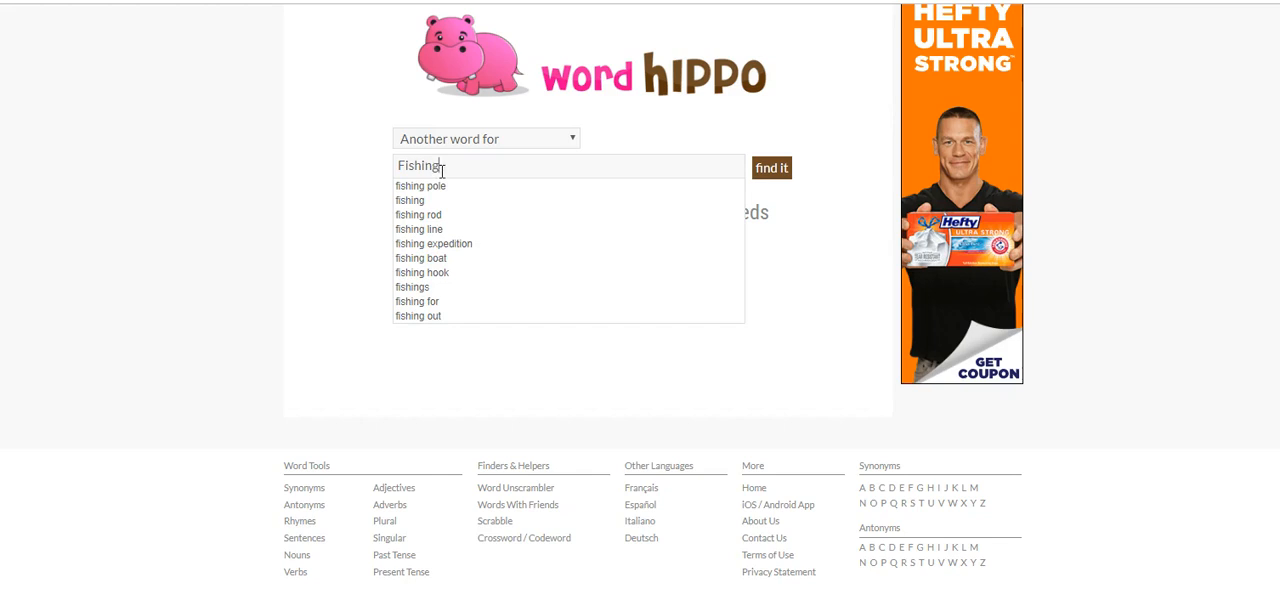
pyautogui.moveTo(772, 152)
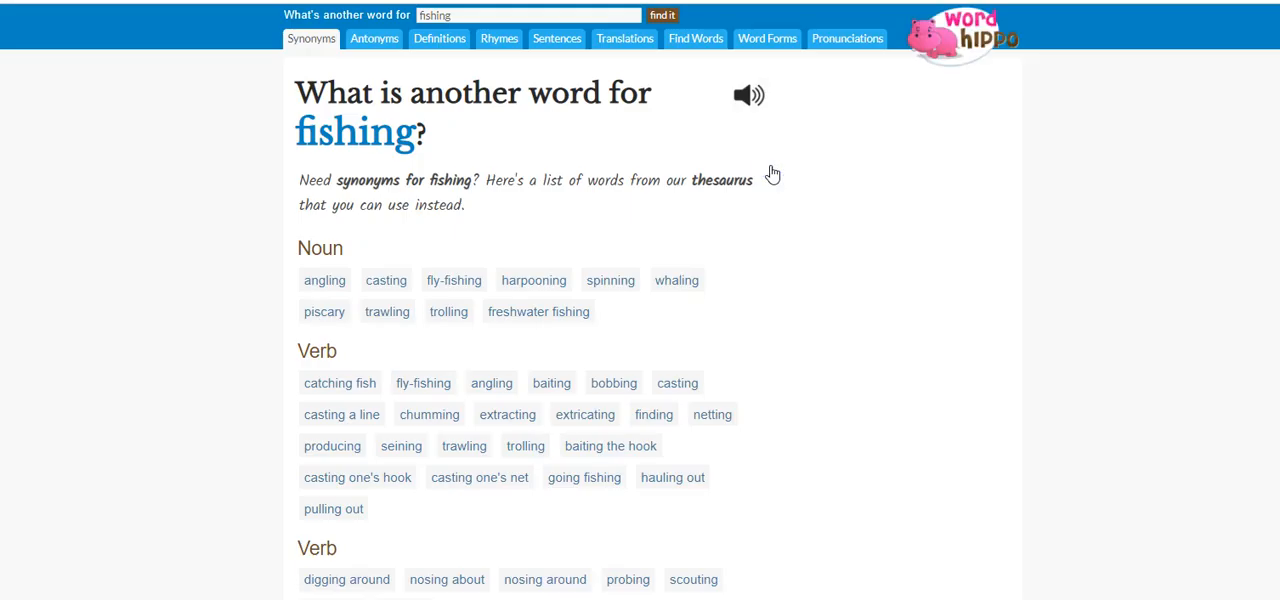
pyautogui.moveTo(210, 292)
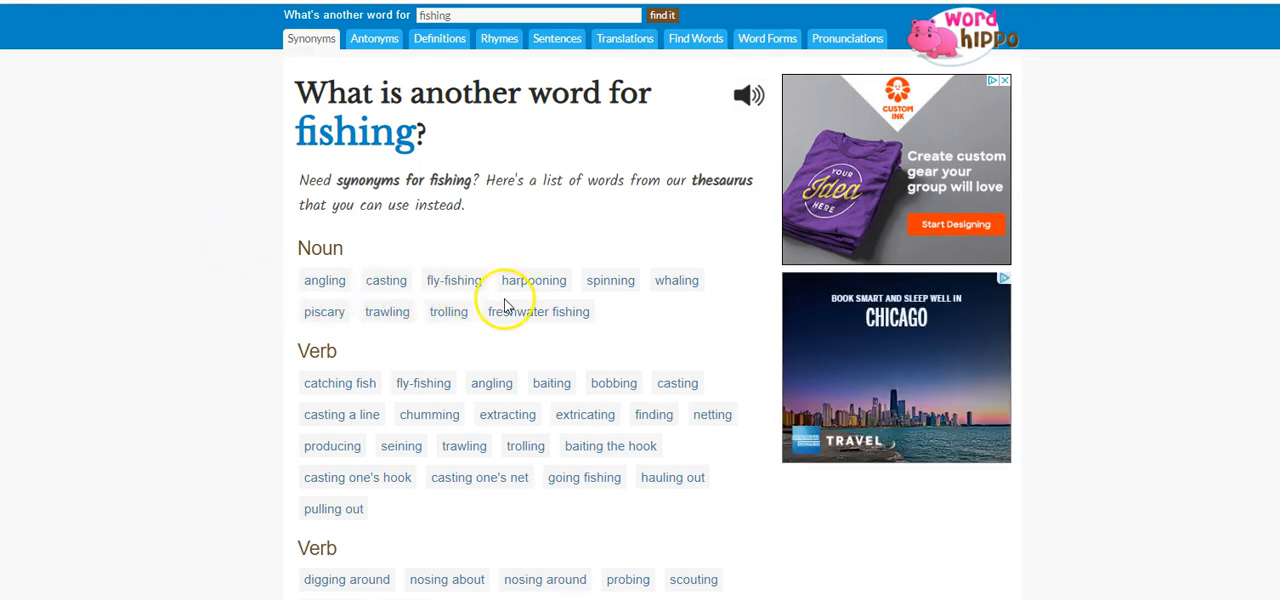
pyautogui.moveTo(338, 344)
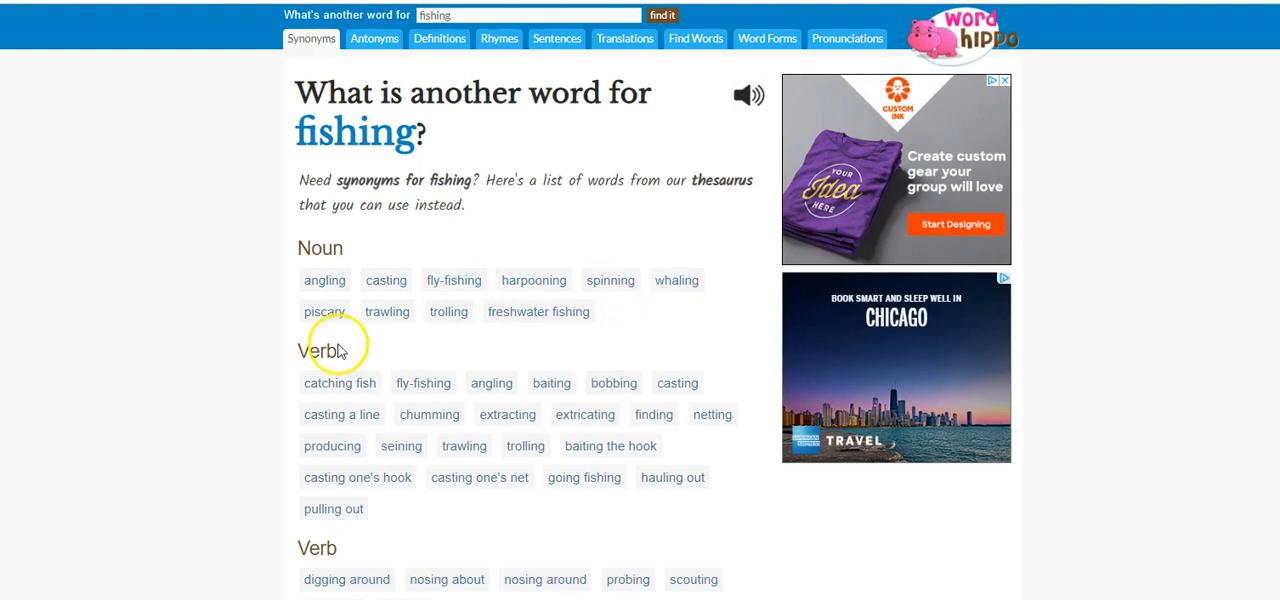
pyautogui.moveTo(320, 334)
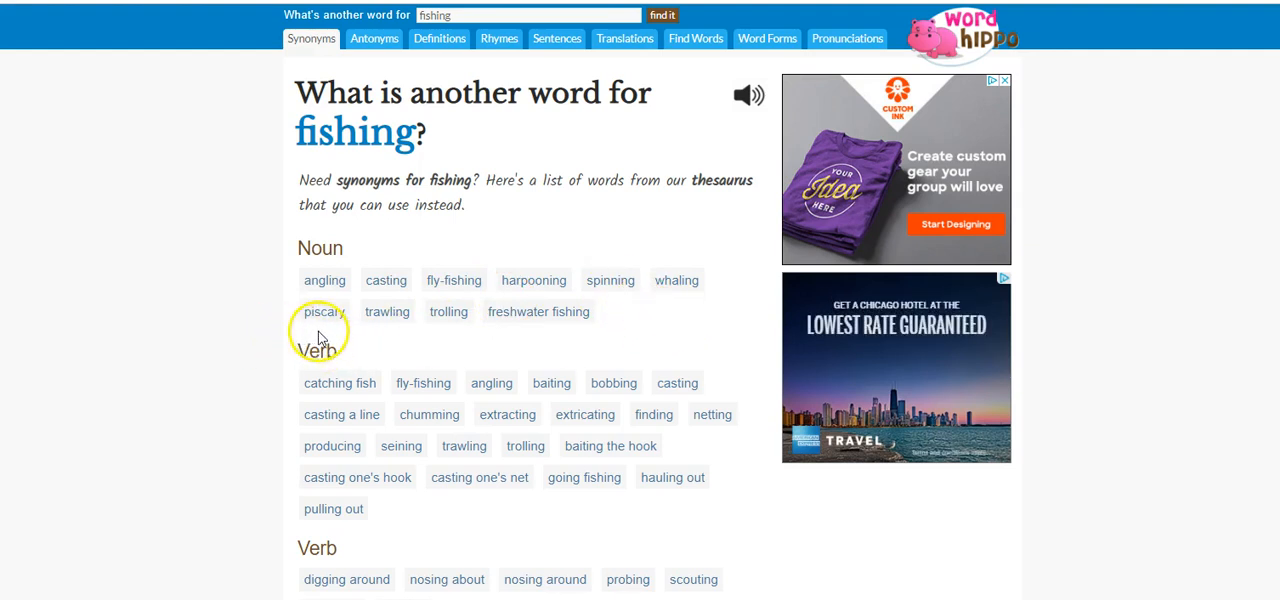
pyautogui.moveTo(444, 340)
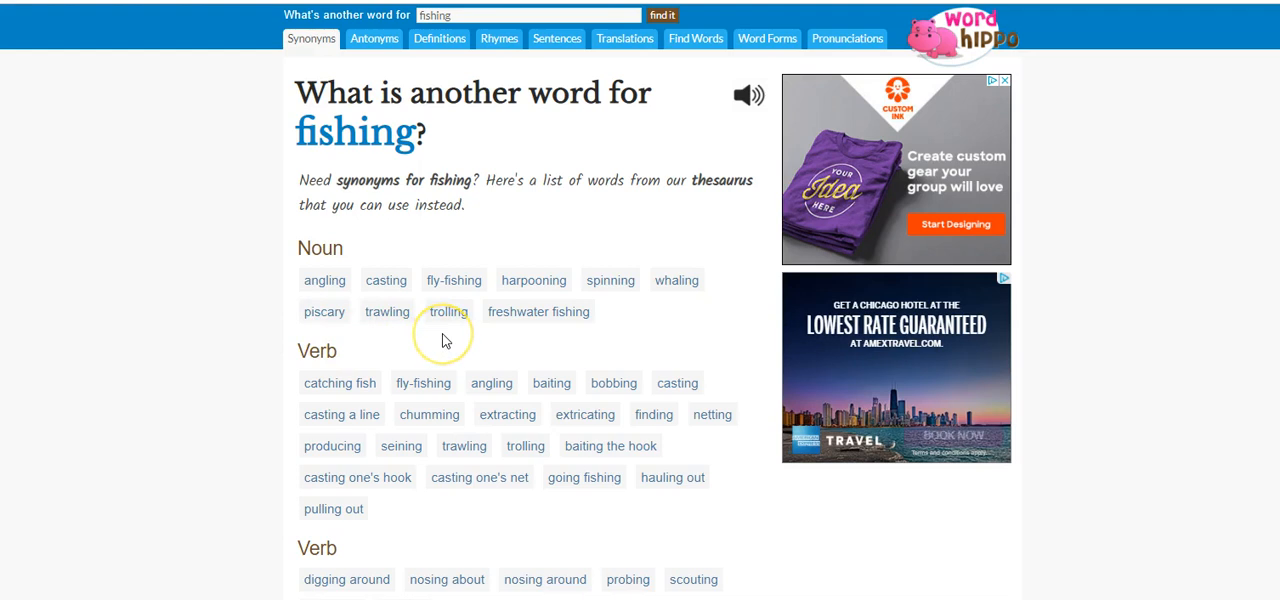
pyautogui.moveTo(136, 236)
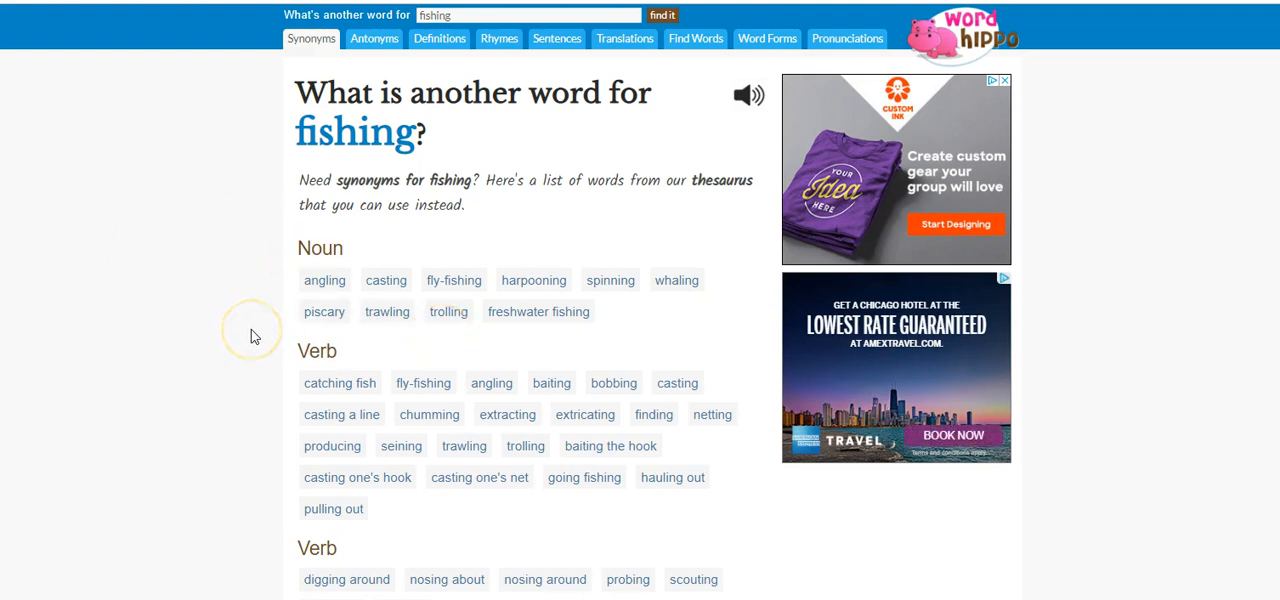
# Scroll through the fishing synonym lists down to the nearby words and translations
pyautogui.scroll(-3)
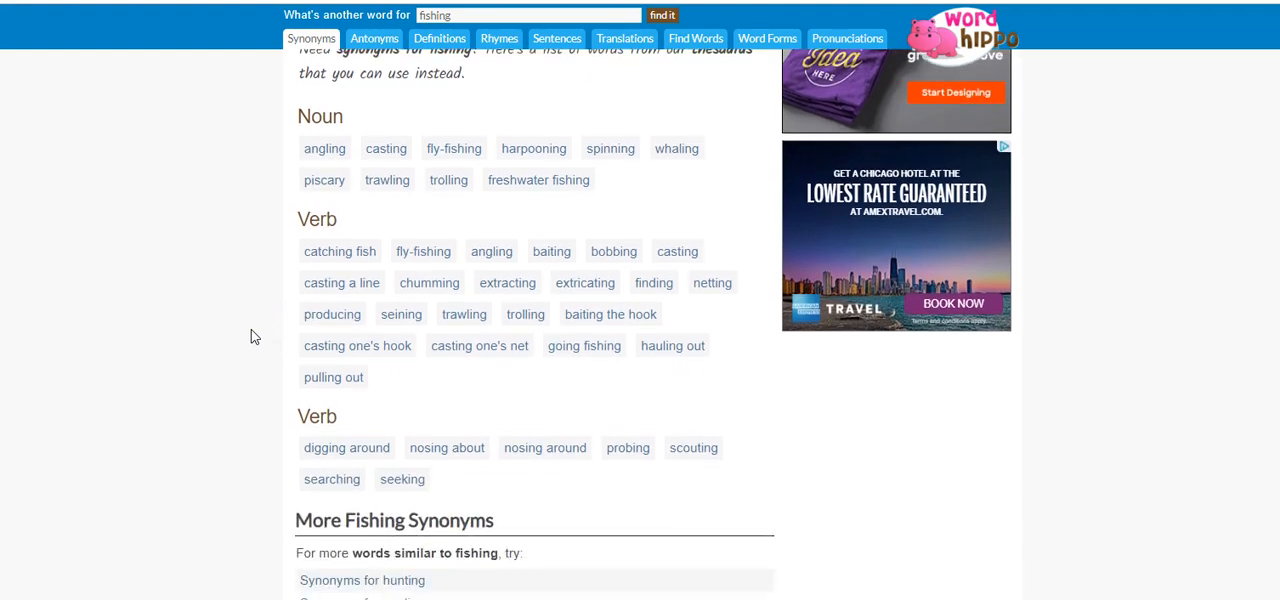
pyautogui.scroll(-3)
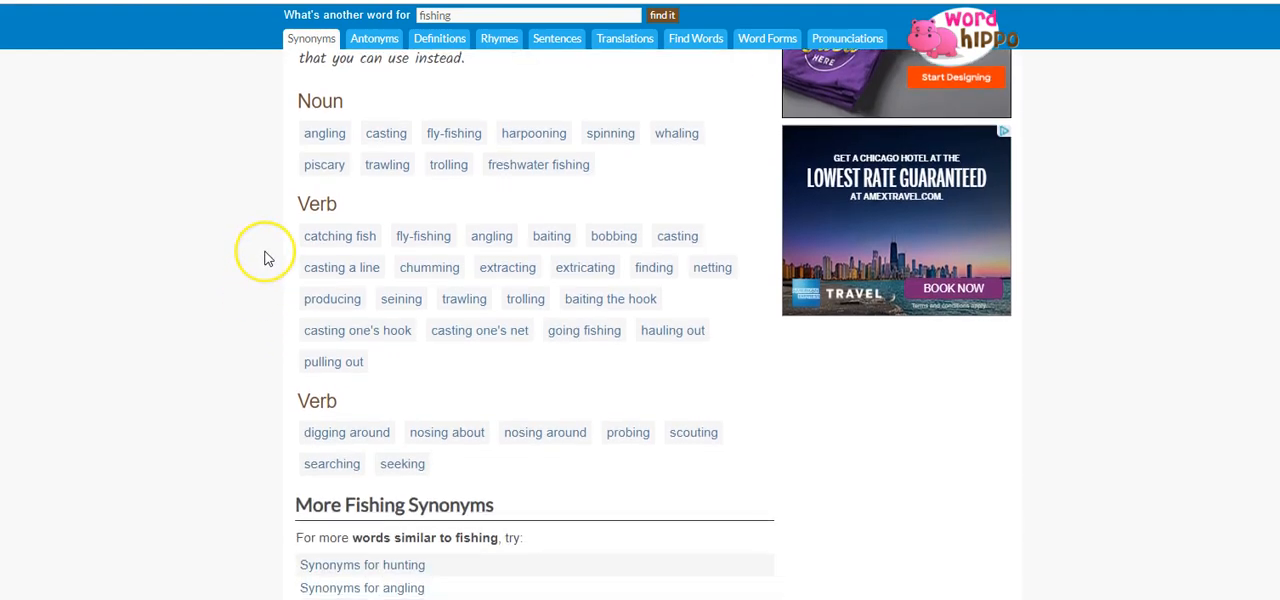
pyautogui.moveTo(466, 248)
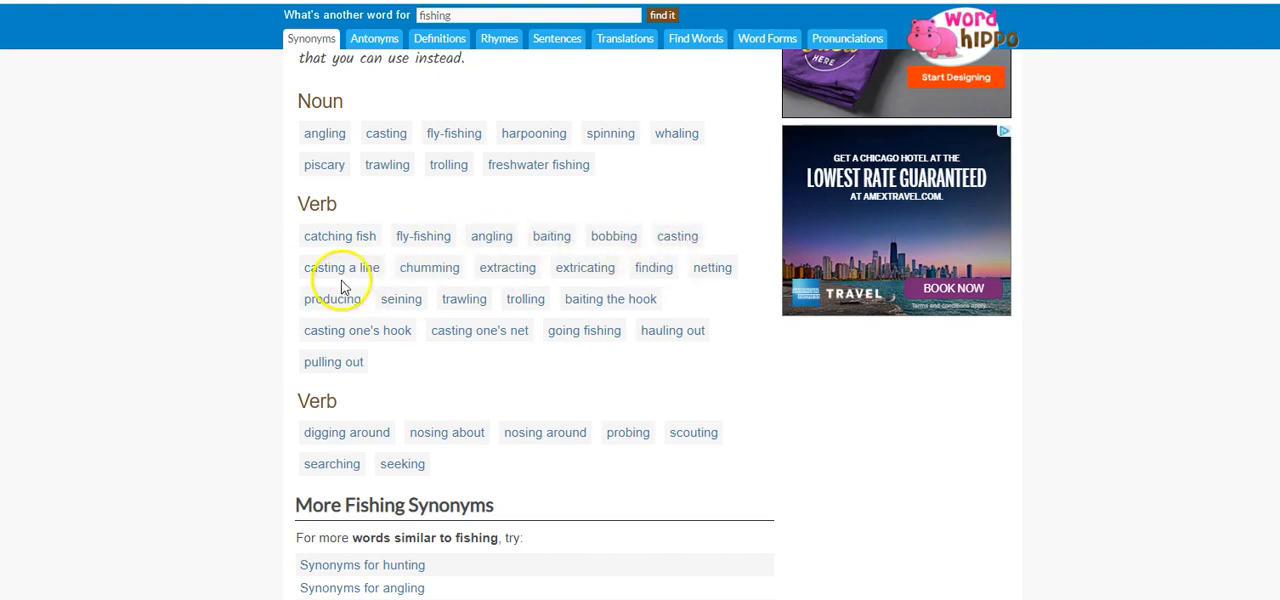
pyautogui.moveTo(428, 276)
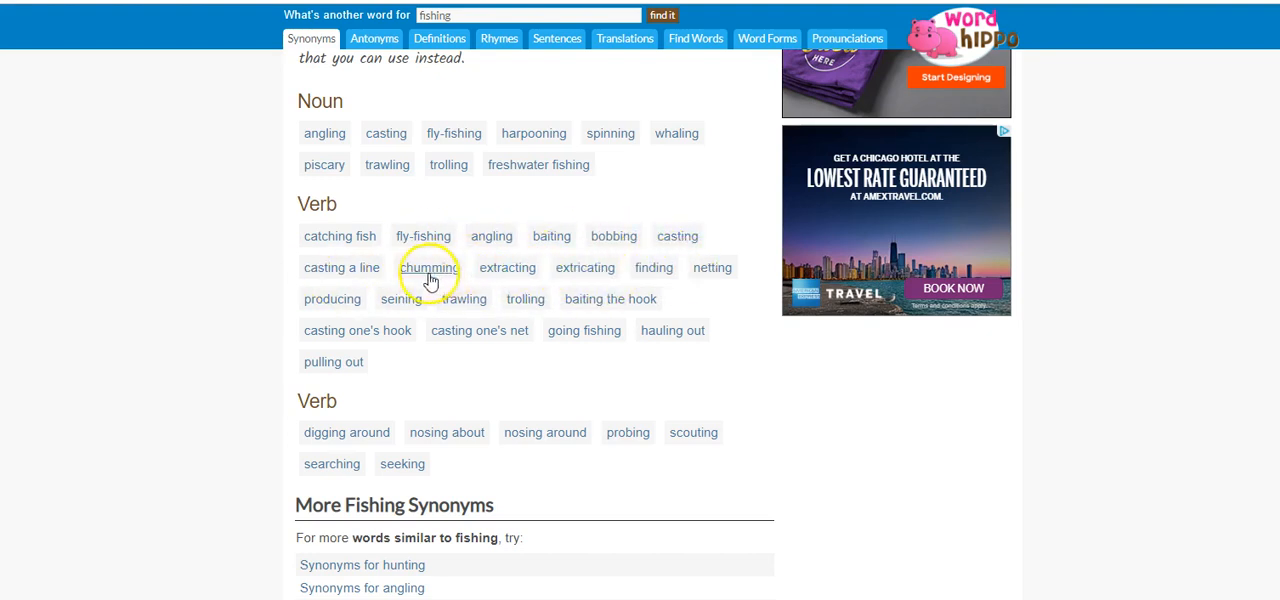
pyautogui.moveTo(284, 356)
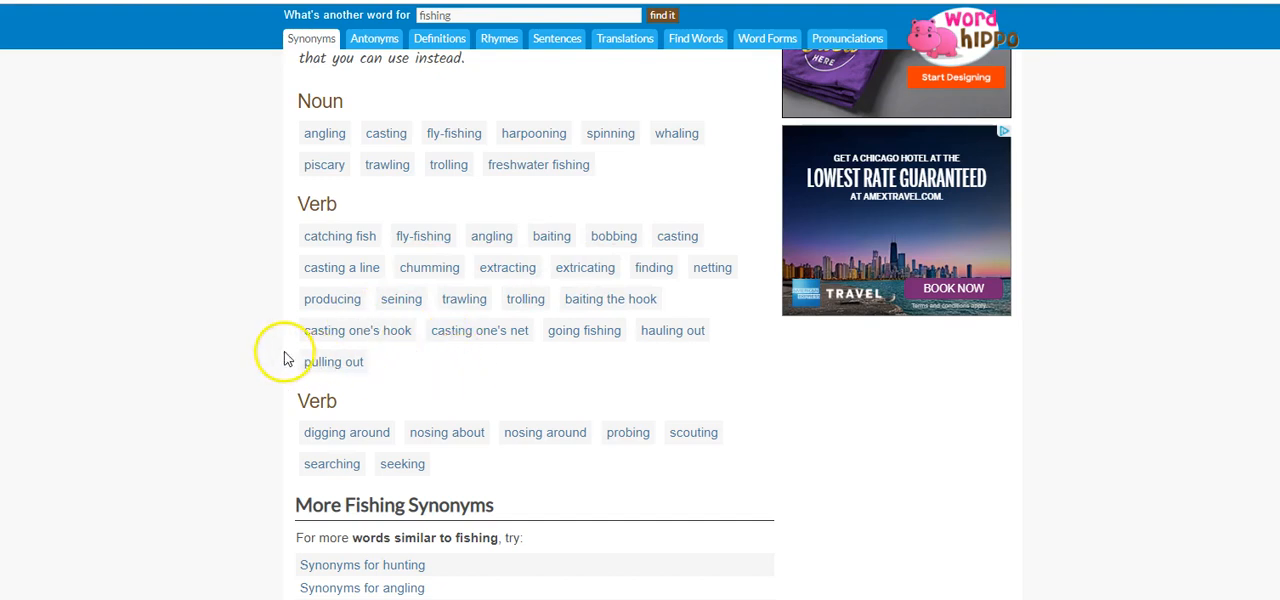
pyautogui.scroll(-3)
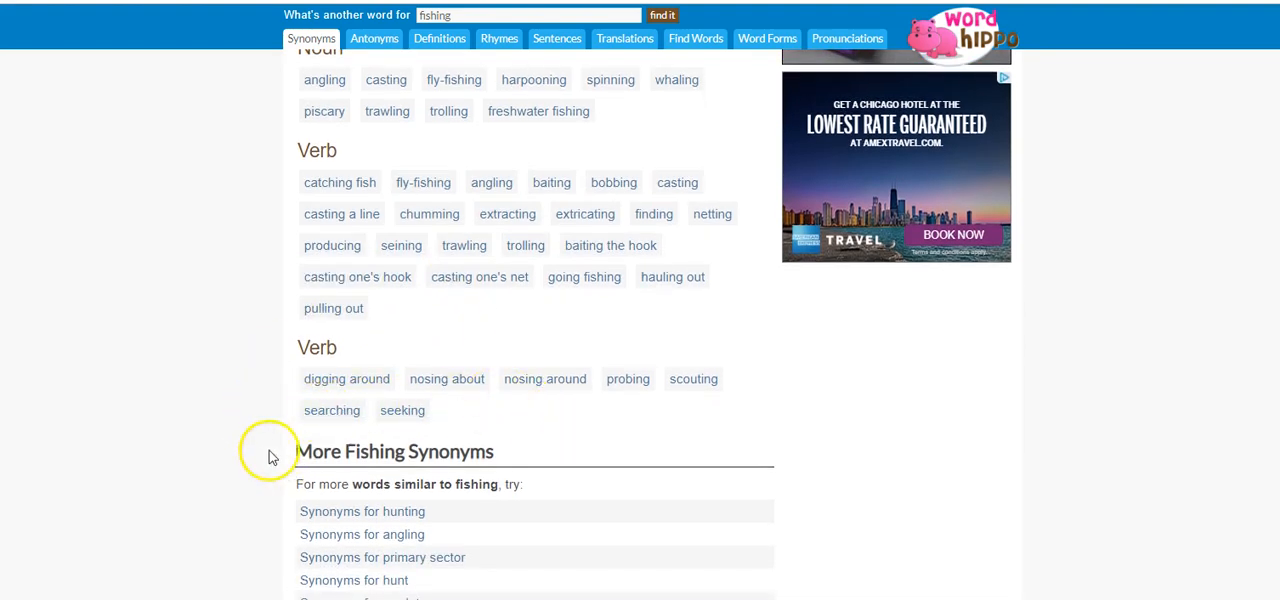
pyautogui.scroll(-3)
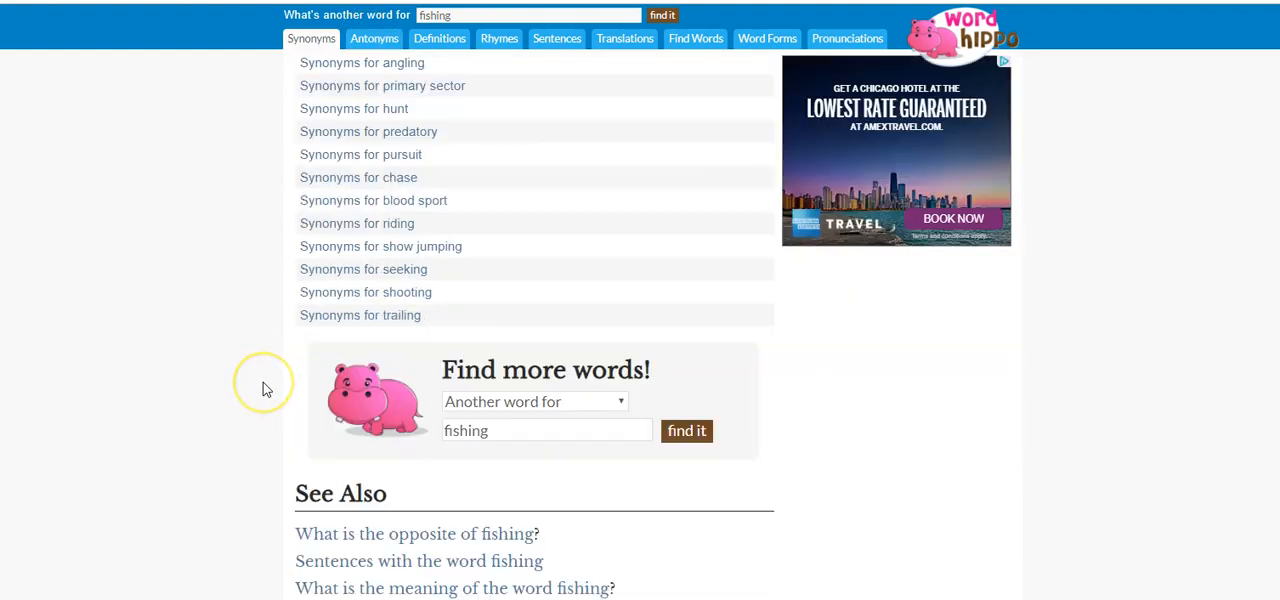
pyautogui.scroll(-3)
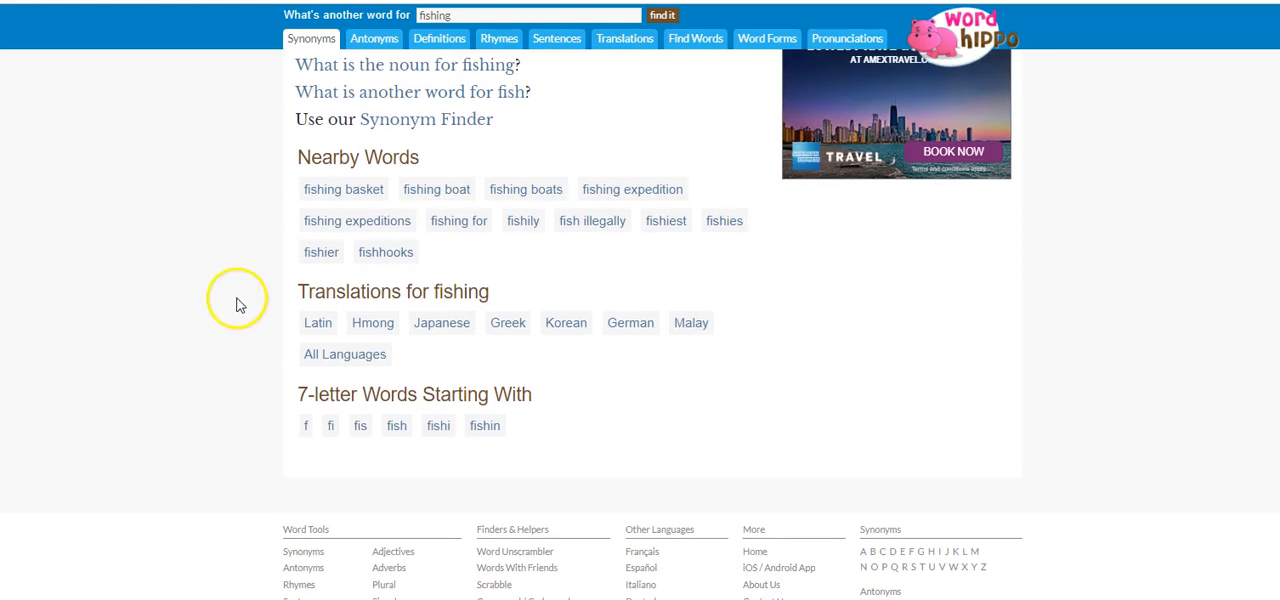
pyautogui.moveTo(248, 304)
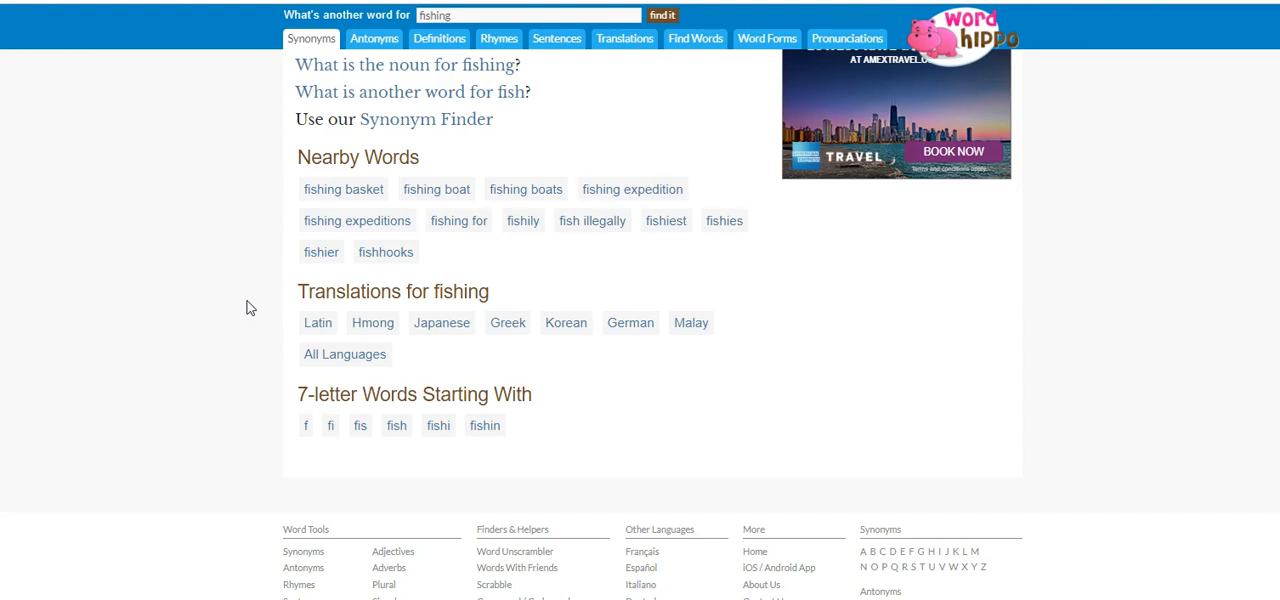
pyautogui.moveTo(256, 300)
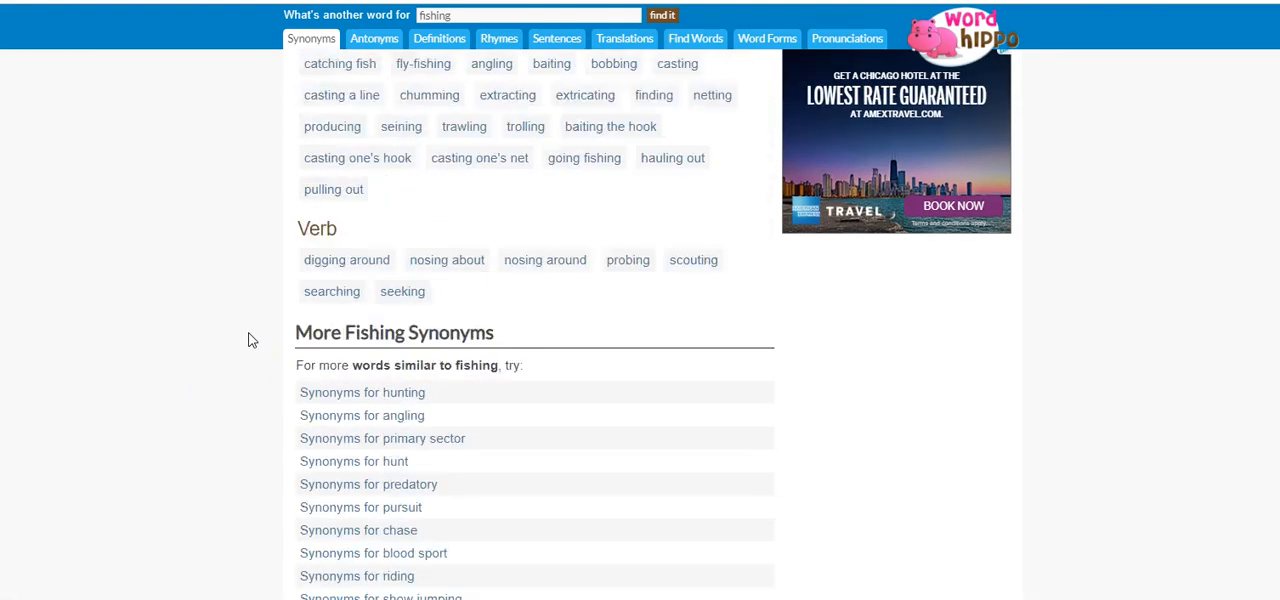
# Show the antonyms of fishing, such as anti-fishing and fish conservation
pyautogui.click(374, 38)
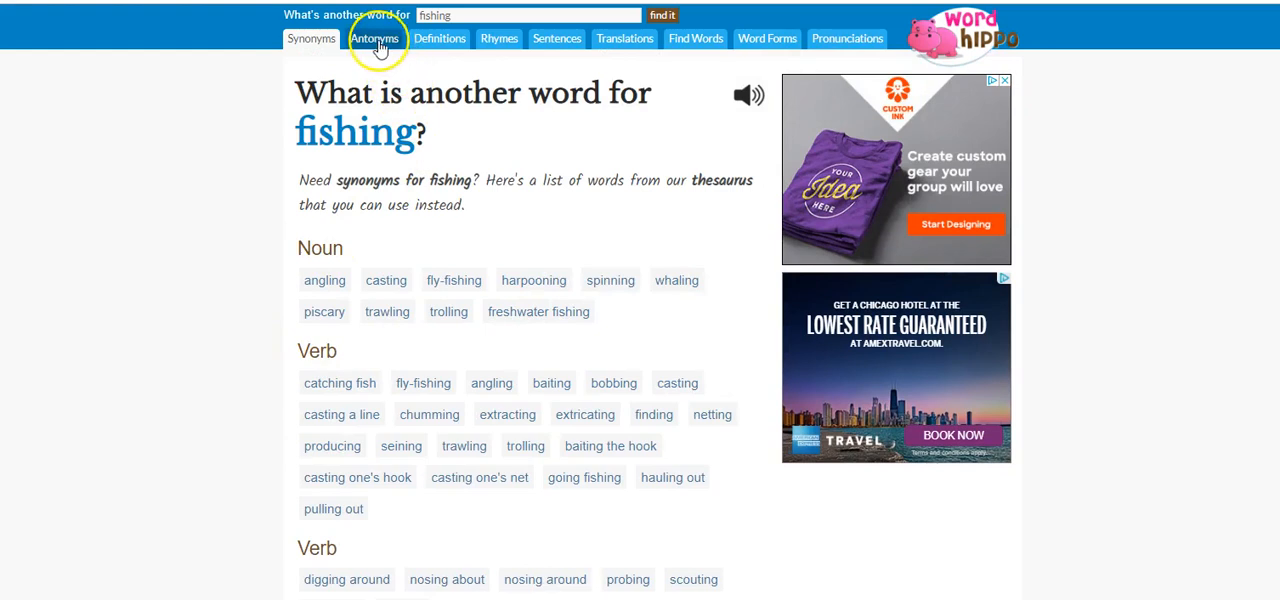
pyautogui.click(376, 38)
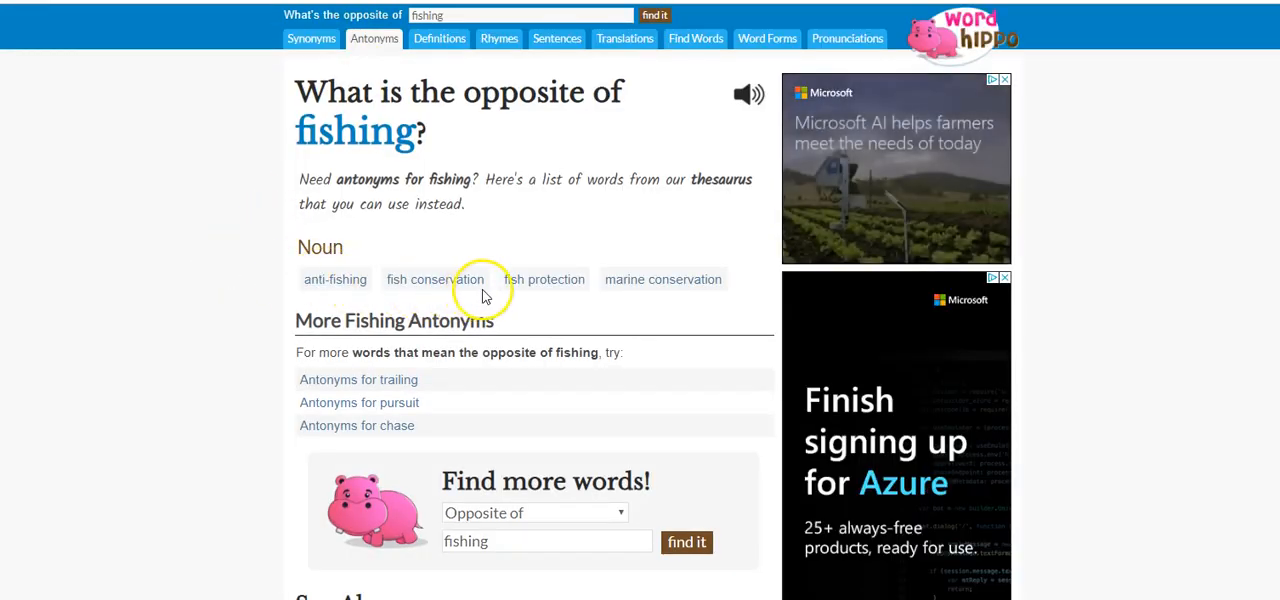
pyautogui.moveTo(606, 318)
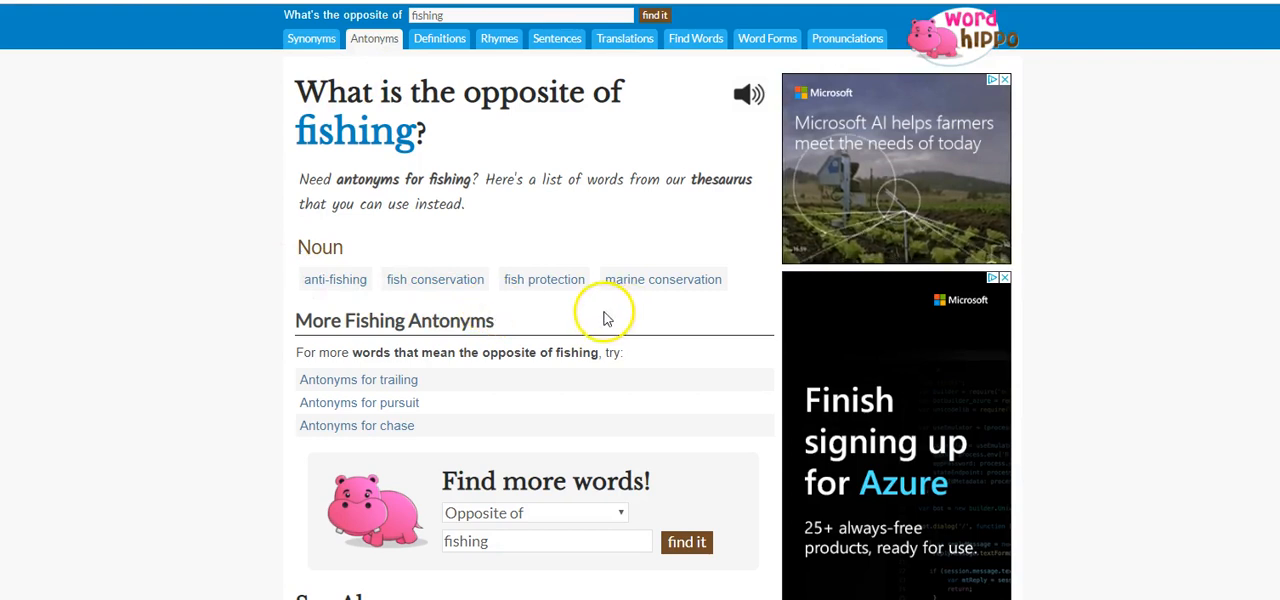
pyautogui.moveTo(452, 104)
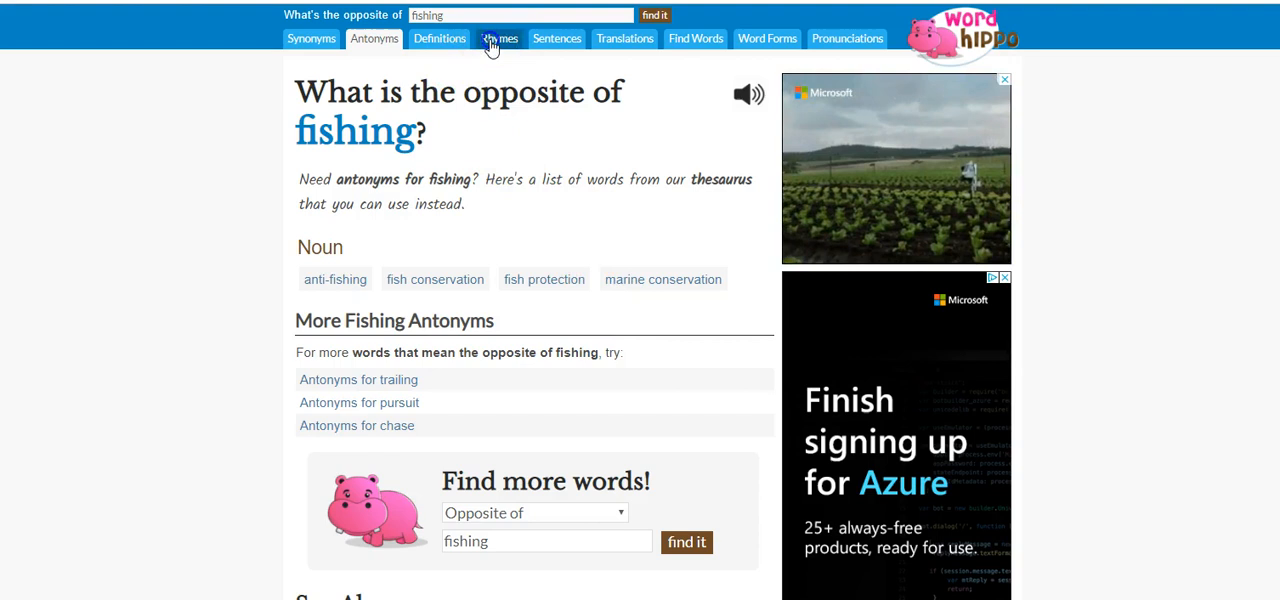
pyautogui.click(498, 38)
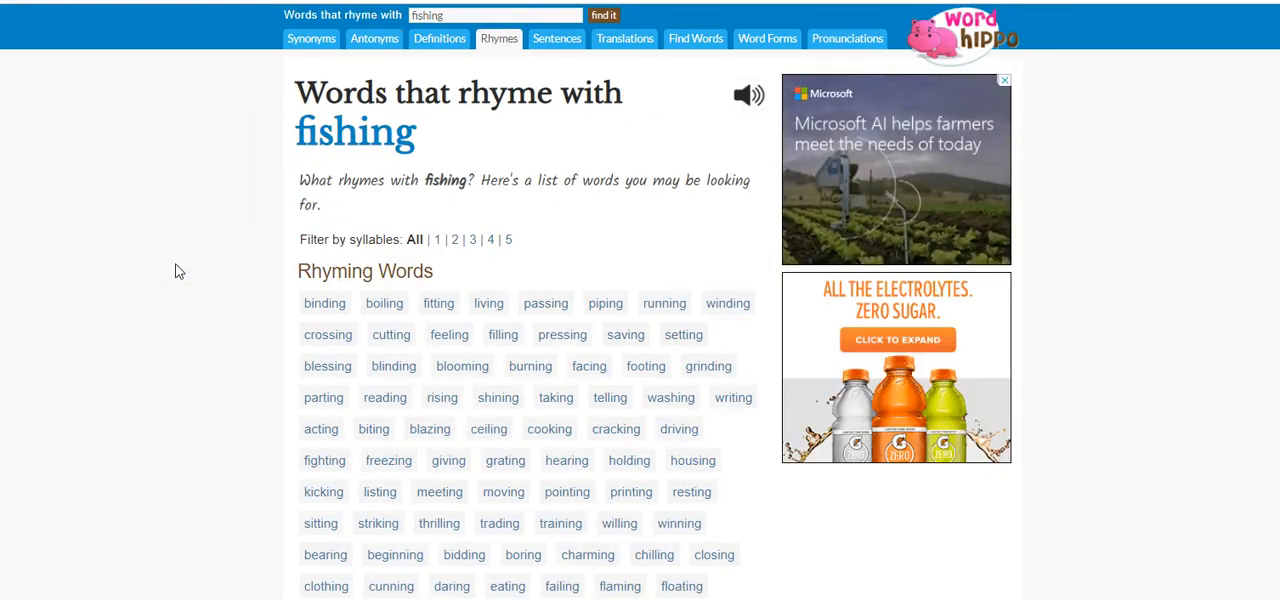
pyautogui.moveTo(184, 286)
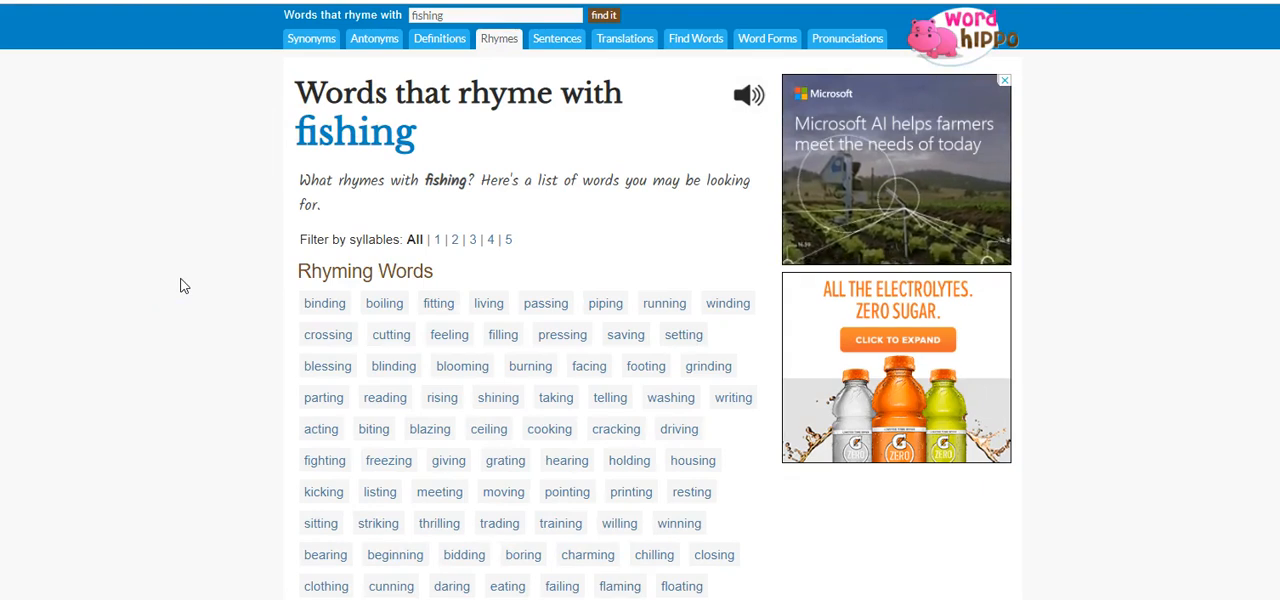
pyautogui.moveTo(188, 304)
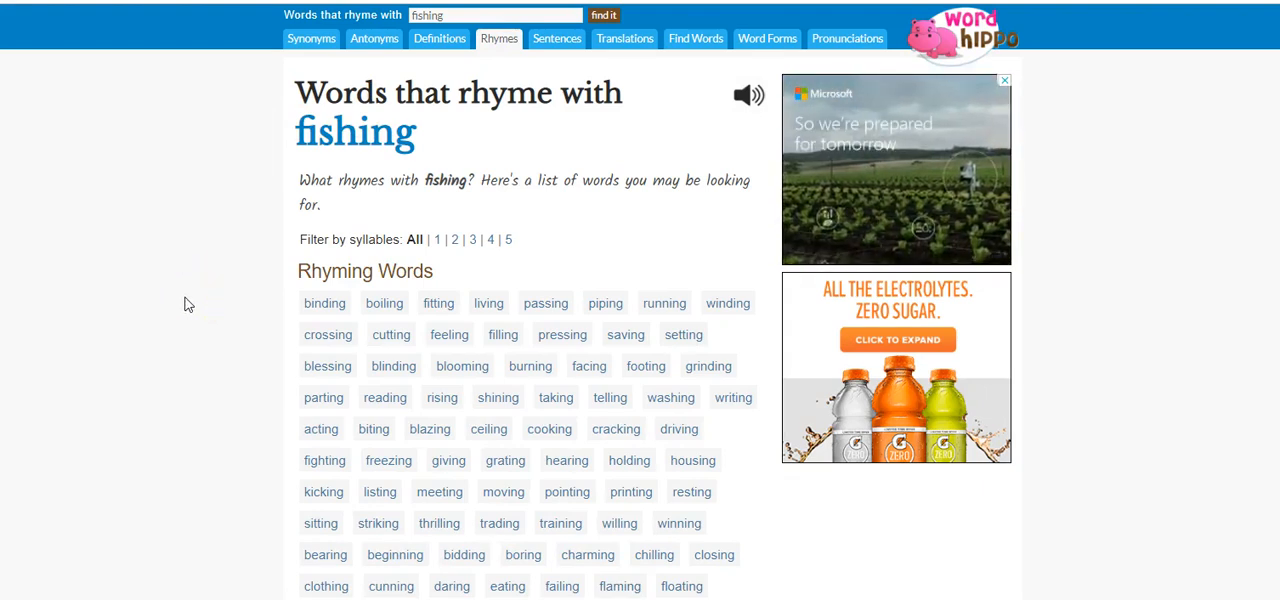
pyautogui.moveTo(216, 398)
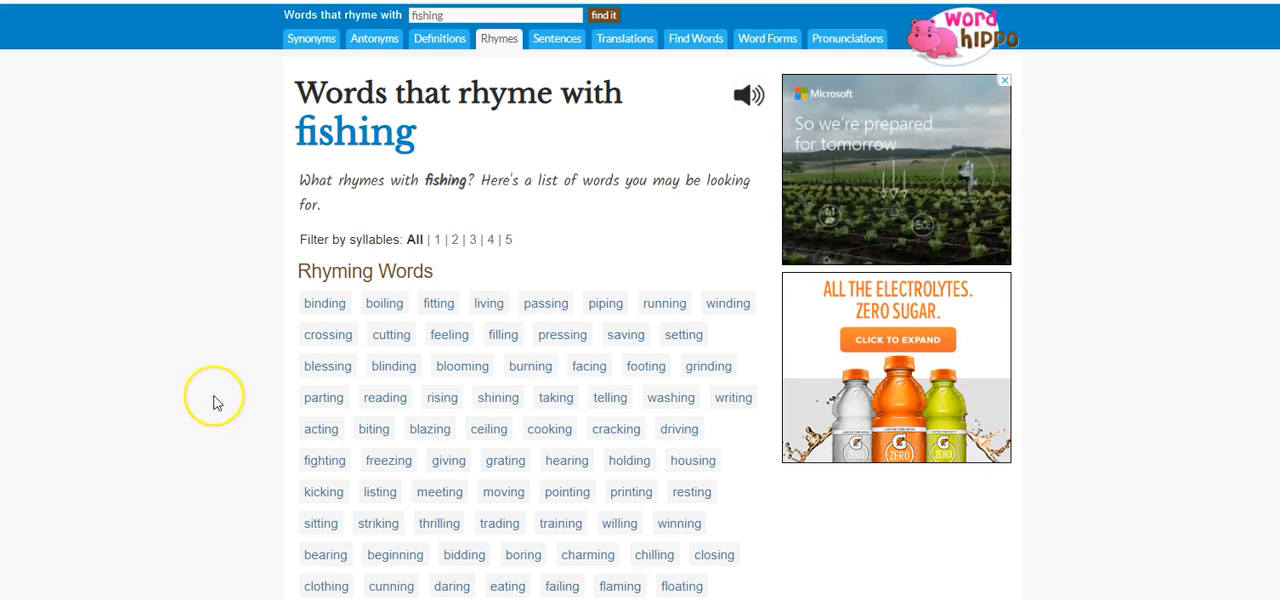
pyautogui.scroll(-3)
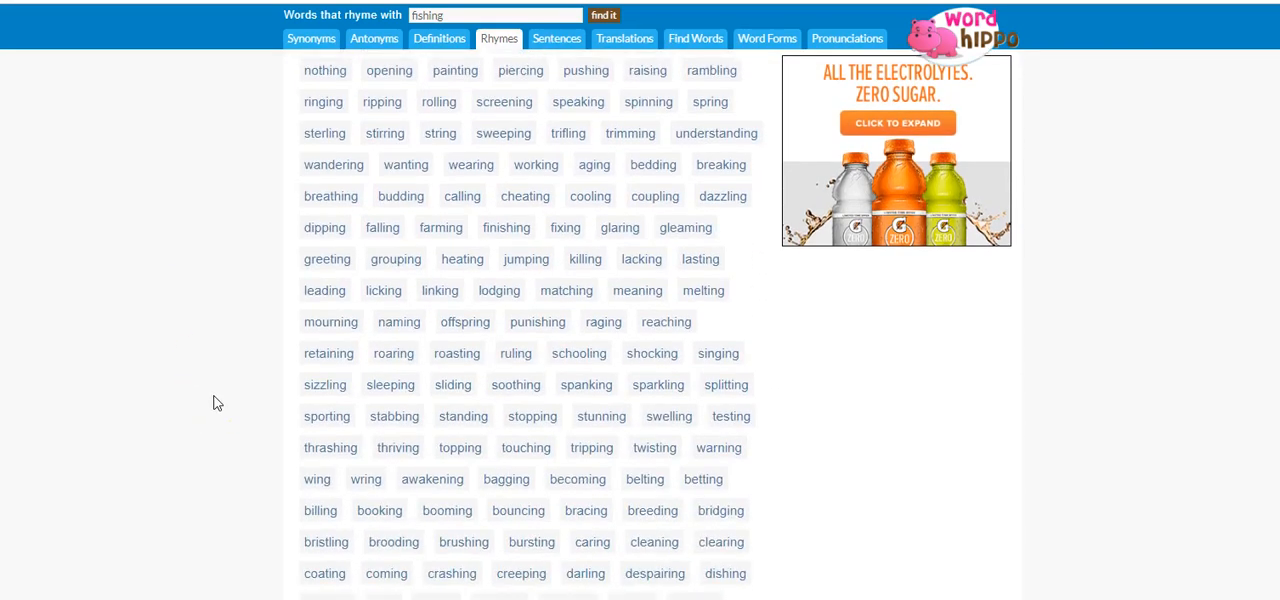
pyautogui.scroll(-3)
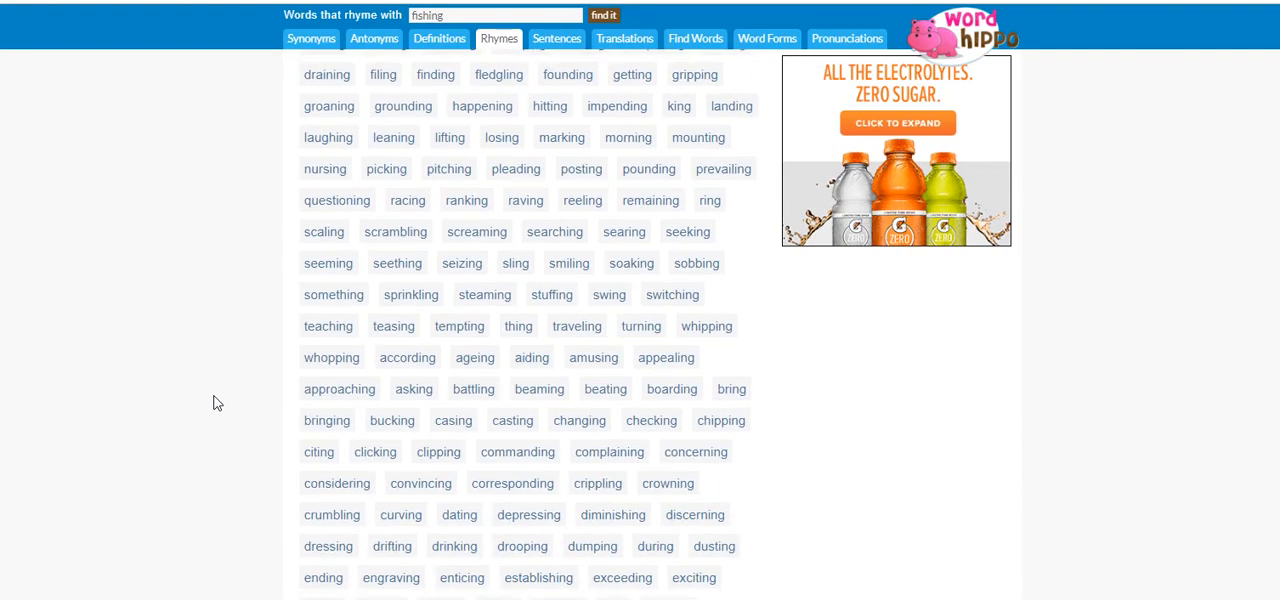
pyautogui.moveTo(228, 402)
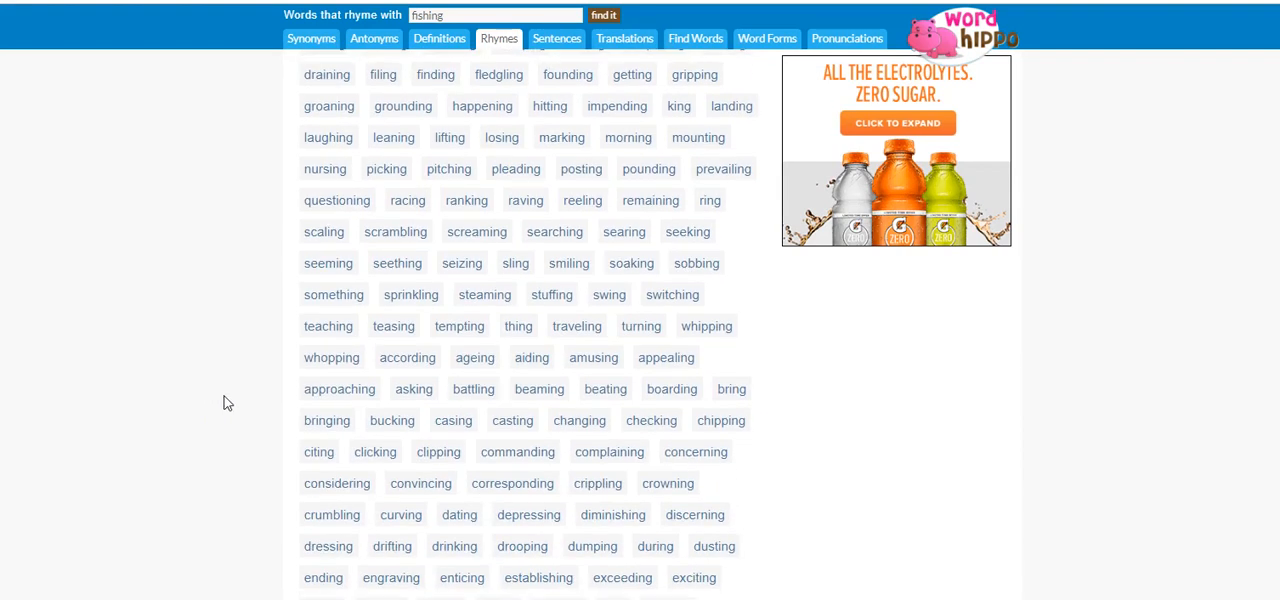
pyautogui.scroll(-3)
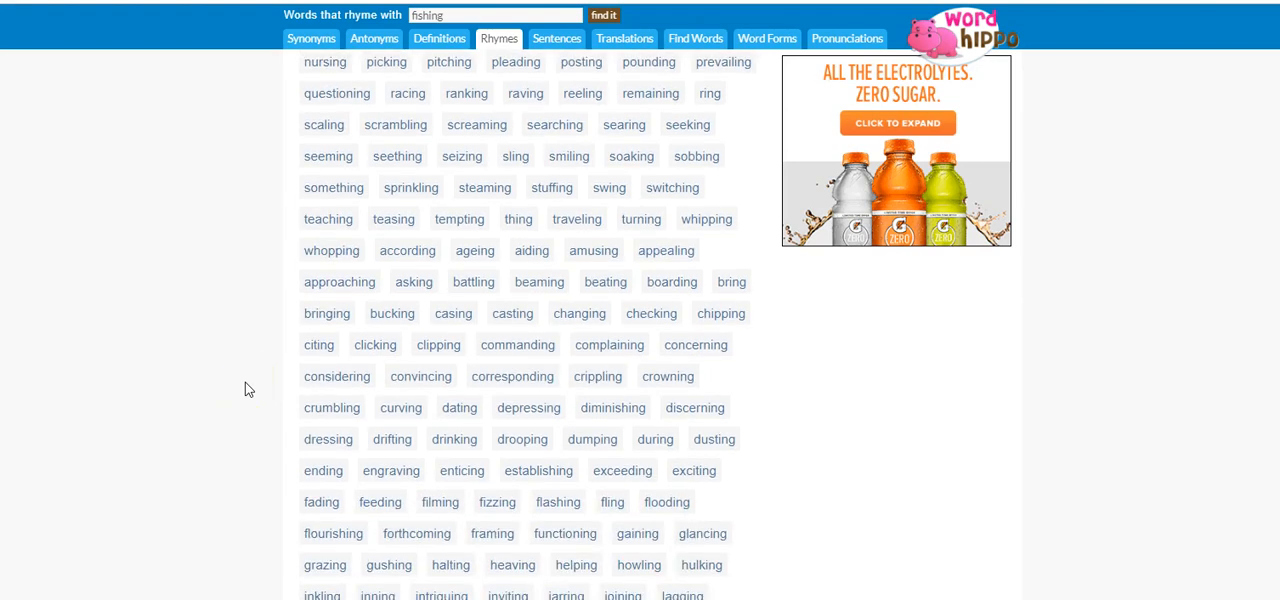
pyautogui.moveTo(572, 232)
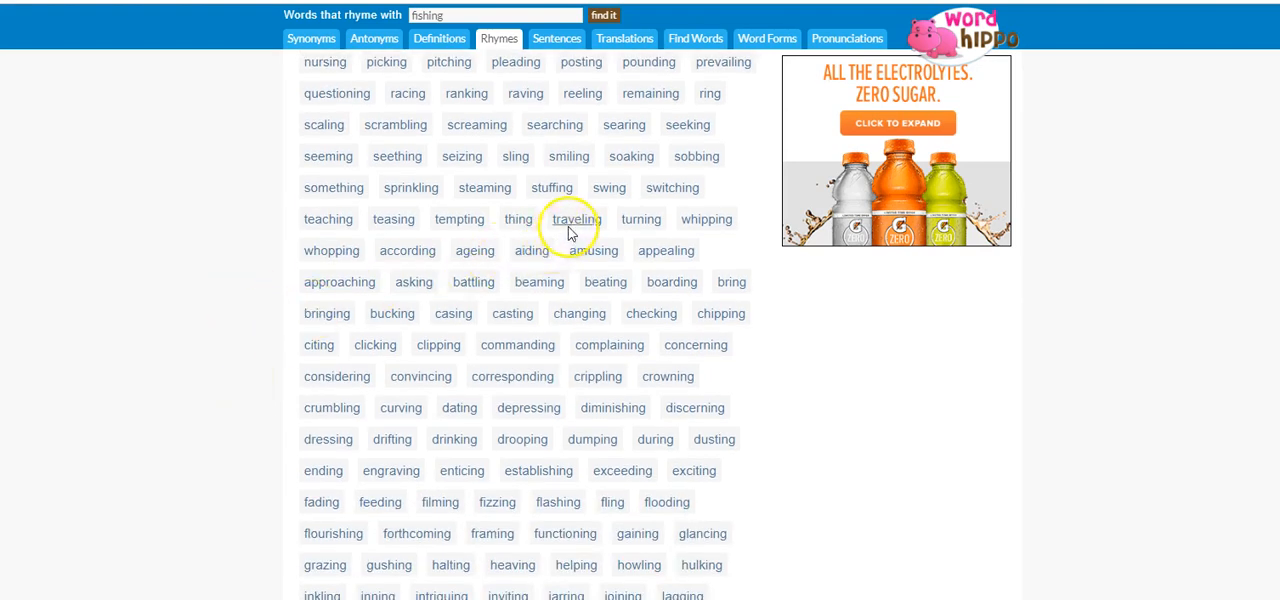
pyautogui.scroll(-3)
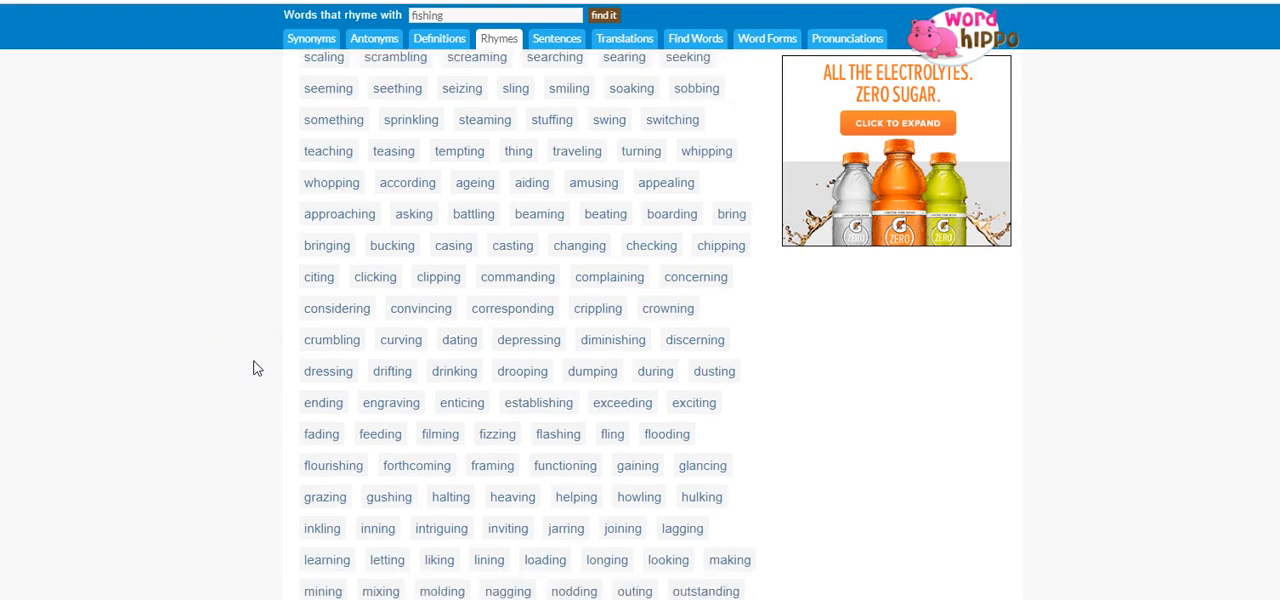
pyautogui.scroll(-3)
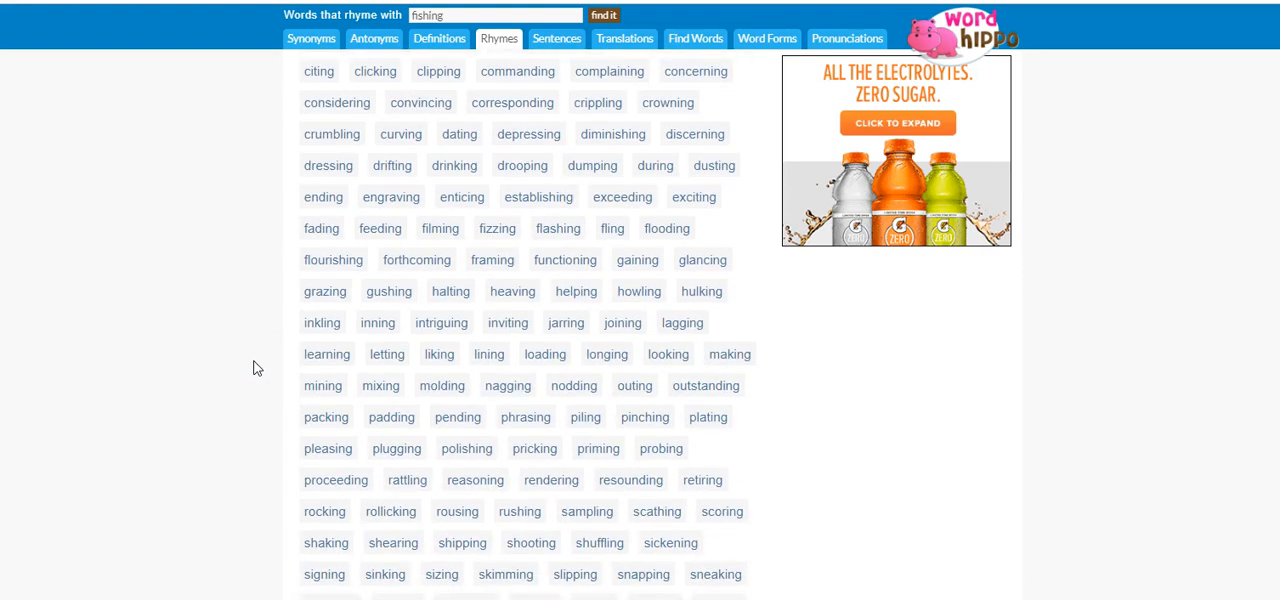
pyautogui.scroll(-3)
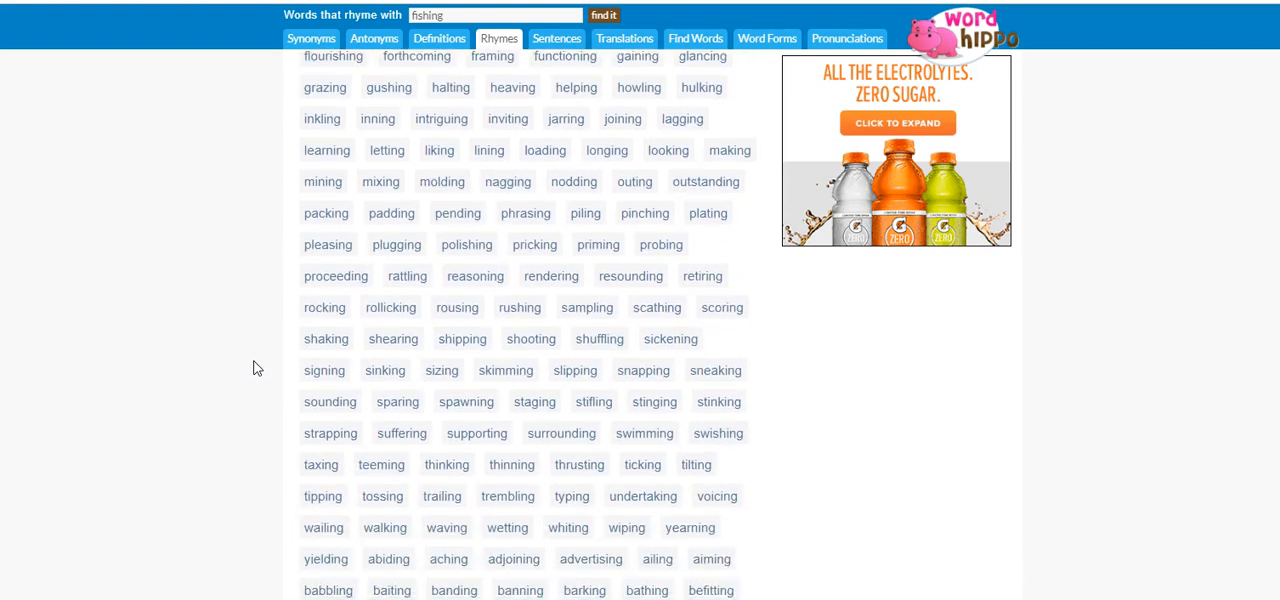
pyautogui.scroll(-3)
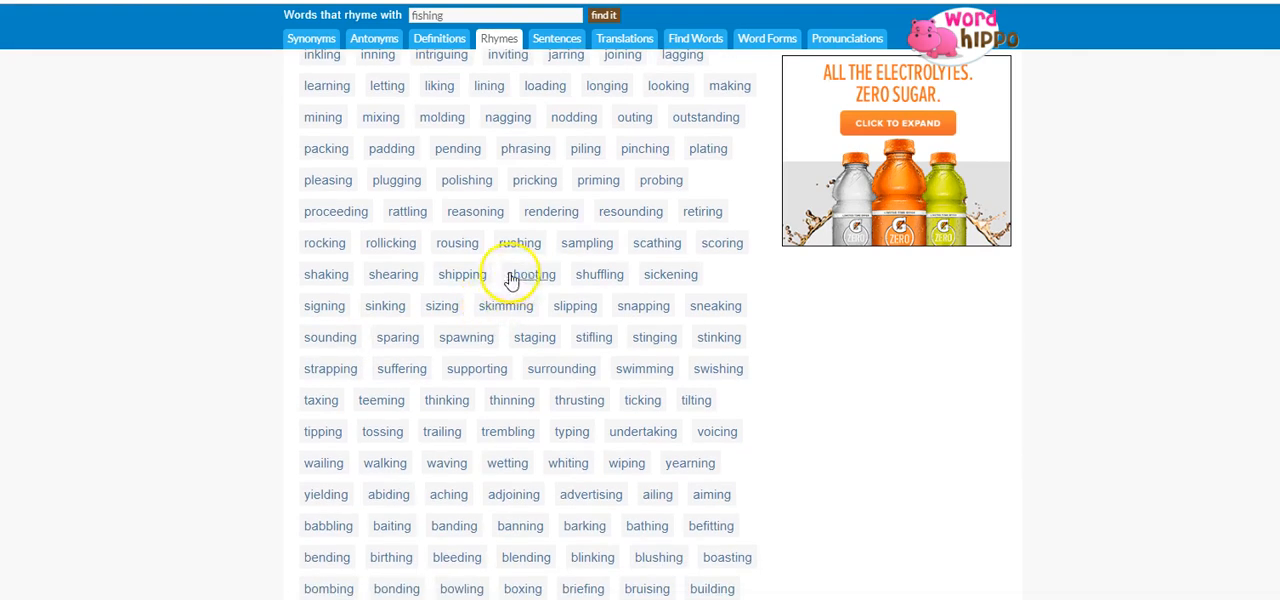
pyautogui.scroll(-3)
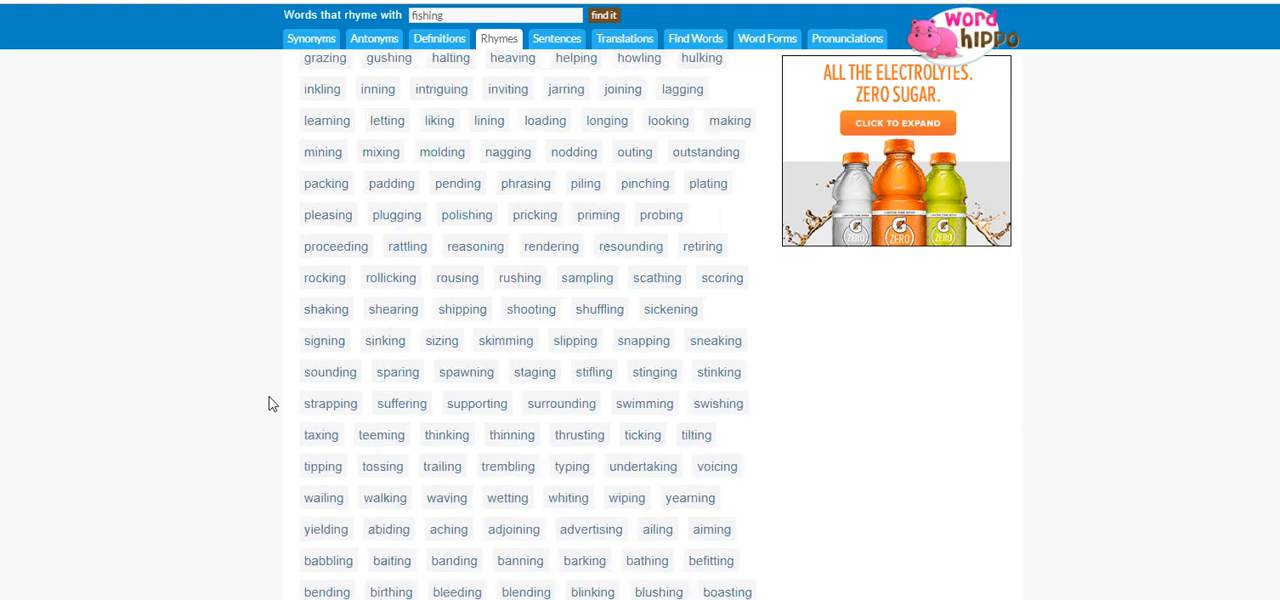
pyautogui.scroll(-3)
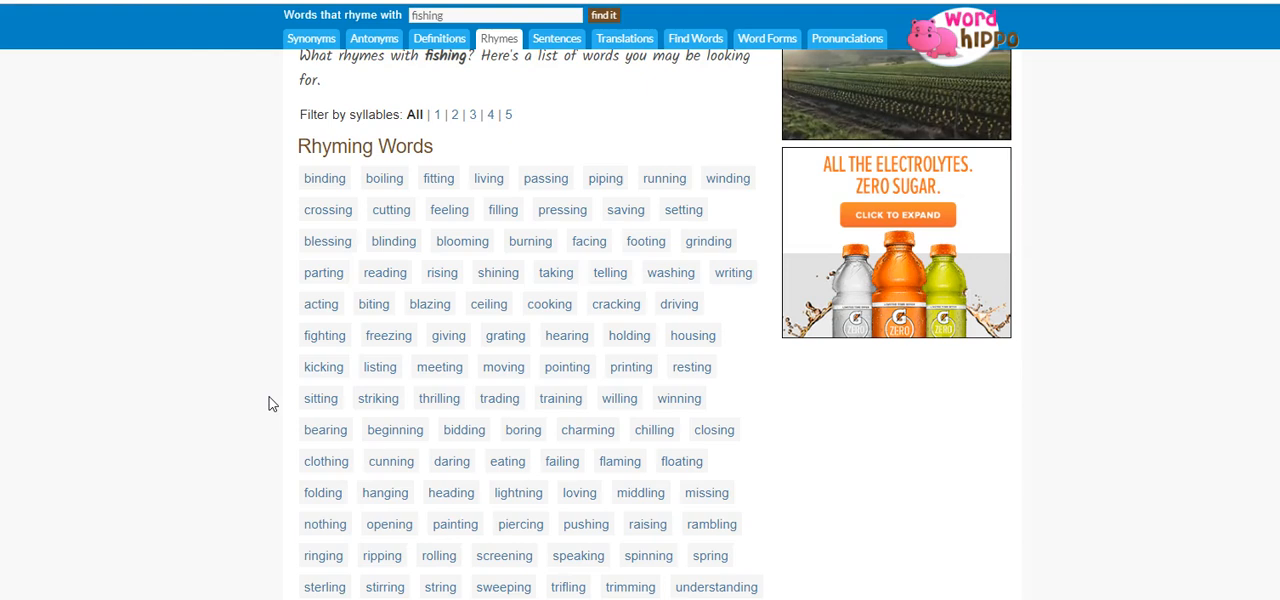
pyautogui.scroll(3)
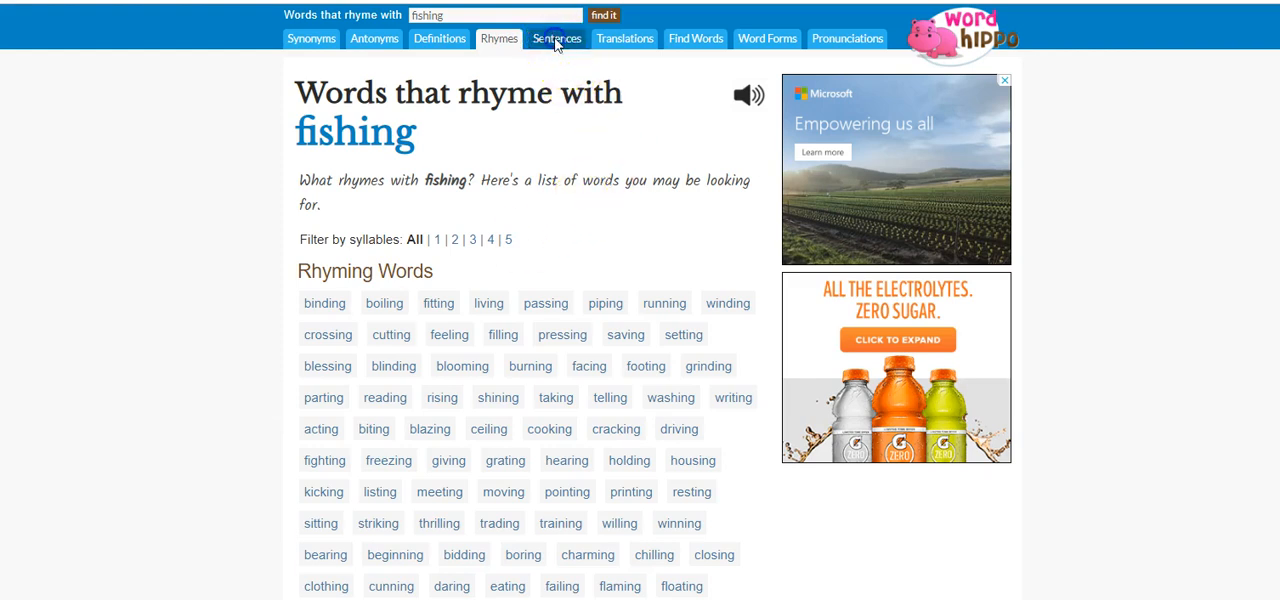
# Show the sentence examples for fishing and read down to the See Also links
pyautogui.click(556, 40)
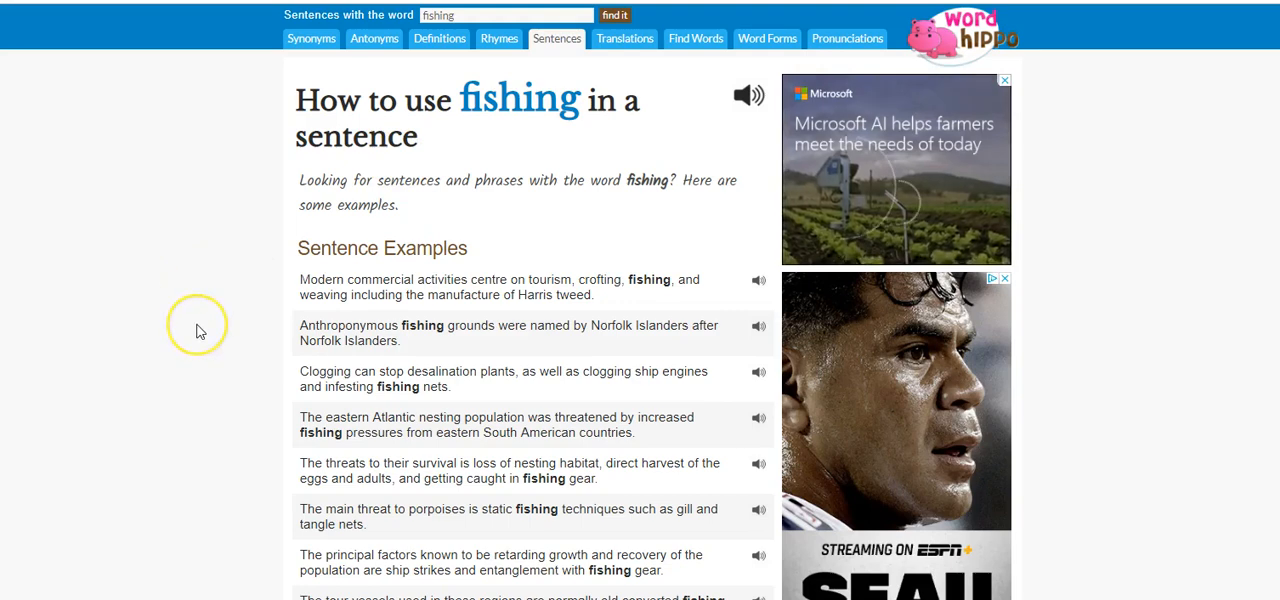
pyautogui.scroll(-3)
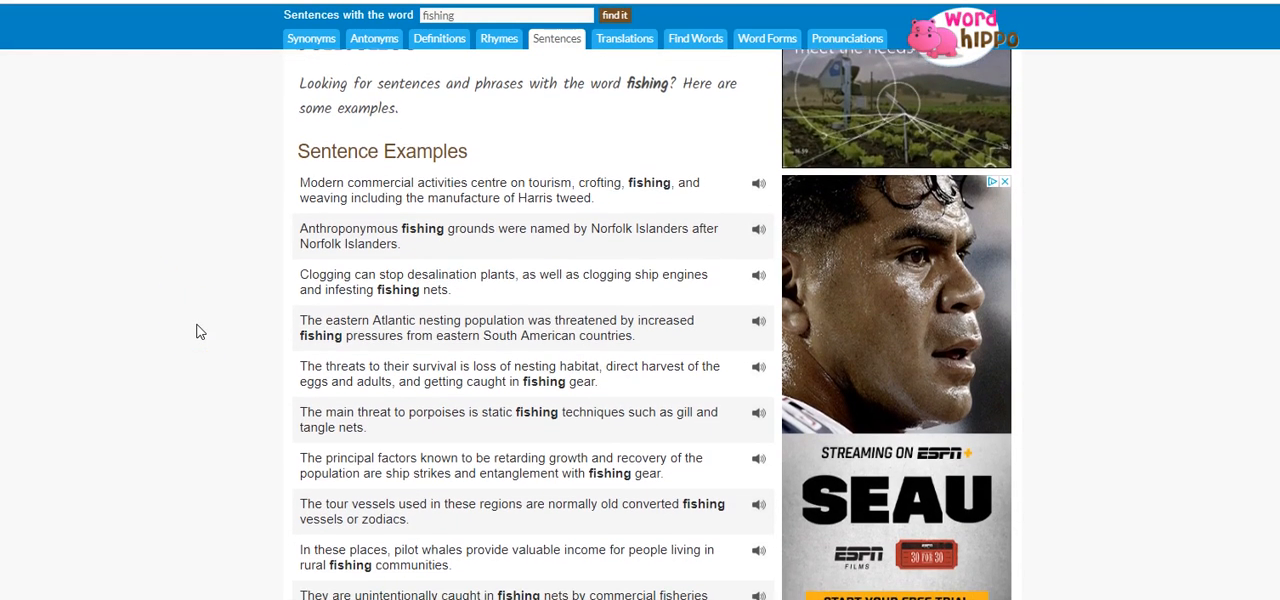
pyautogui.scroll(-3)
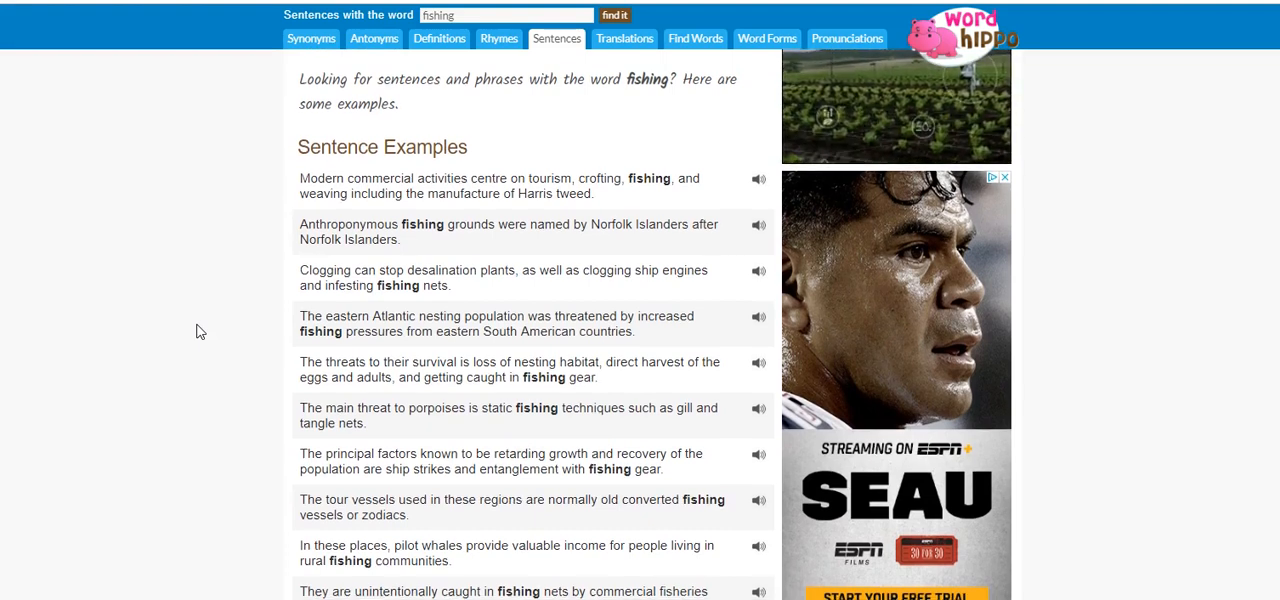
pyautogui.scroll(-3)
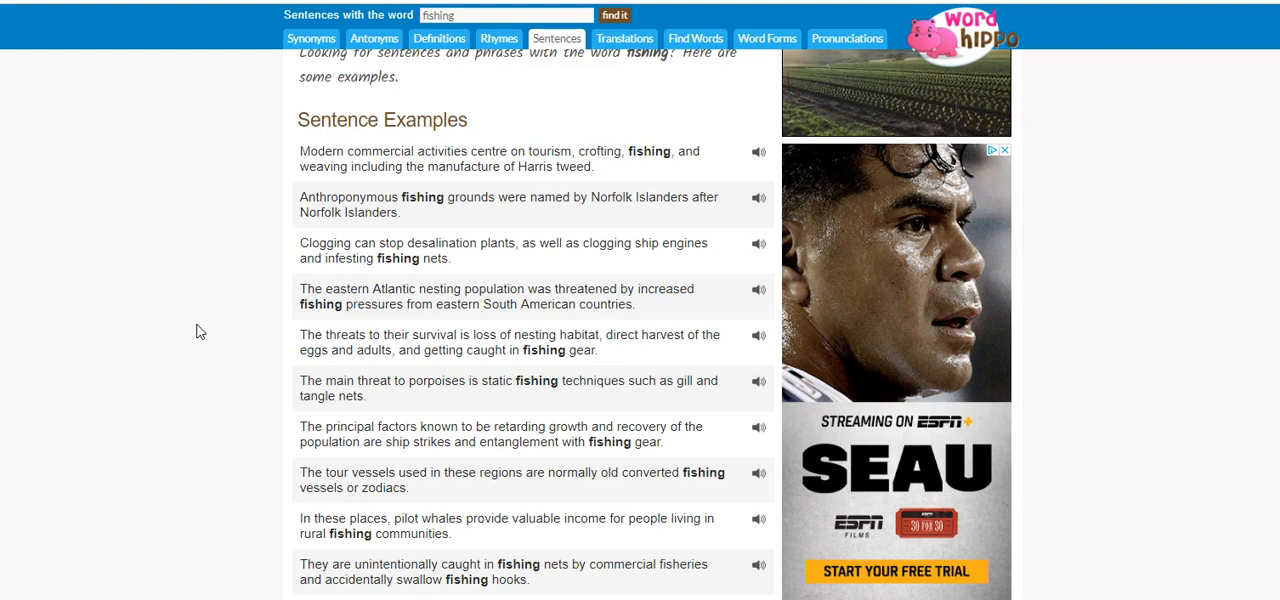
pyautogui.moveTo(212, 340)
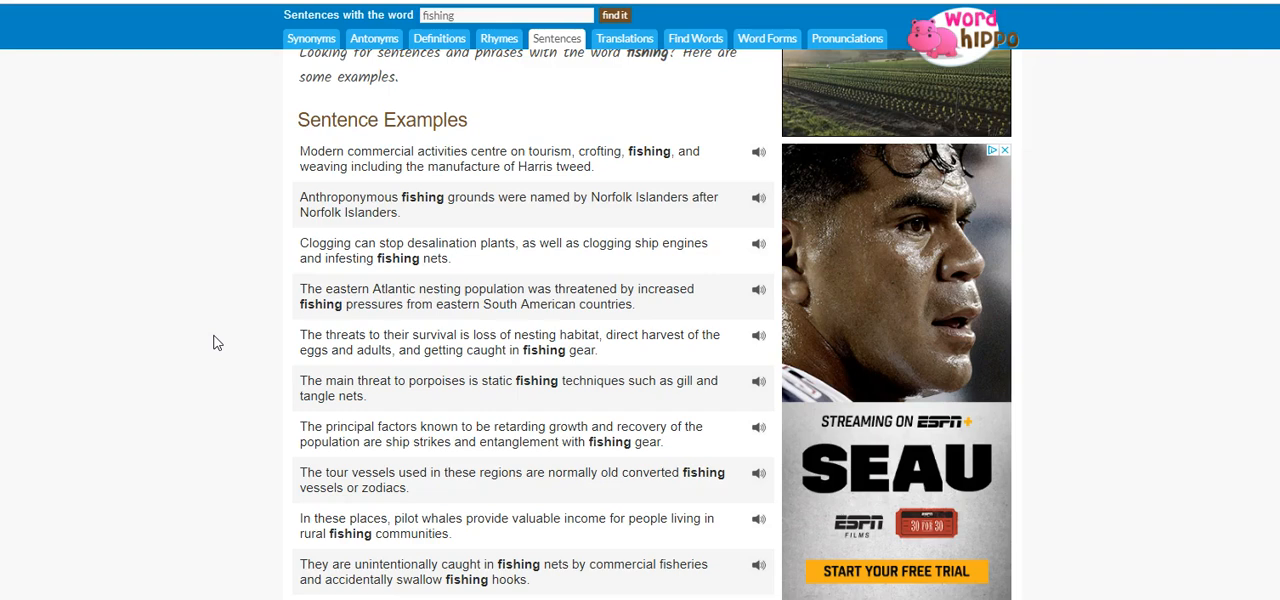
pyautogui.scroll(-3)
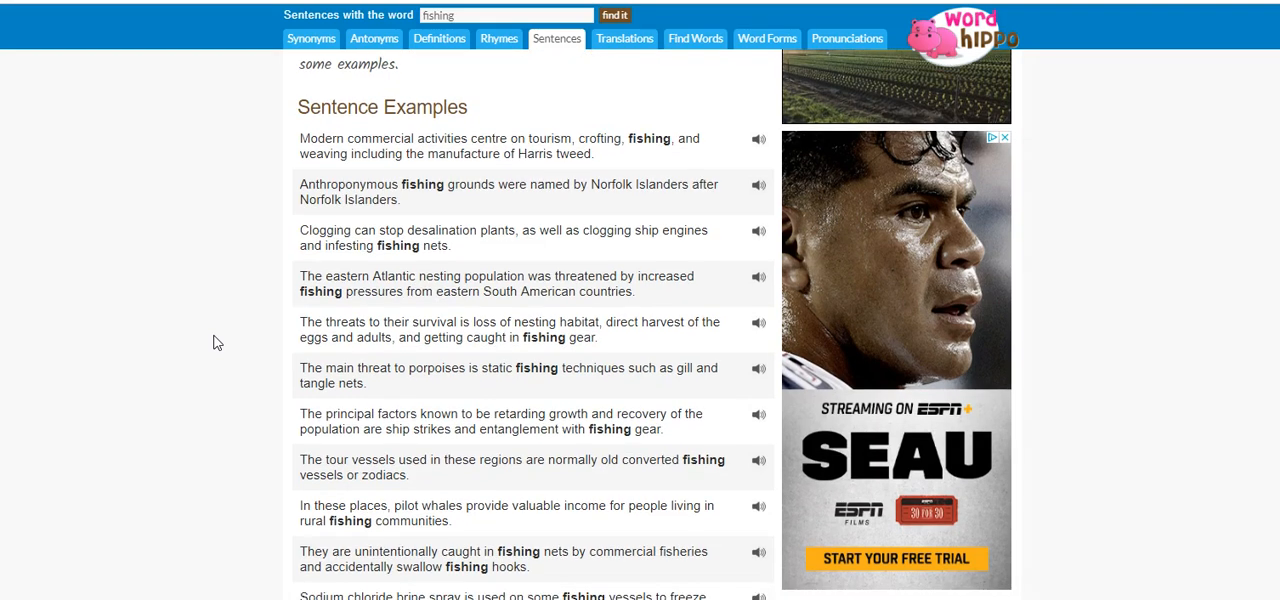
pyautogui.scroll(-3)
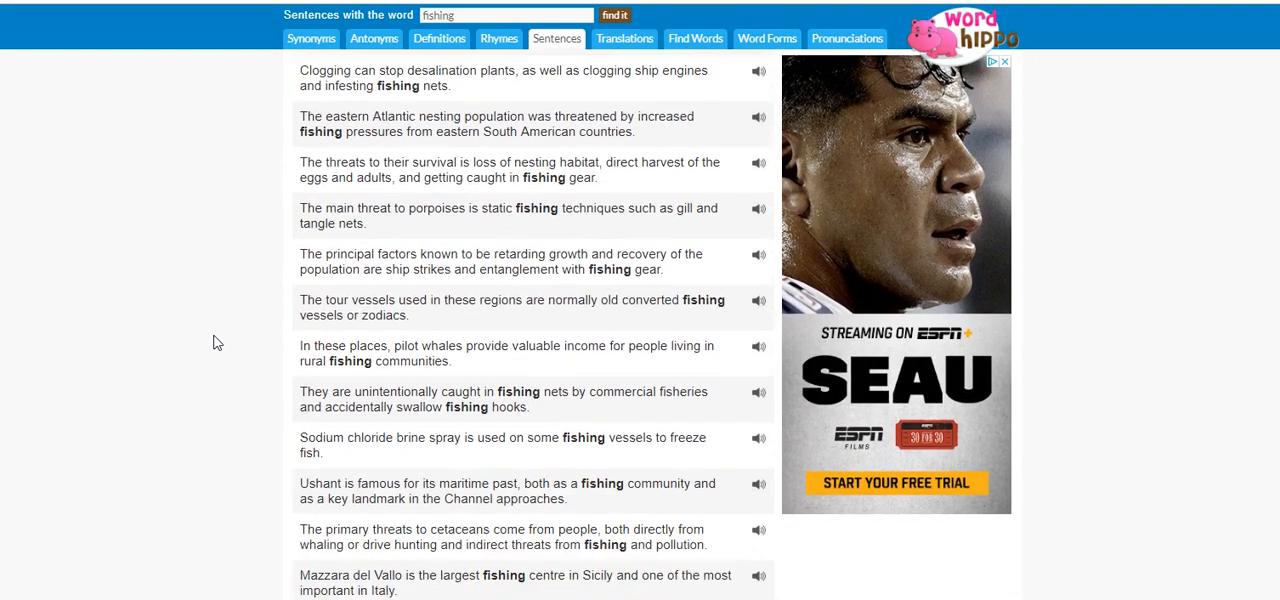
pyautogui.scroll(-3)
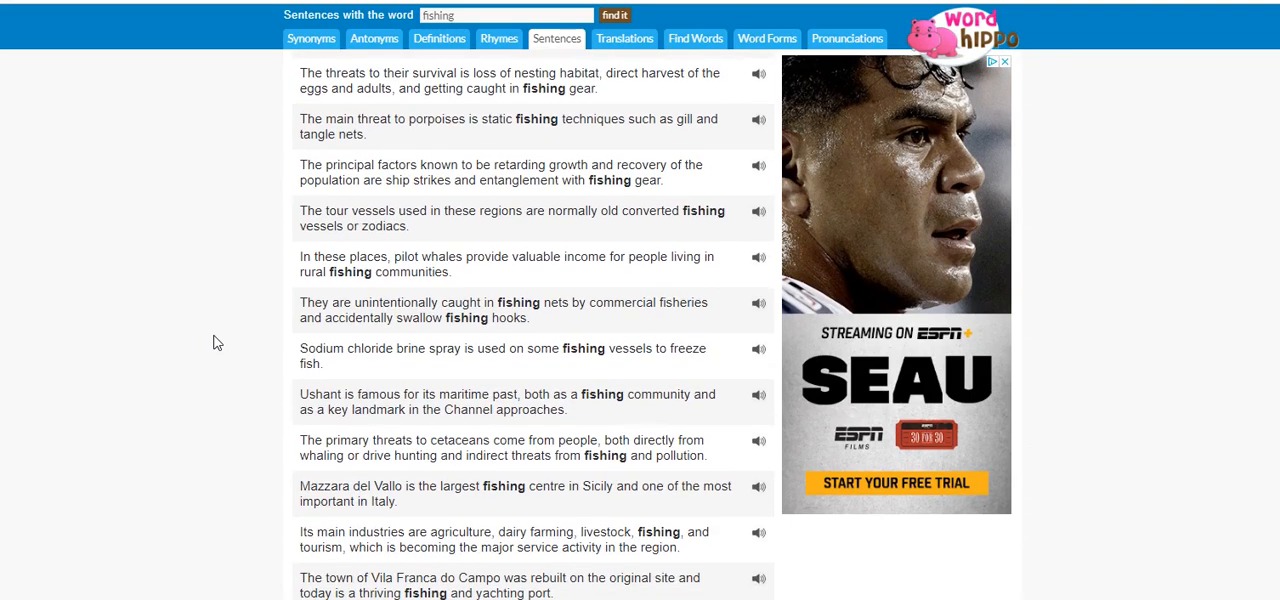
pyautogui.scroll(-3)
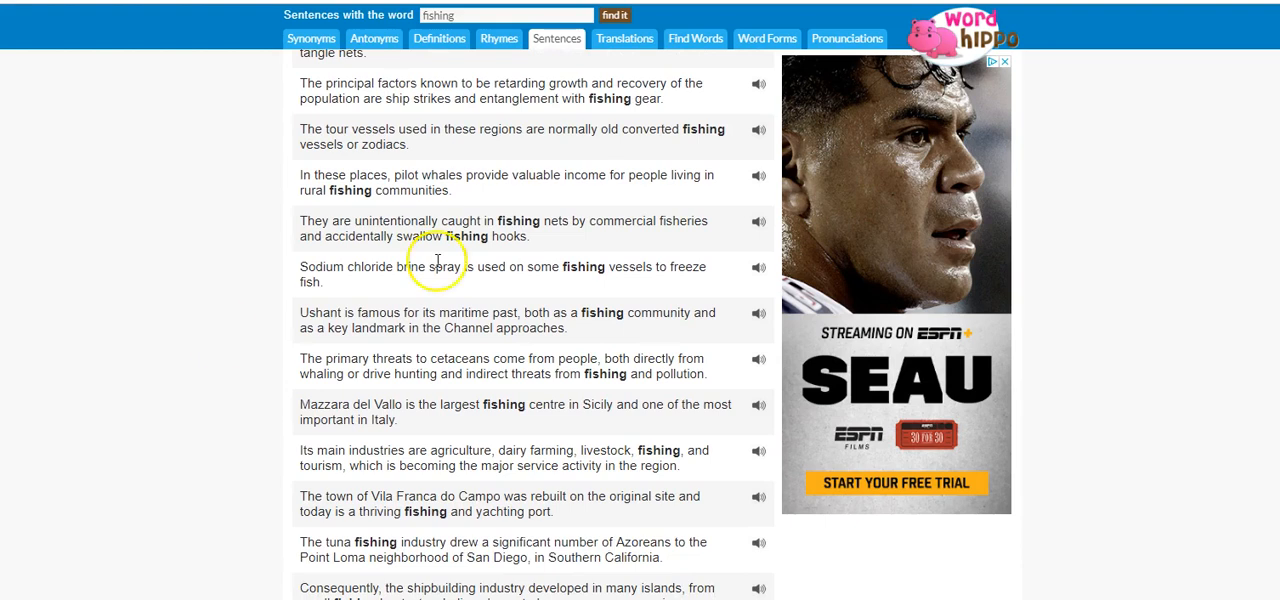
pyautogui.moveTo(200, 302)
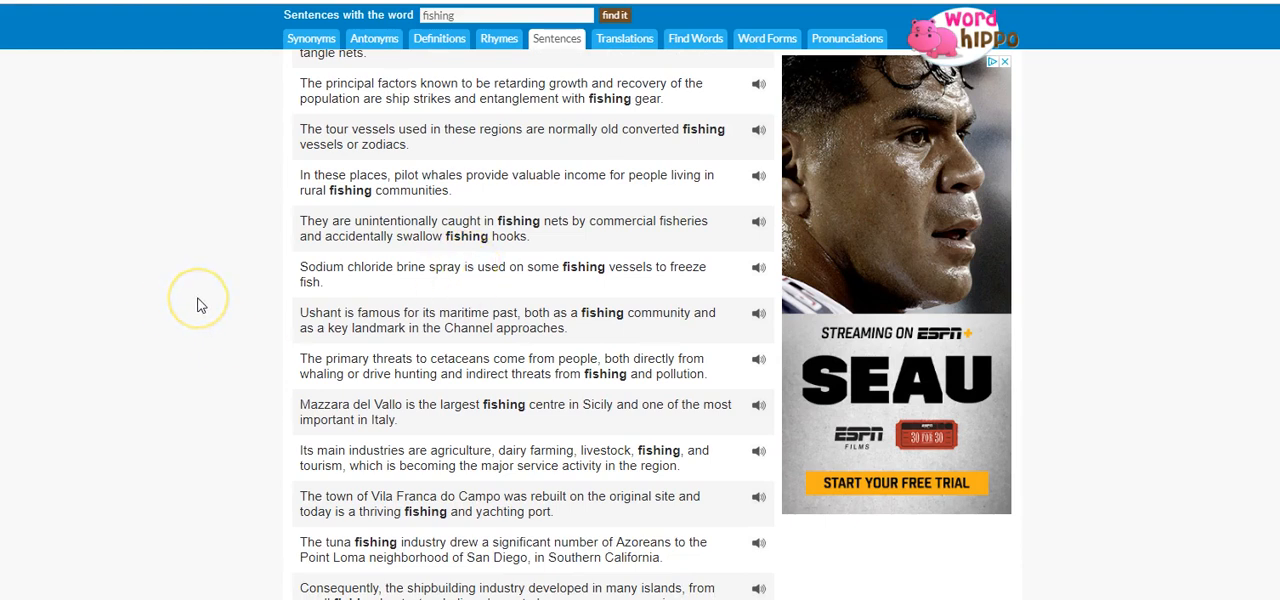
pyautogui.moveTo(200, 304)
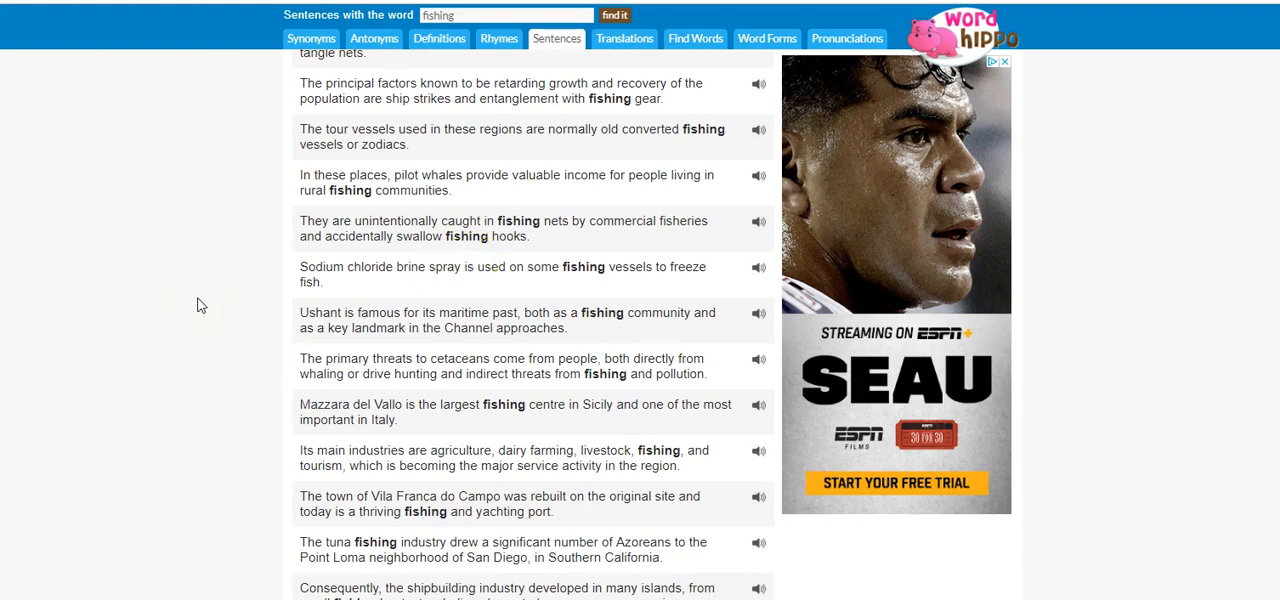
pyautogui.scroll(-3)
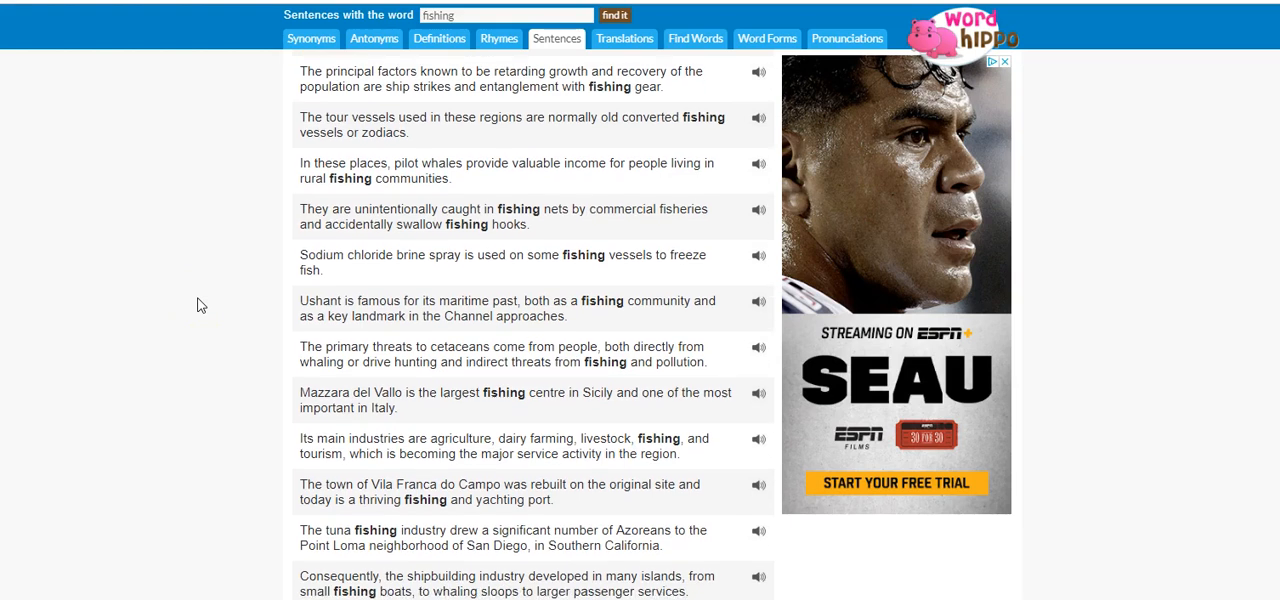
pyautogui.scroll(-3)
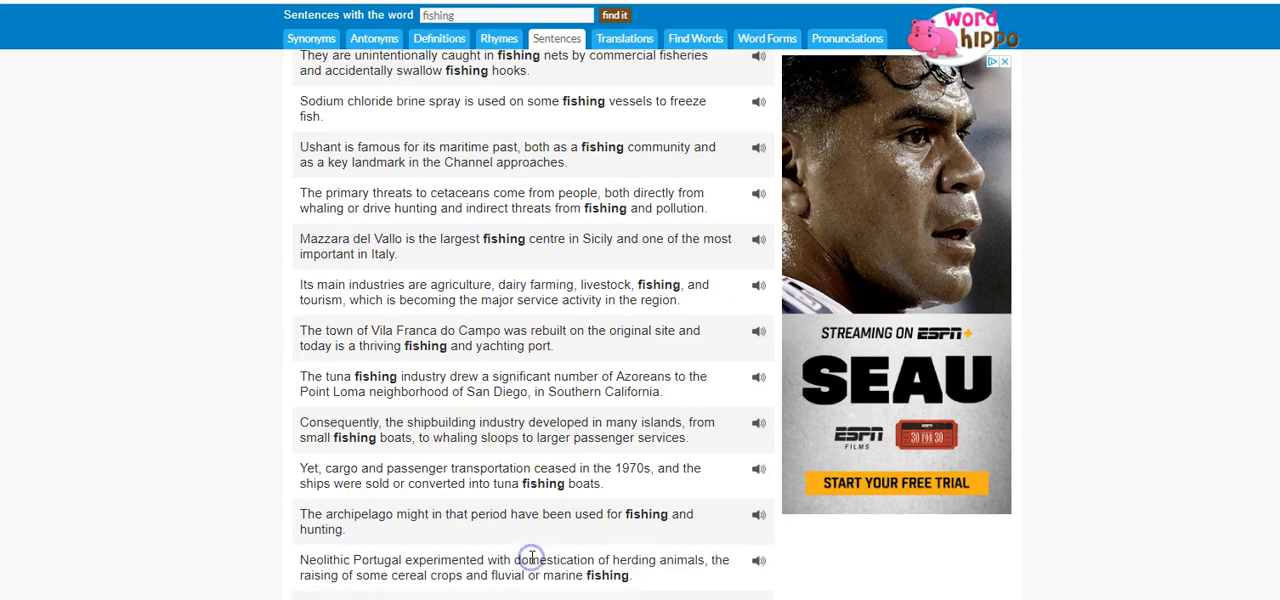
pyautogui.scroll(-3)
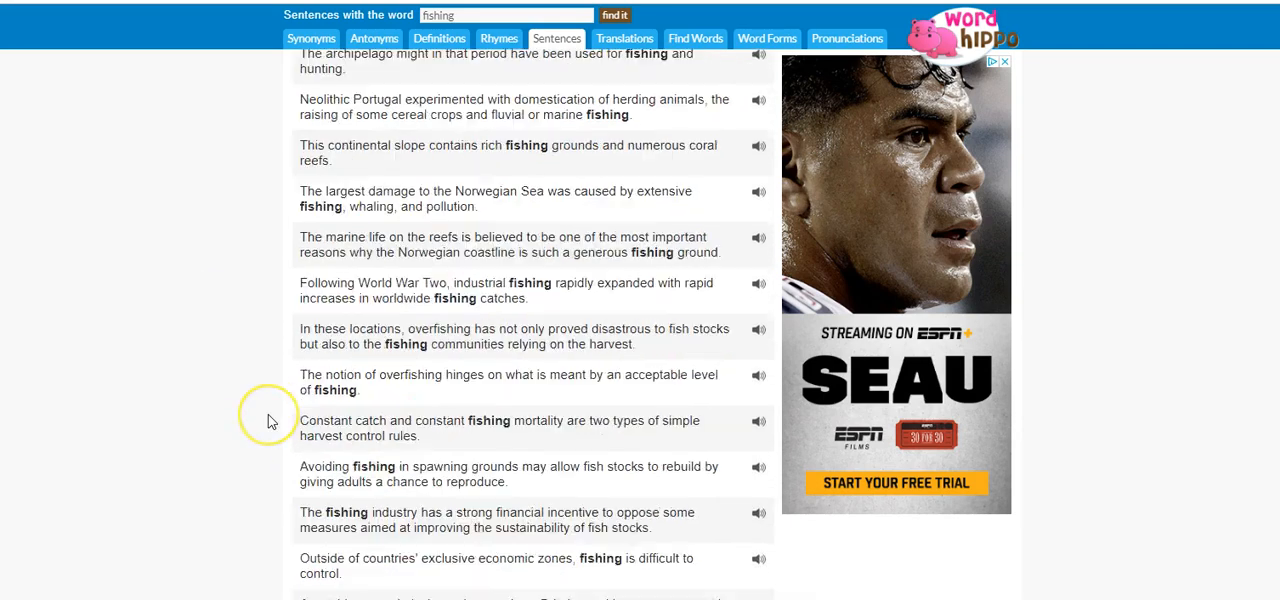
pyautogui.scroll(-3)
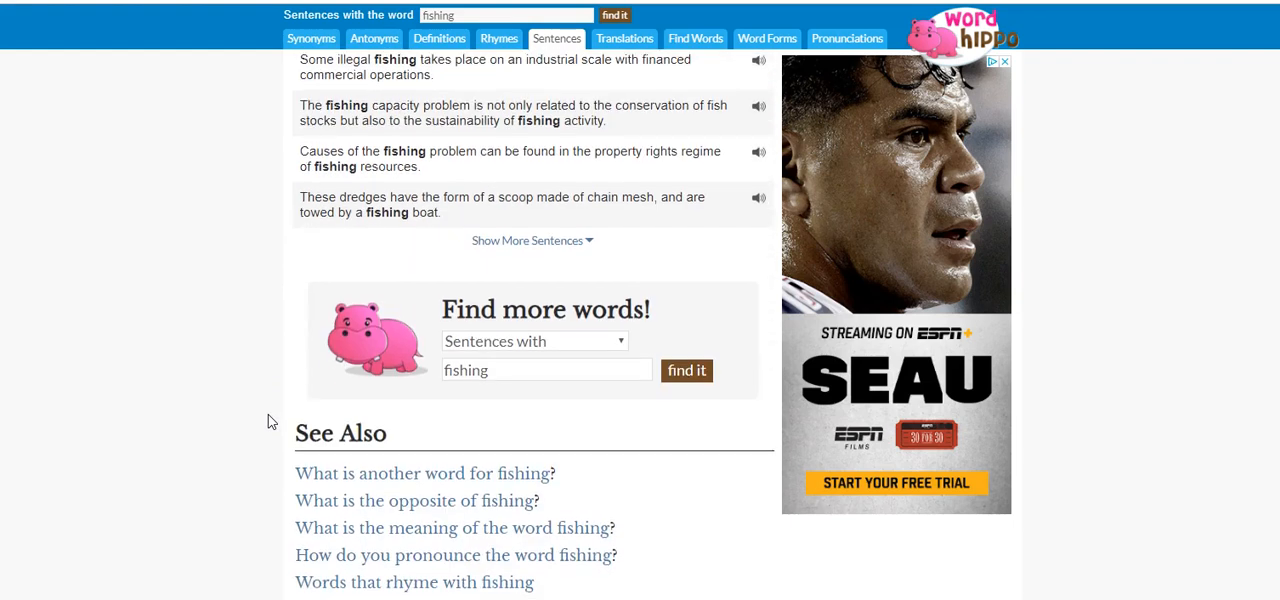
pyautogui.moveTo(208, 368)
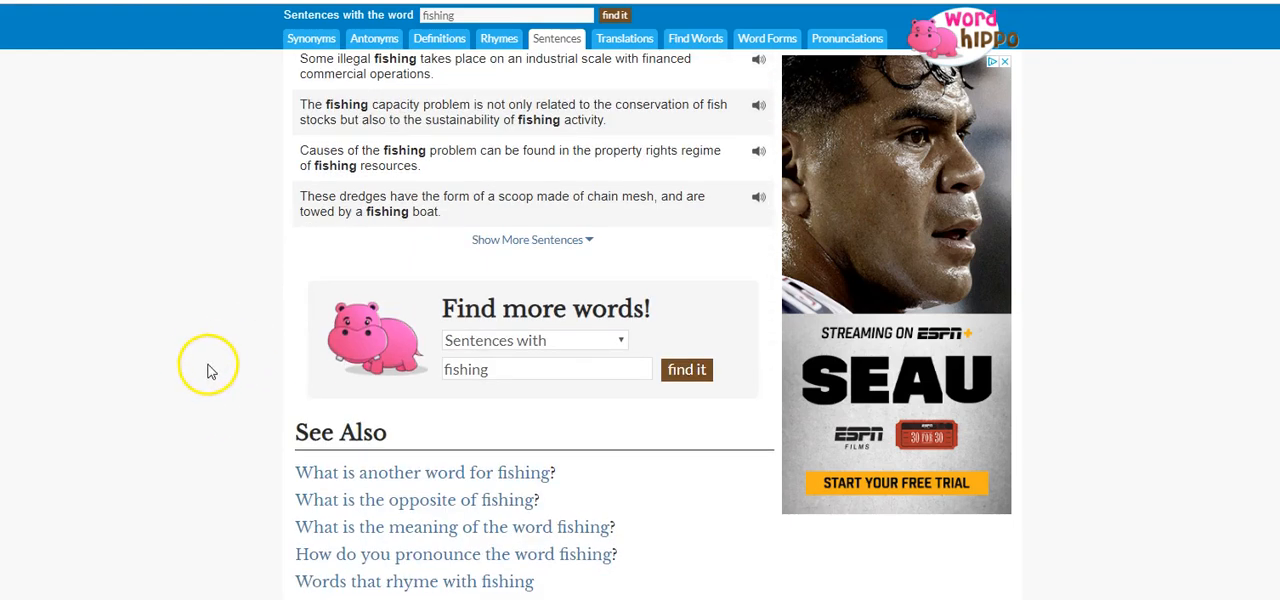
pyautogui.scroll(-3)
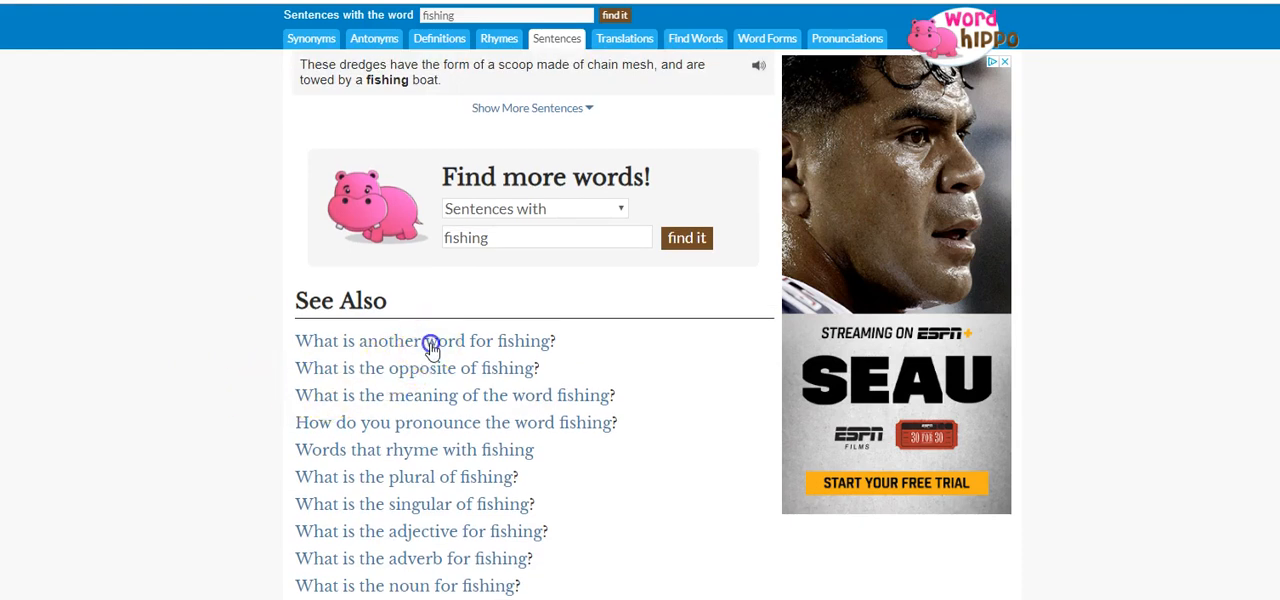
pyautogui.click(428, 340)
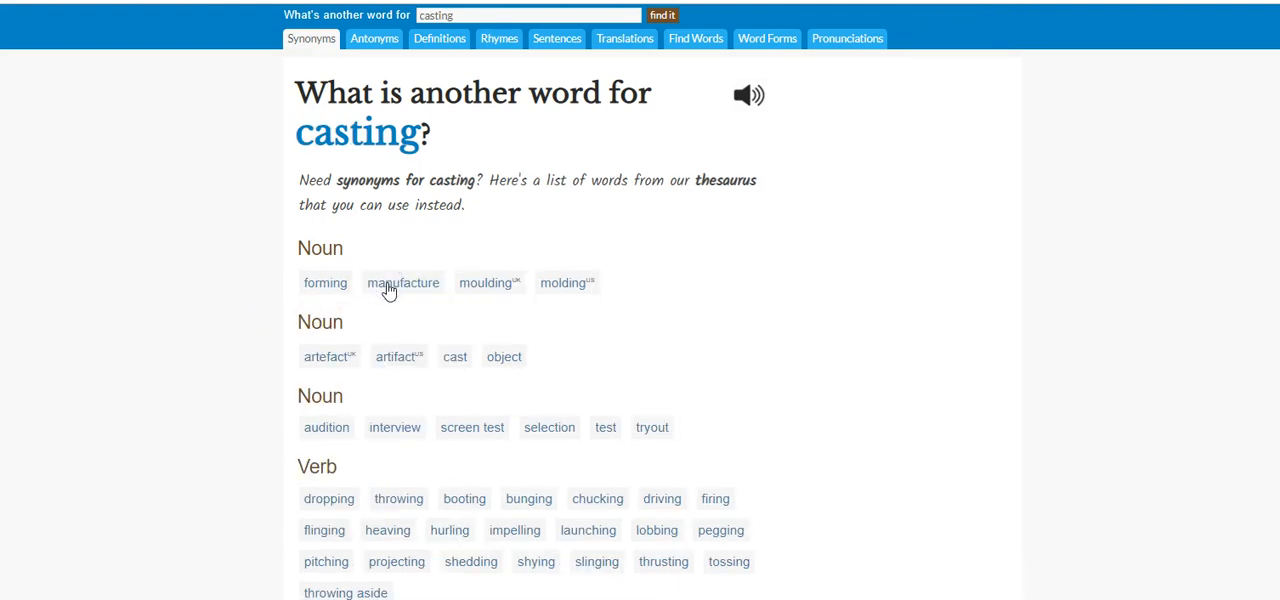
pyautogui.scroll(-3)
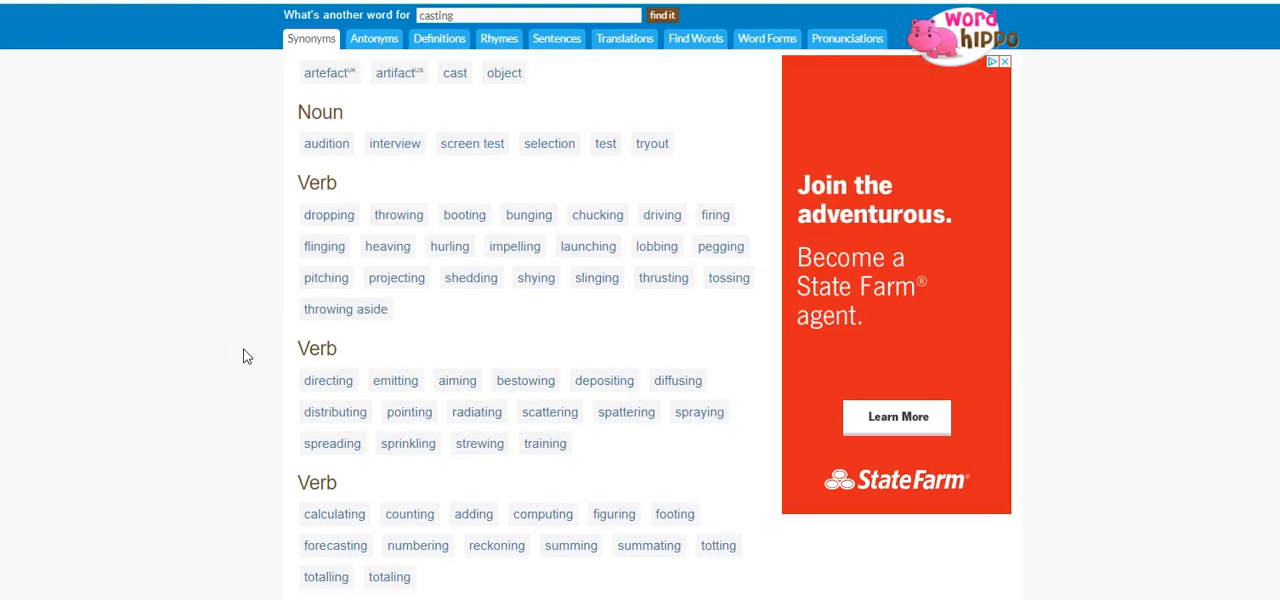
pyautogui.scroll(-3)
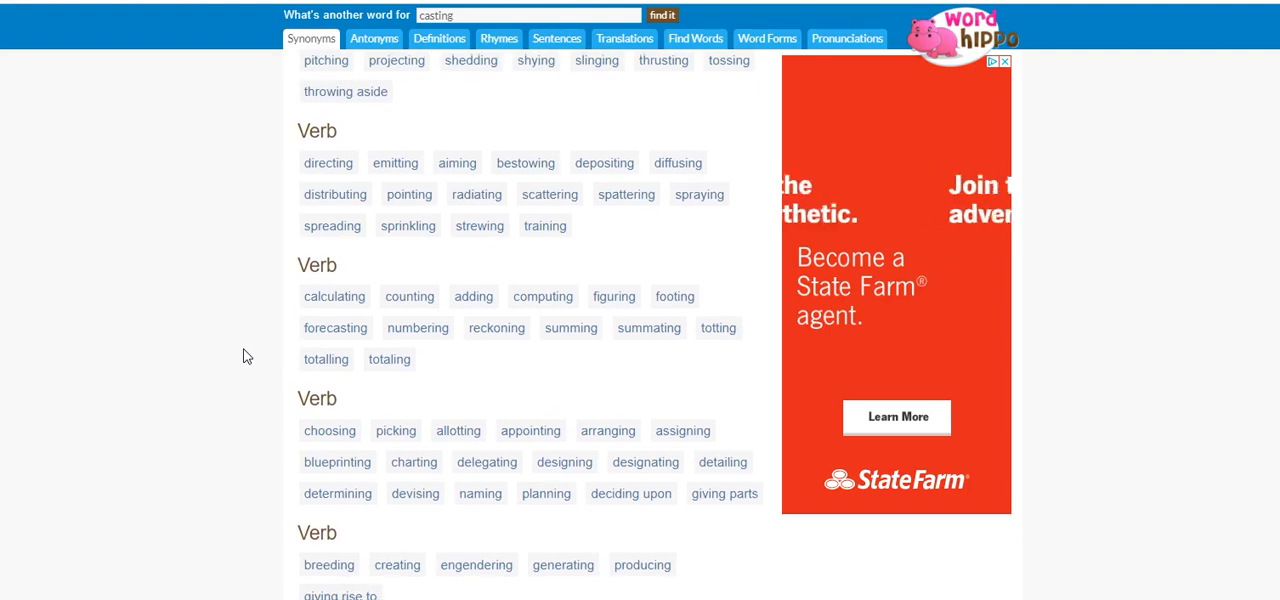
pyautogui.scroll(-3)
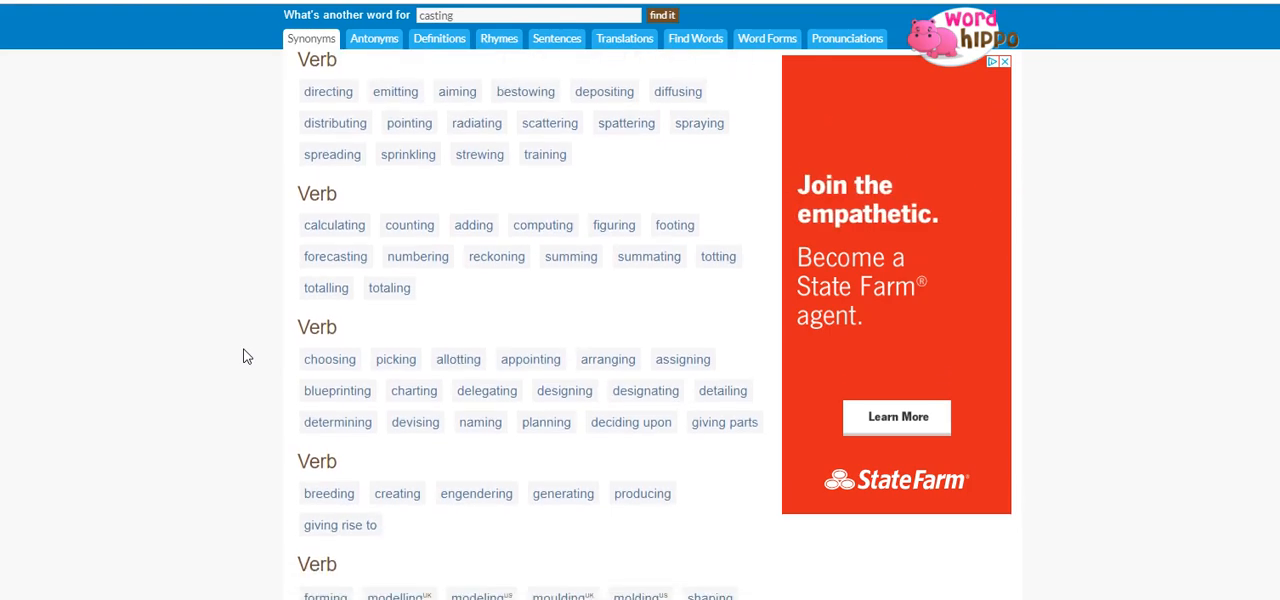
pyautogui.scroll(-3)
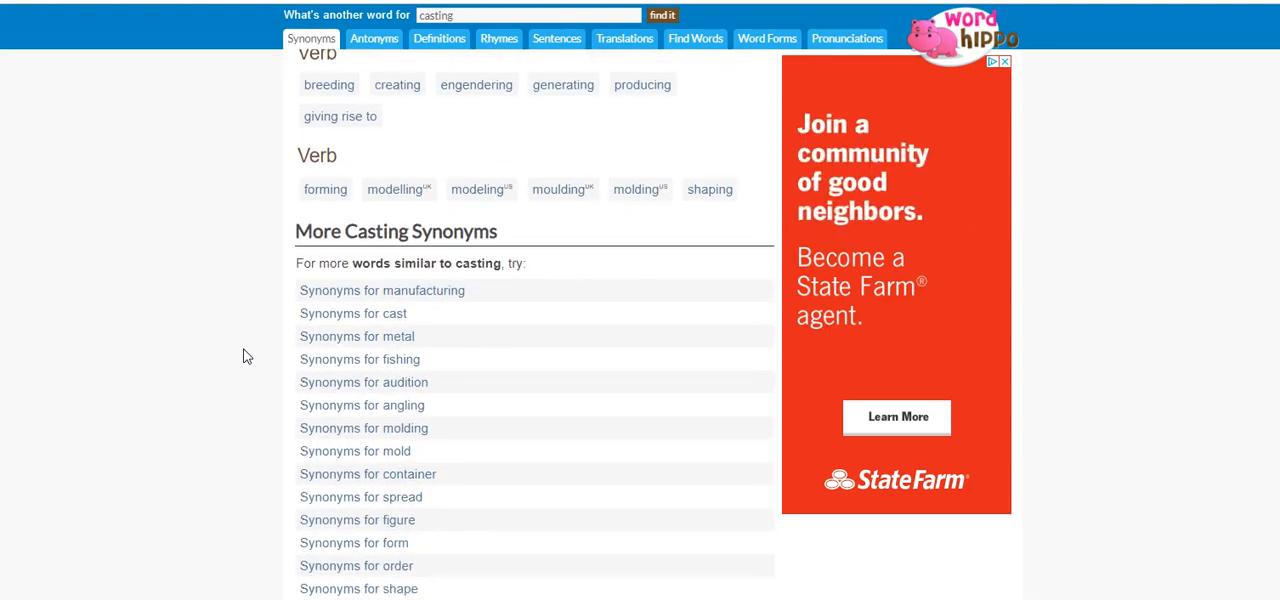
pyautogui.scroll(-3)
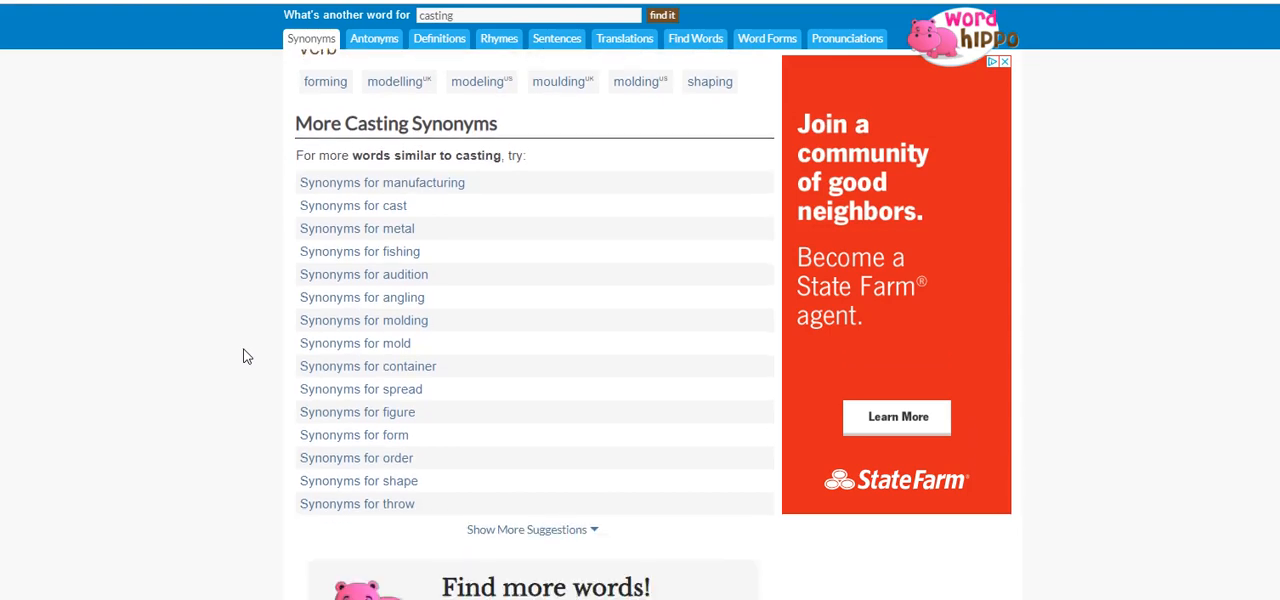
pyautogui.scroll(3)
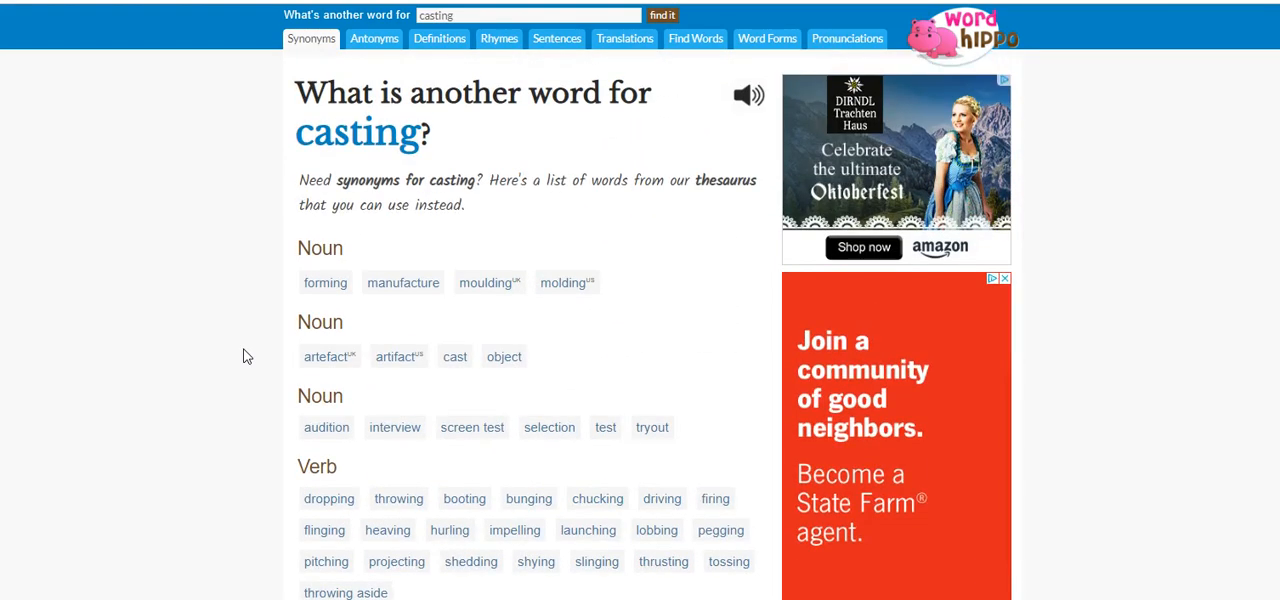
pyautogui.scroll(-3)
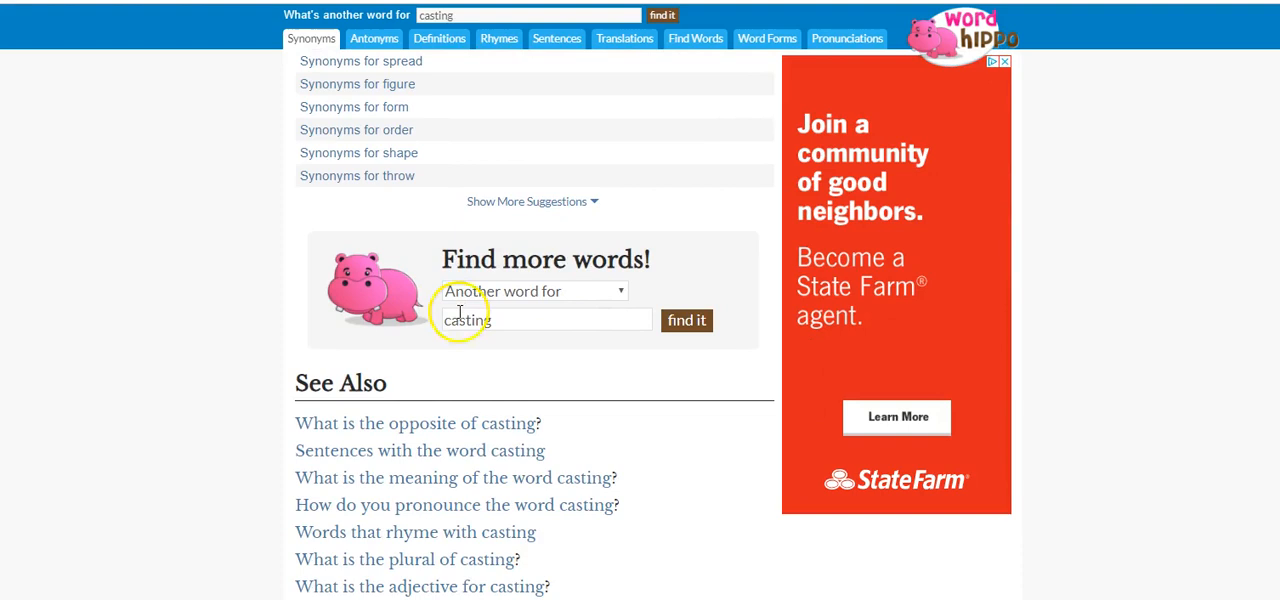
# Replace 'casting' with 'halloween' and look up its synonyms, reading down to nearby words
pyautogui.doubleClick(464, 320)
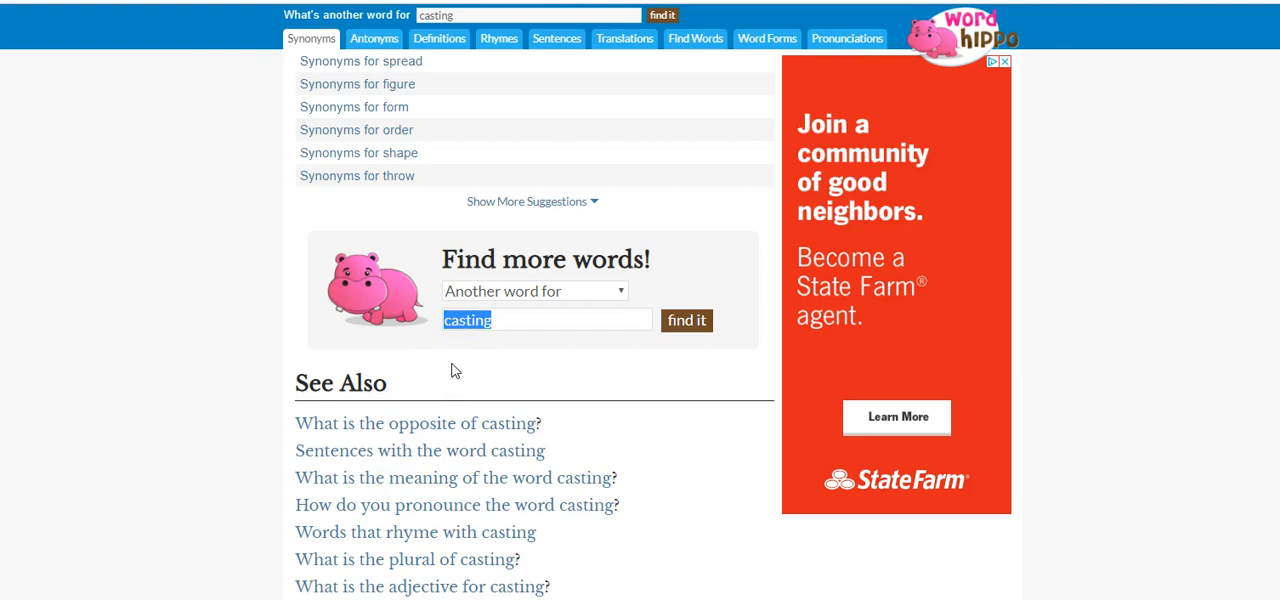
pyautogui.write('halloween')
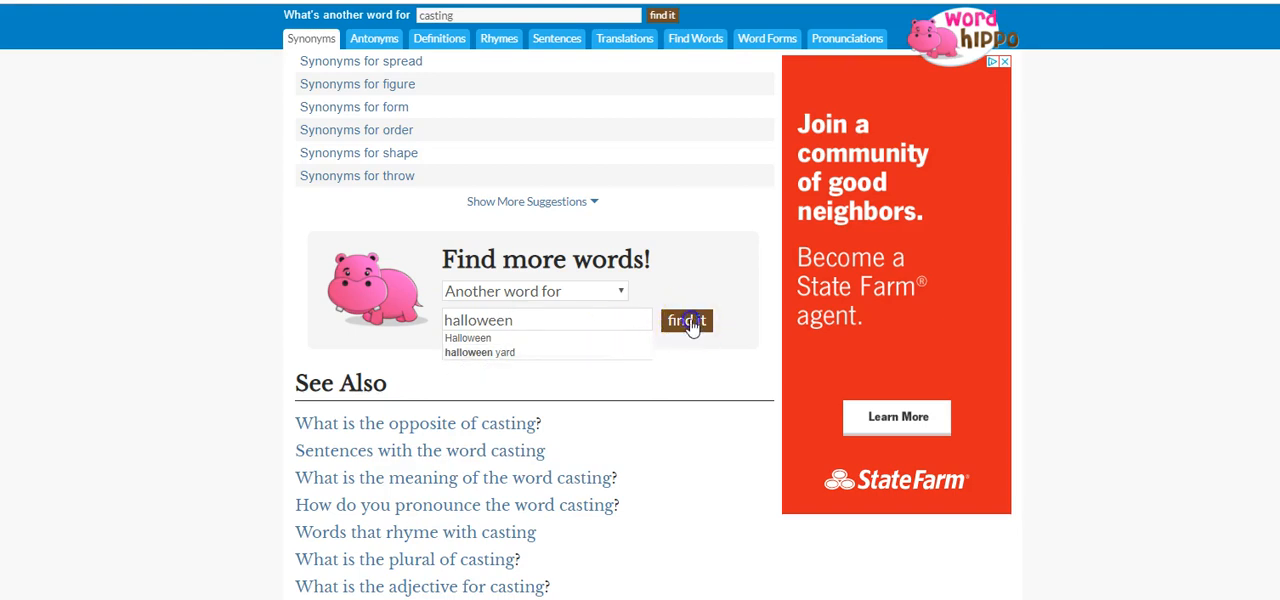
pyautogui.click(686, 320)
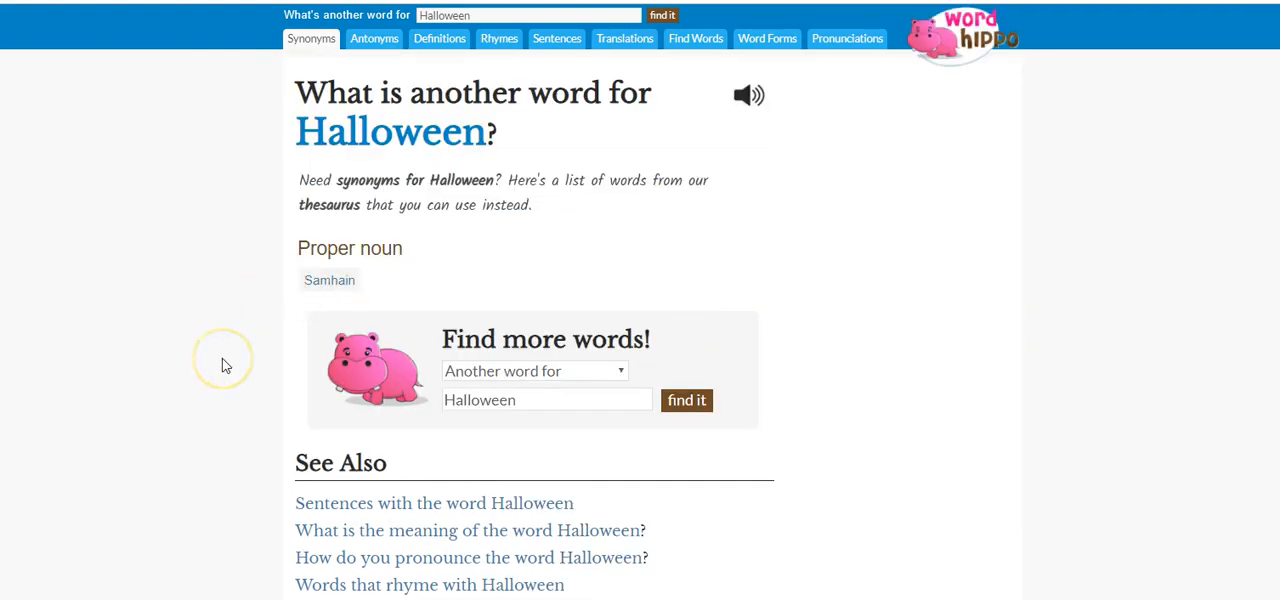
pyautogui.scroll(-3)
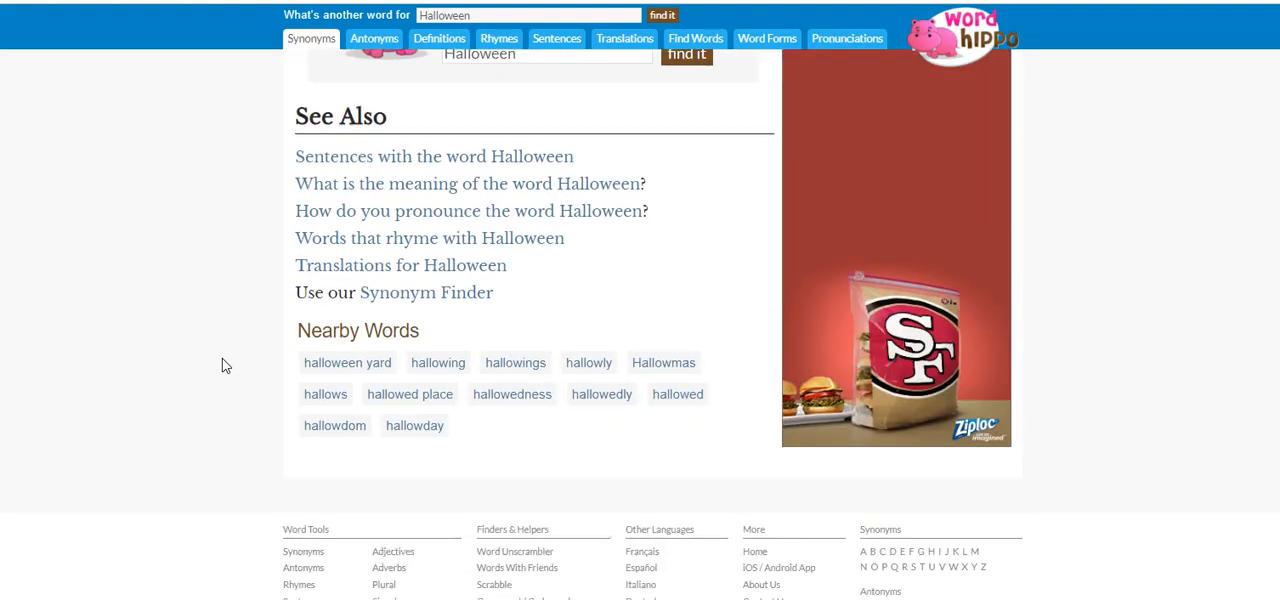
pyautogui.scroll(-3)
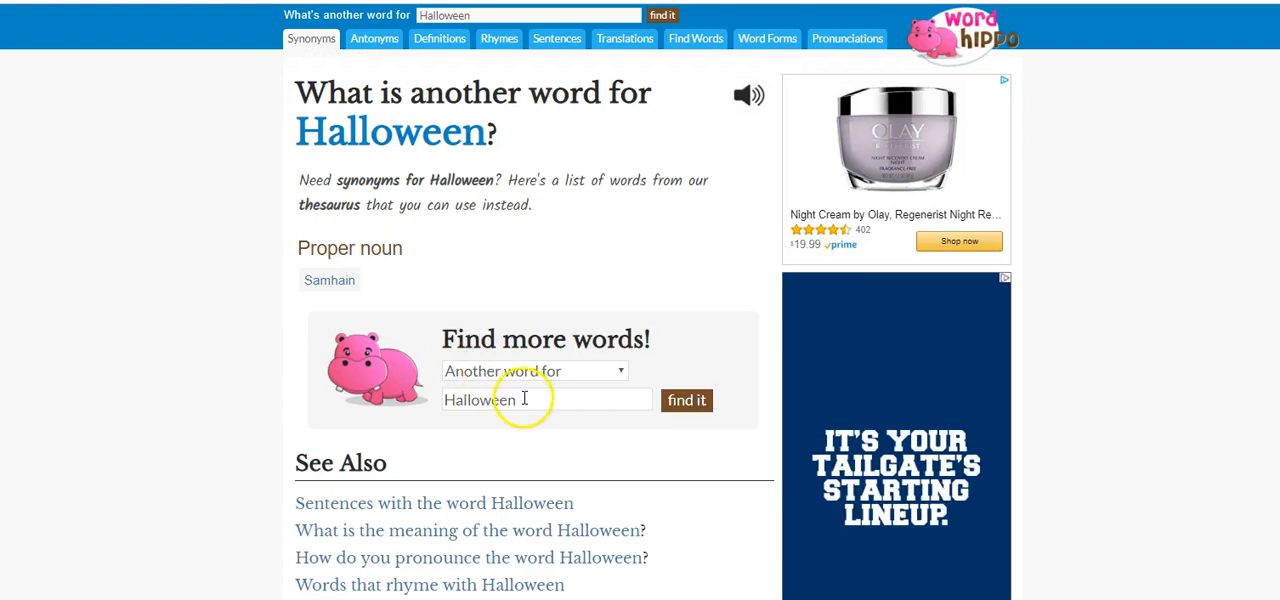
# Replace 'Halloween' with 'football' and look up its synonyms
pyautogui.doubleClick(478, 400)
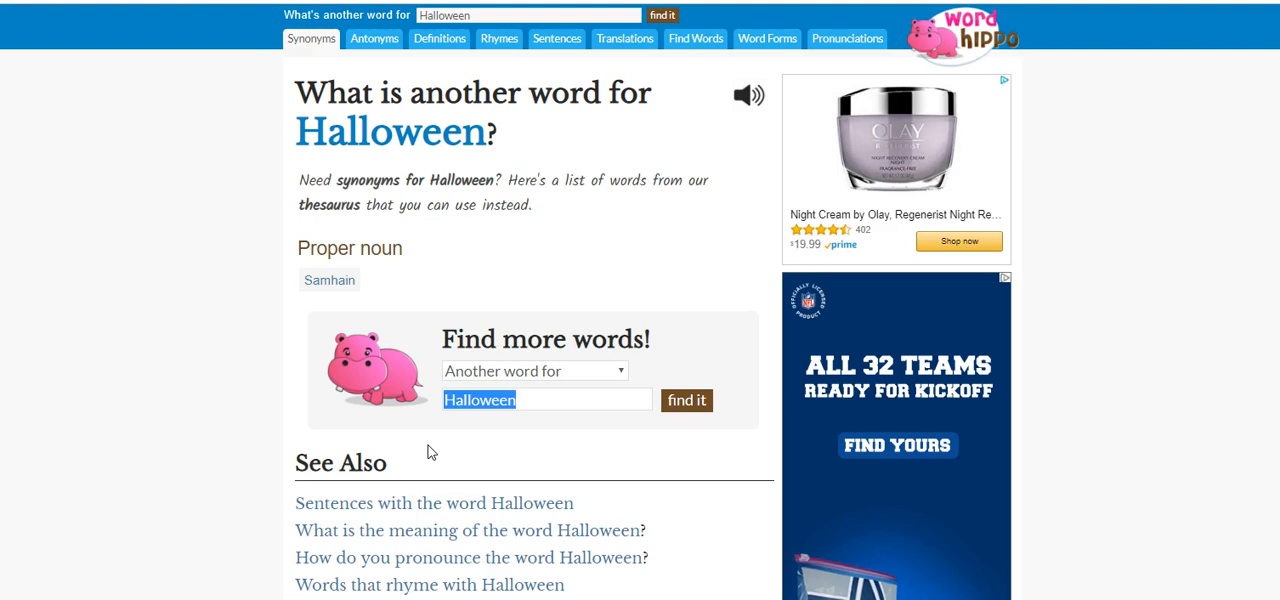
pyautogui.write('fo')
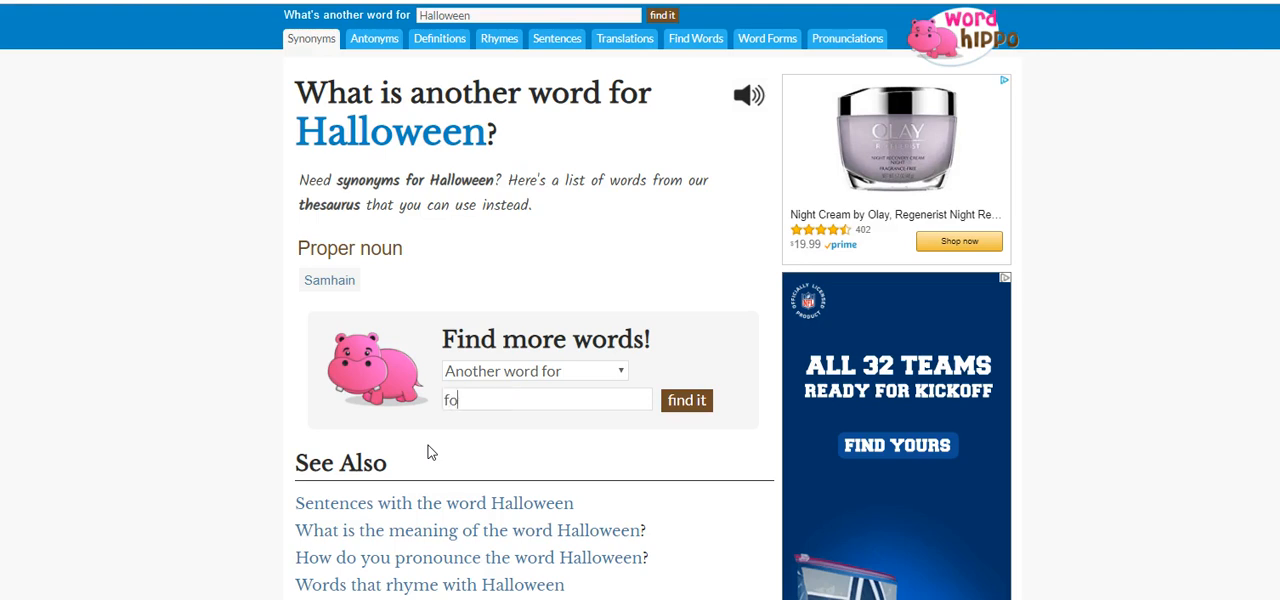
pyautogui.click(686, 400)
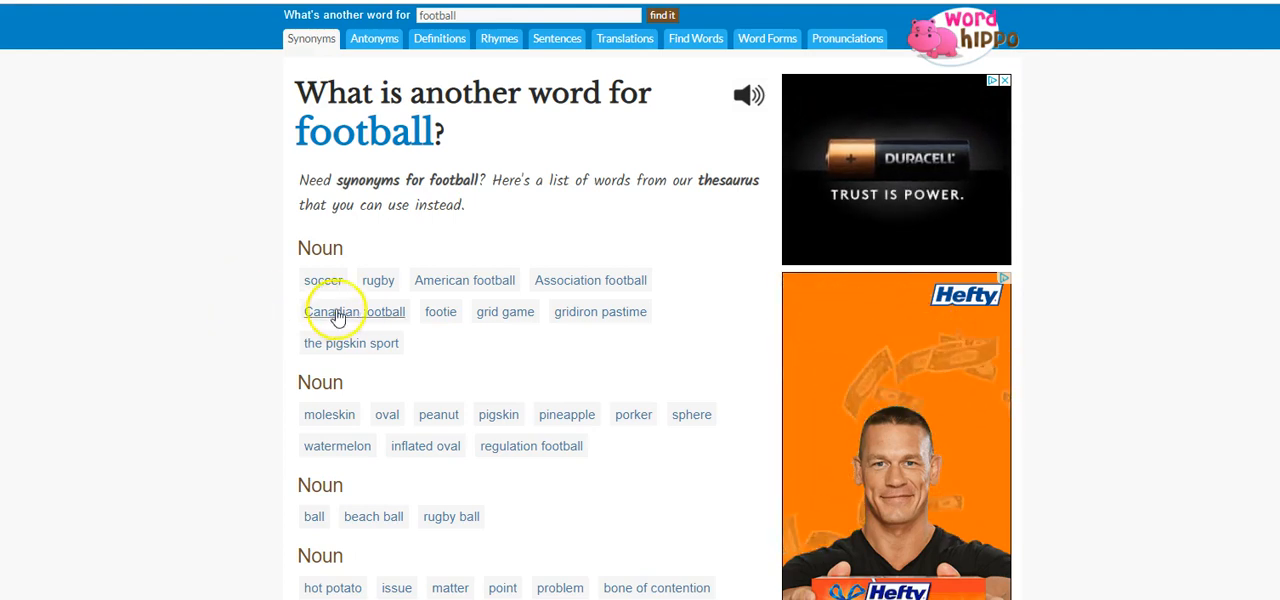
pyautogui.moveTo(264, 364)
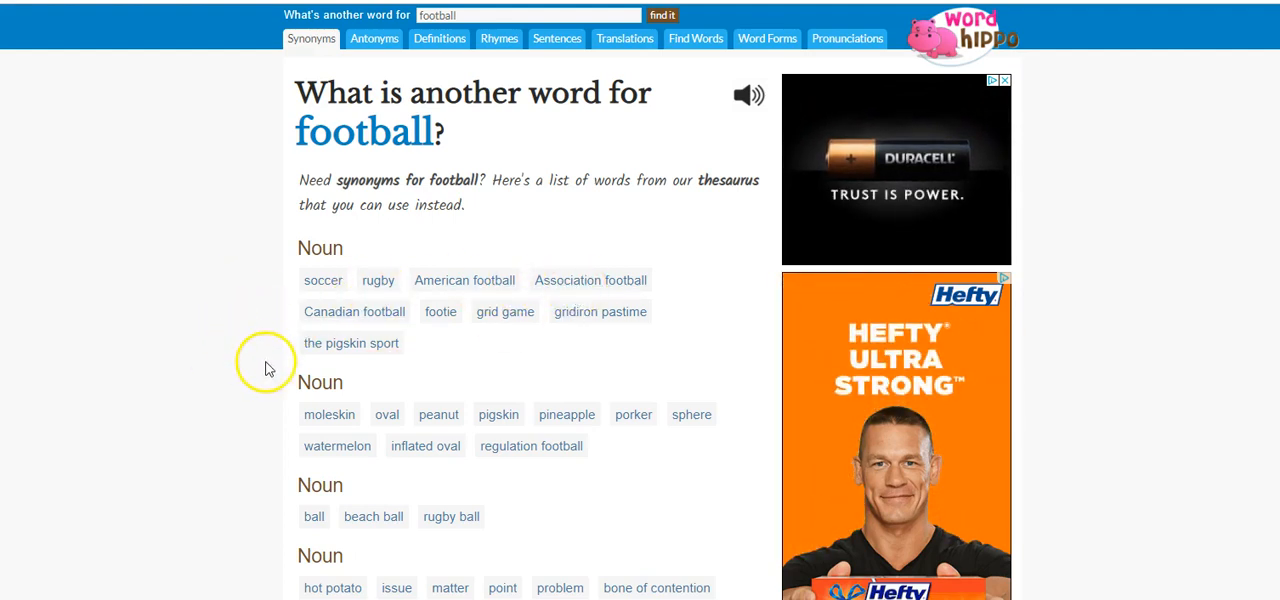
pyautogui.moveTo(548, 368)
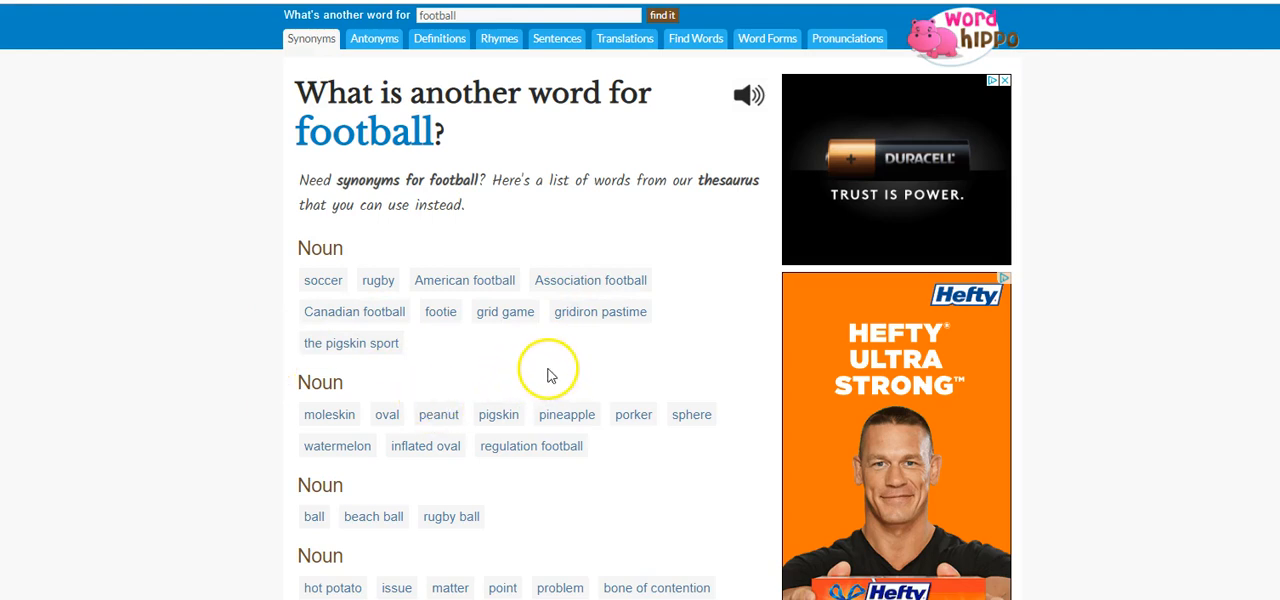
pyautogui.moveTo(220, 362)
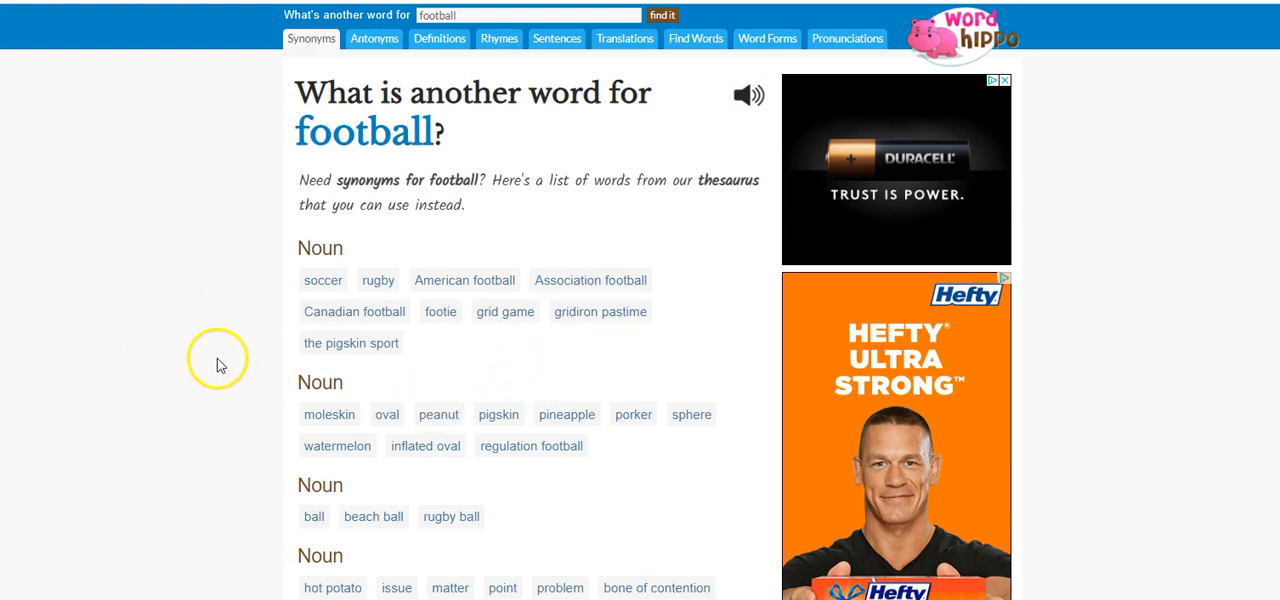
pyautogui.moveTo(214, 380)
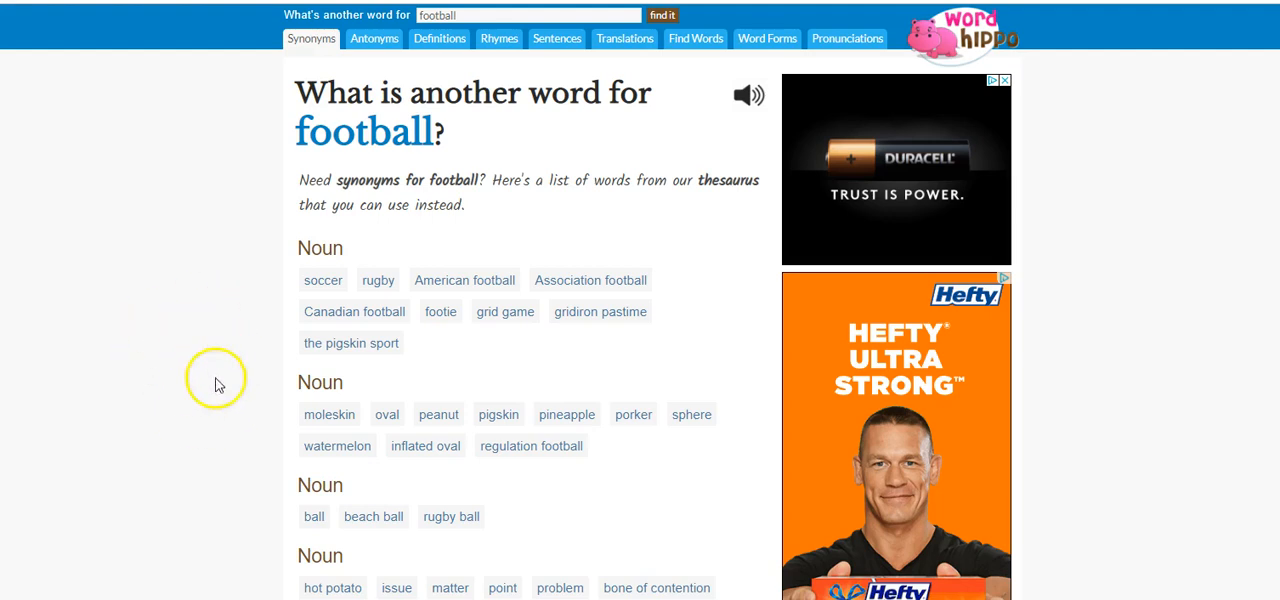
pyautogui.moveTo(212, 388)
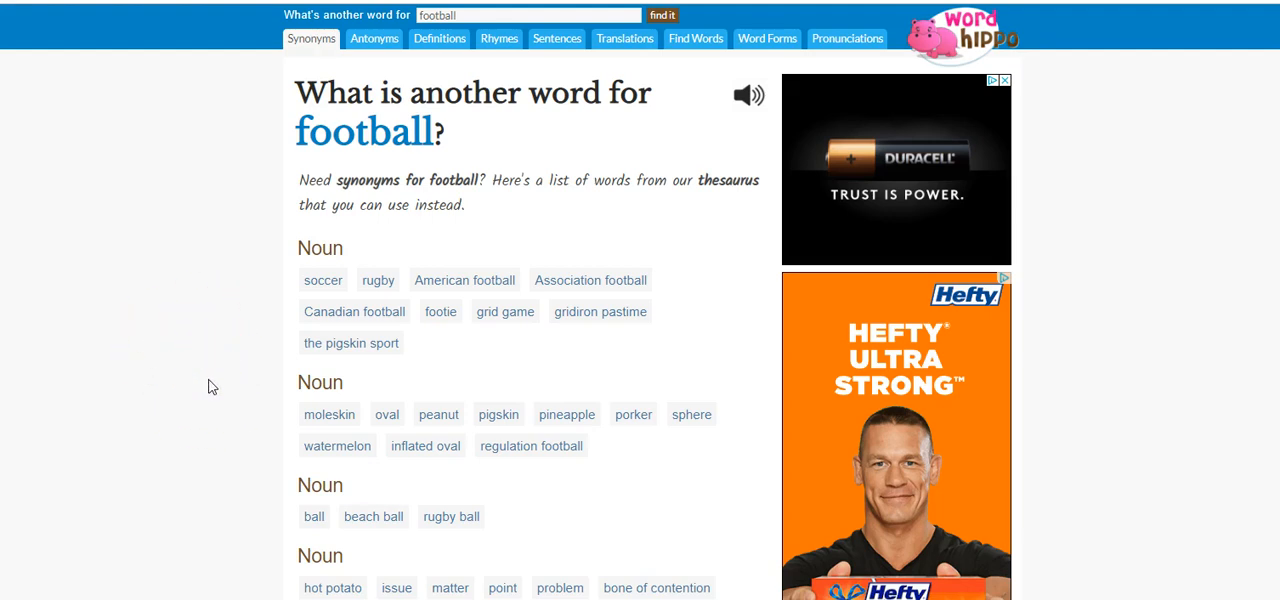
# Read through the football synonym results down past the related searches
pyautogui.scroll(-3)
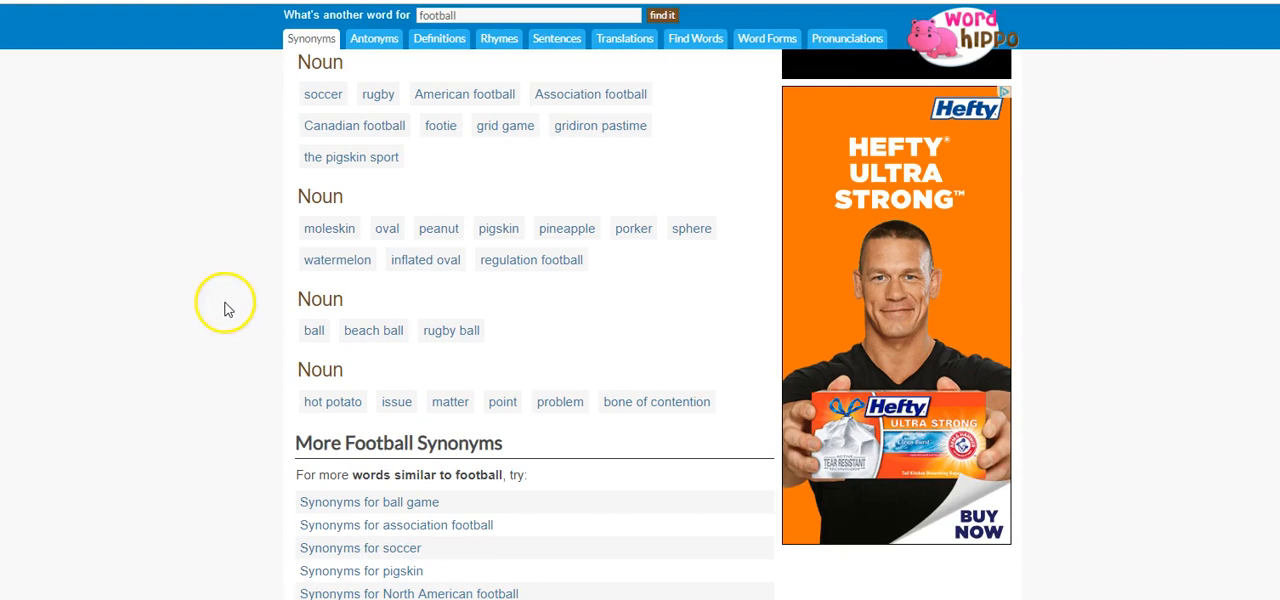
pyautogui.moveTo(496, 240)
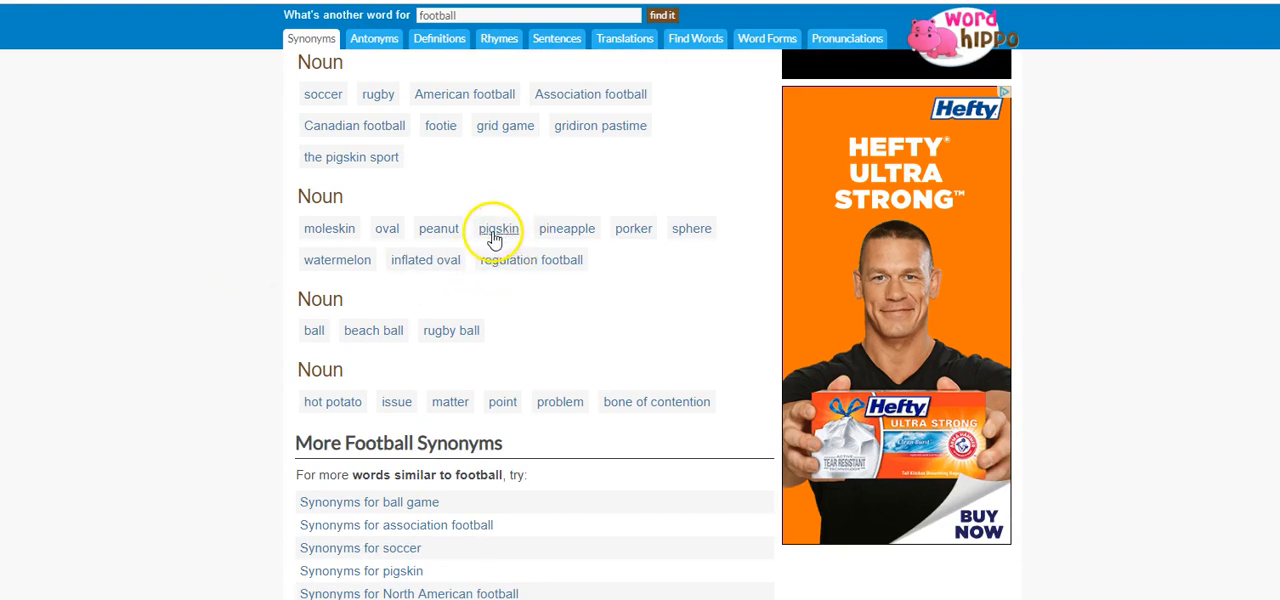
pyautogui.moveTo(508, 236)
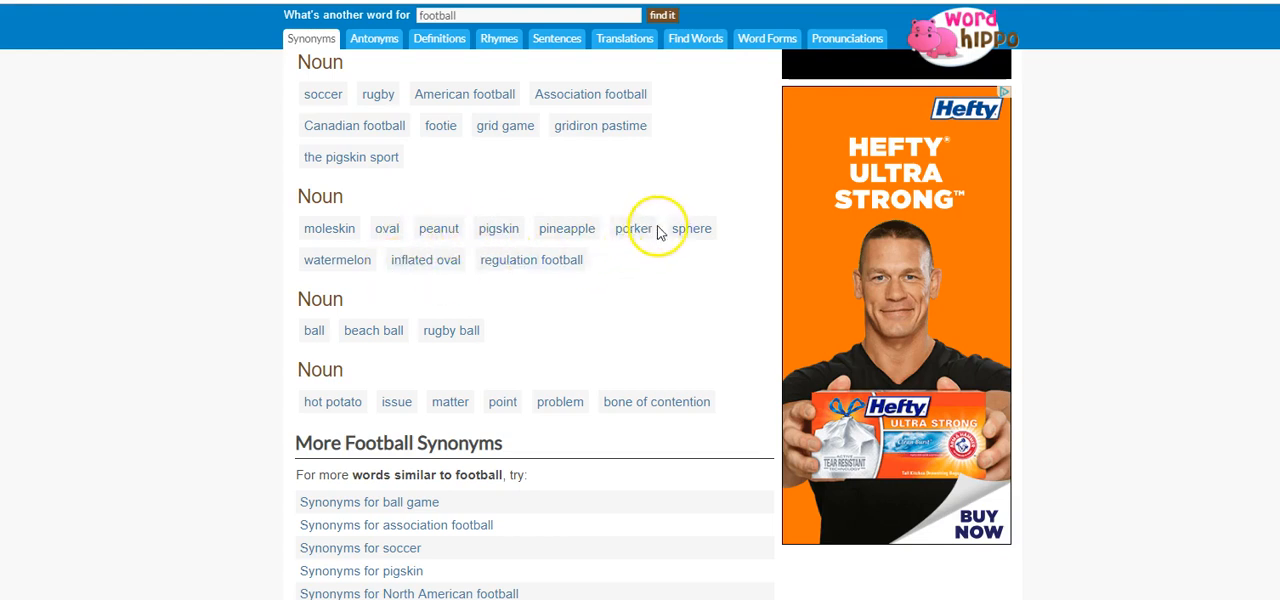
pyautogui.moveTo(238, 332)
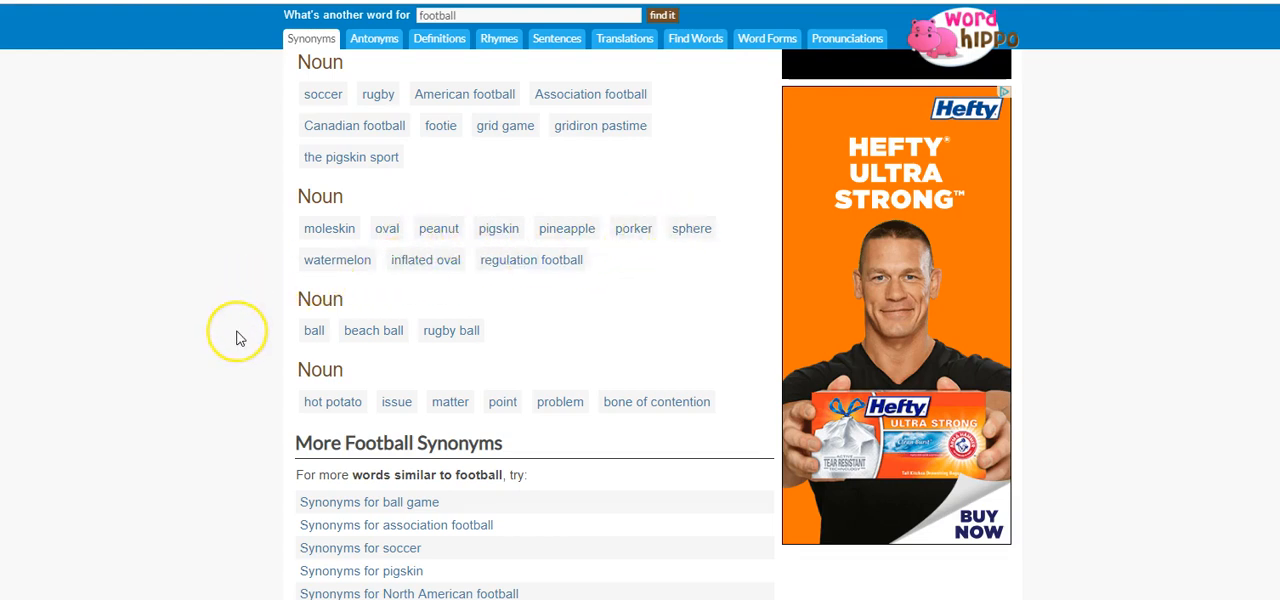
pyautogui.scroll(-3)
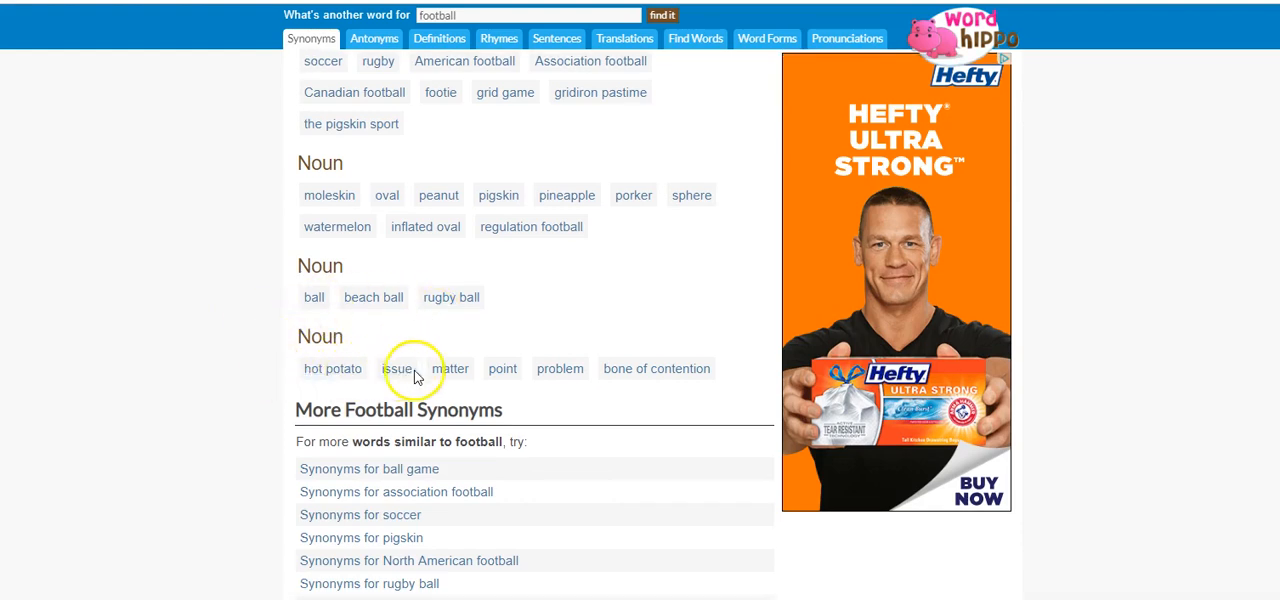
pyautogui.scroll(-3)
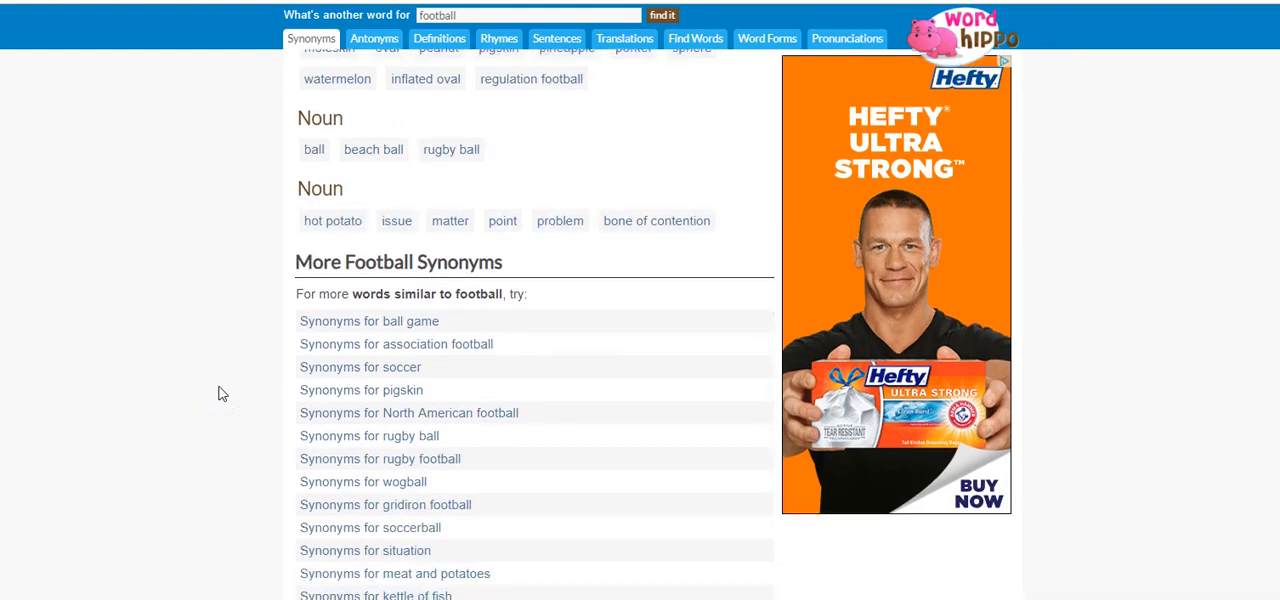
pyautogui.scroll(-3)
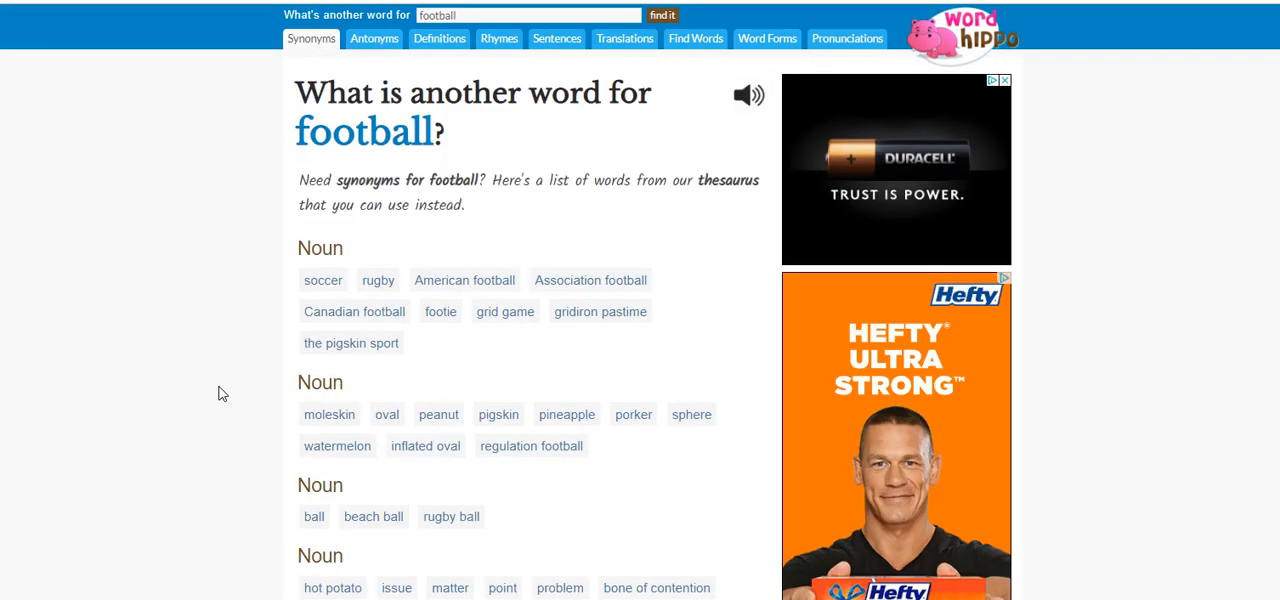
pyautogui.scroll(-3)
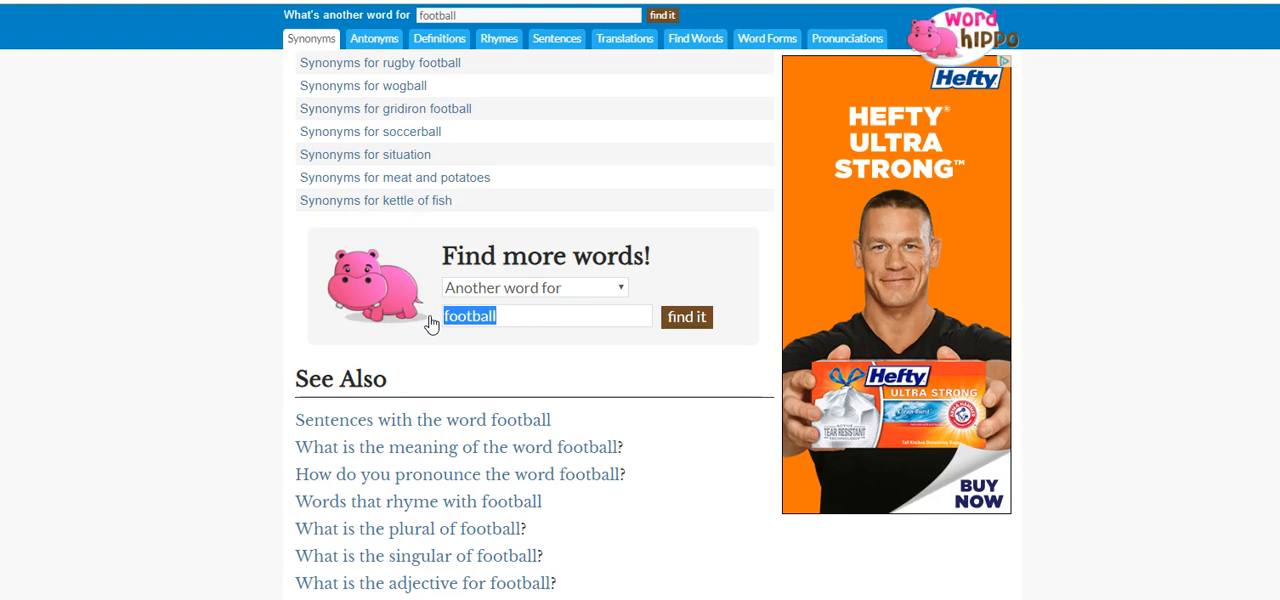
pyautogui.write('hunting')
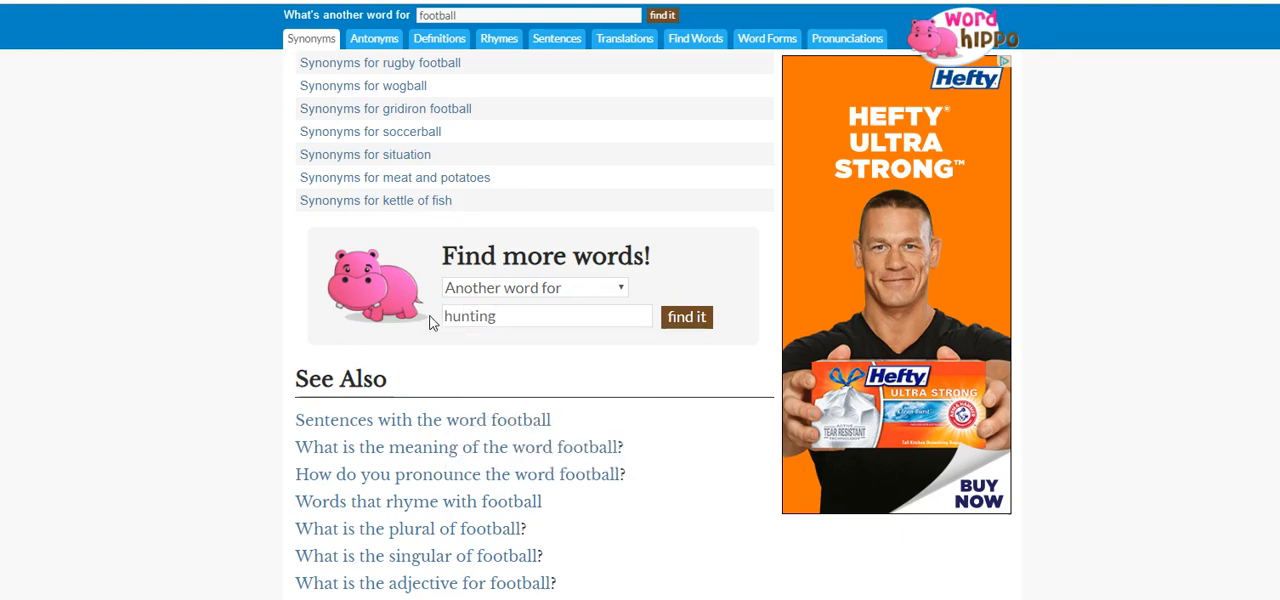
pyautogui.click(686, 316)
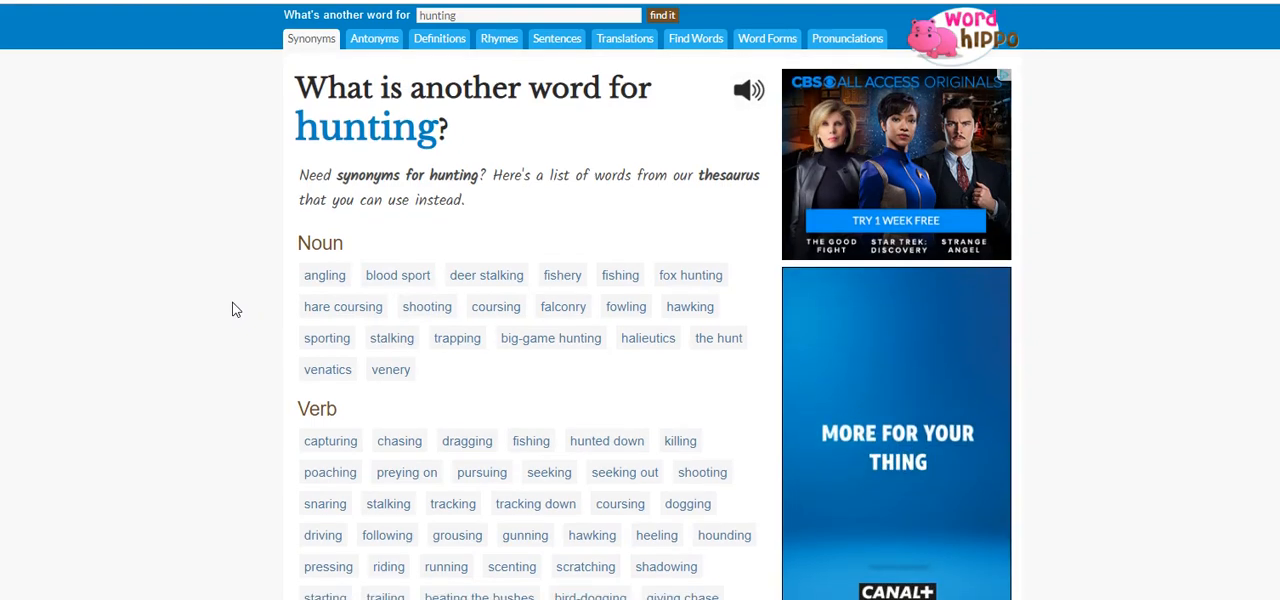
pyautogui.scroll(-3)
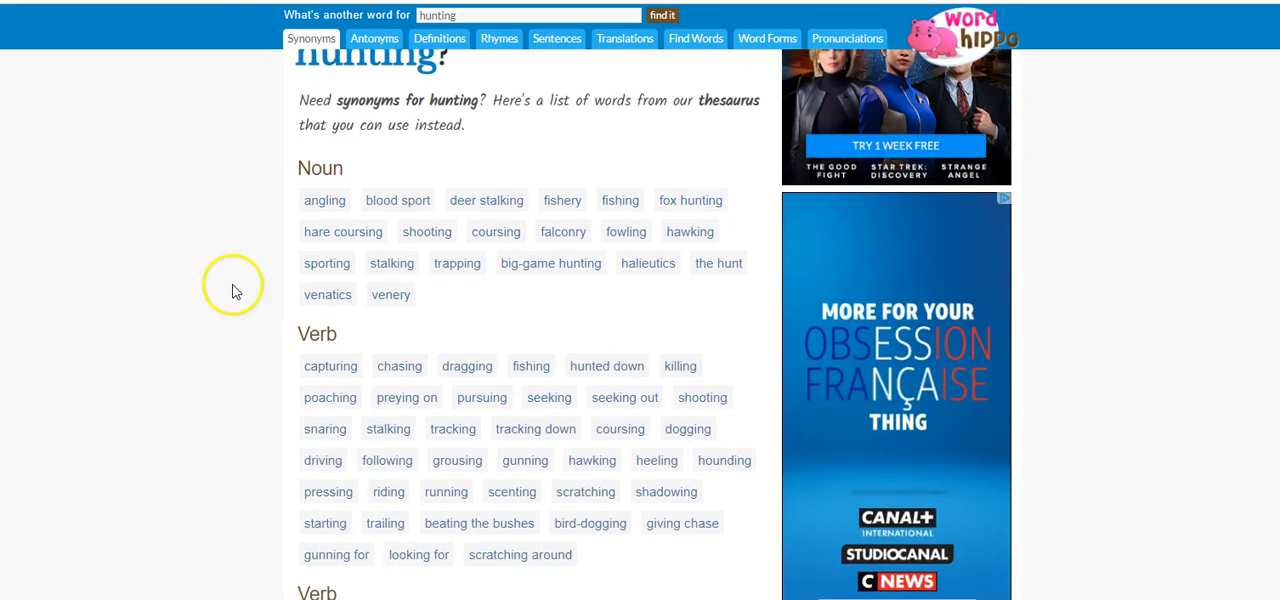
pyautogui.moveTo(284, 212)
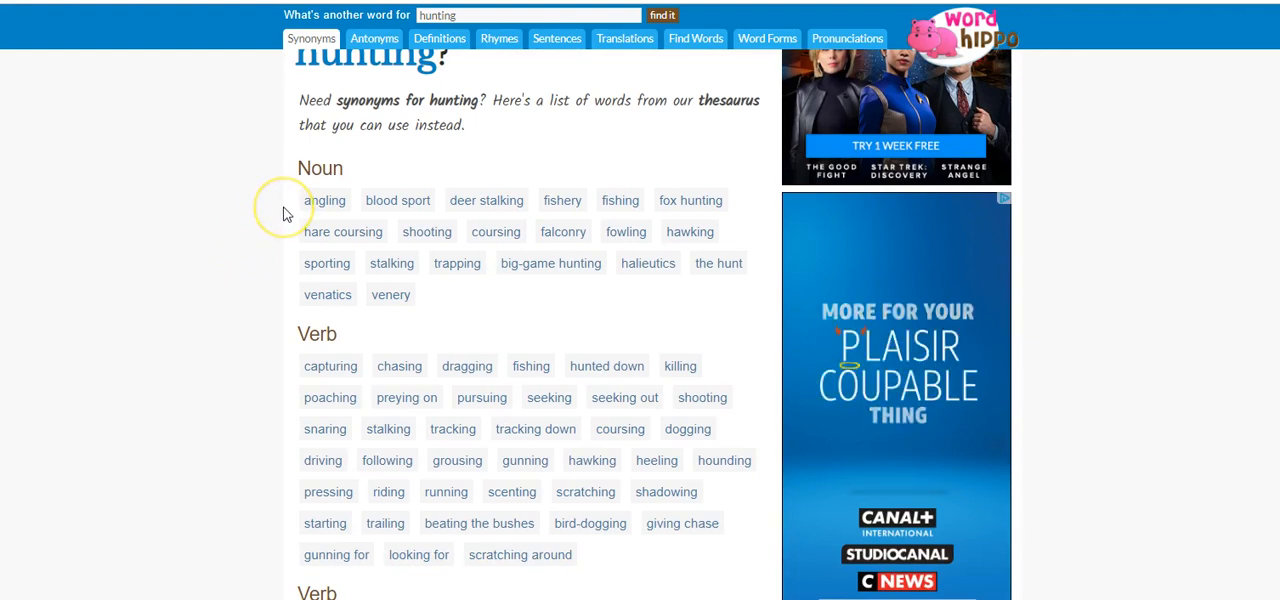
pyautogui.moveTo(280, 266)
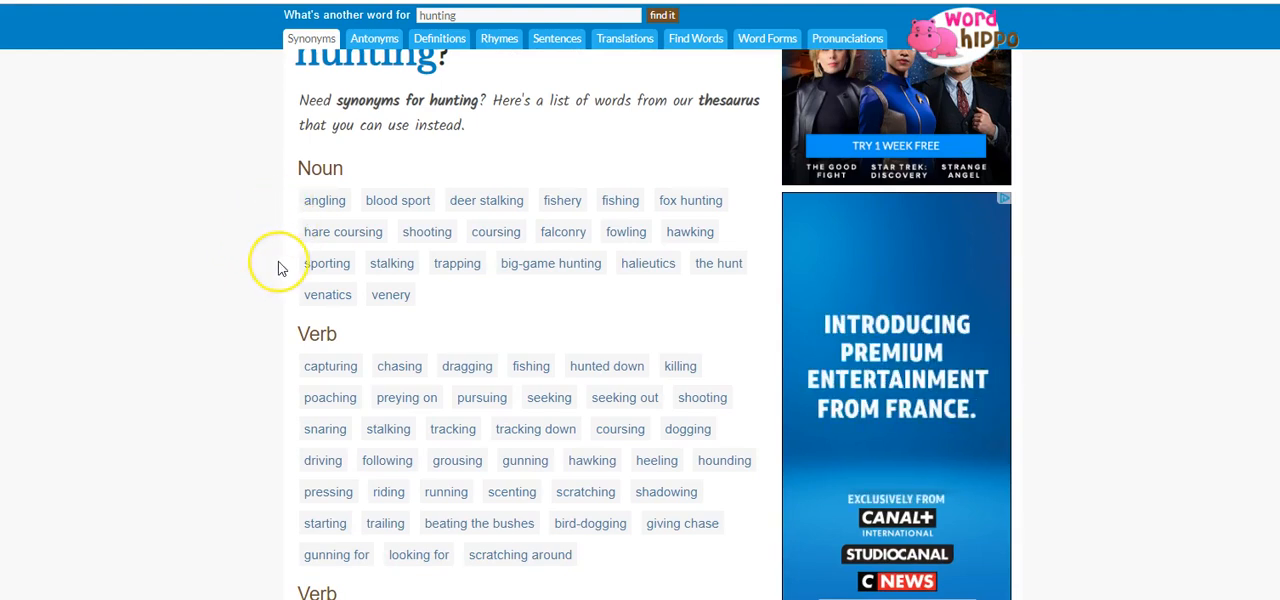
pyautogui.scroll(-3)
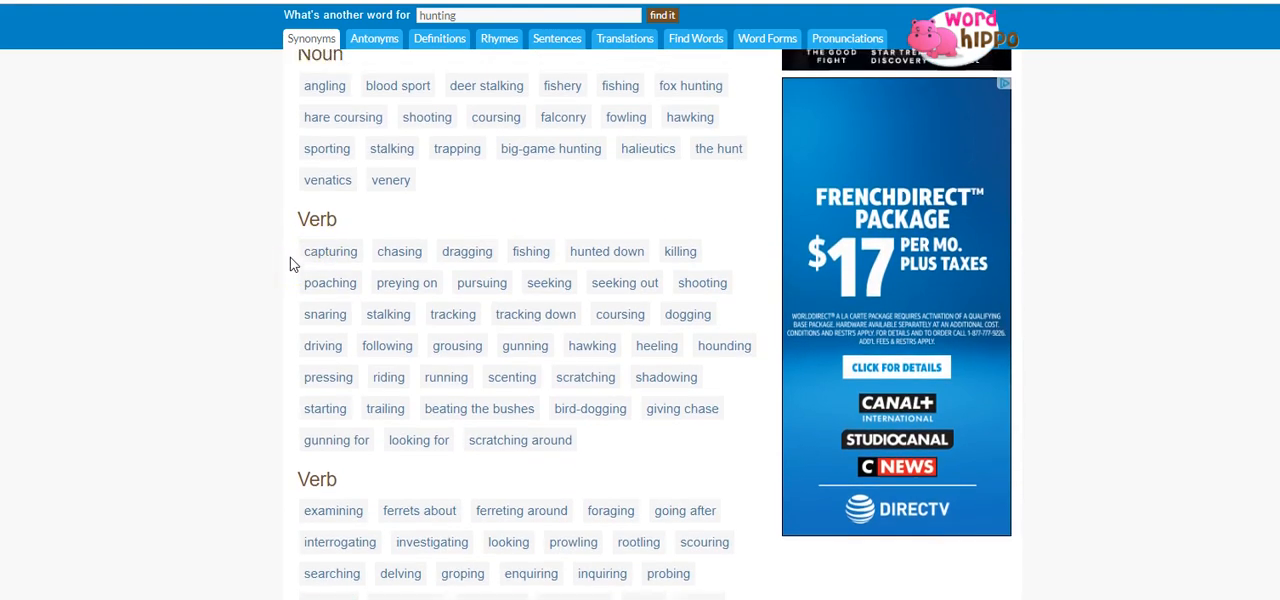
pyautogui.scroll(-3)
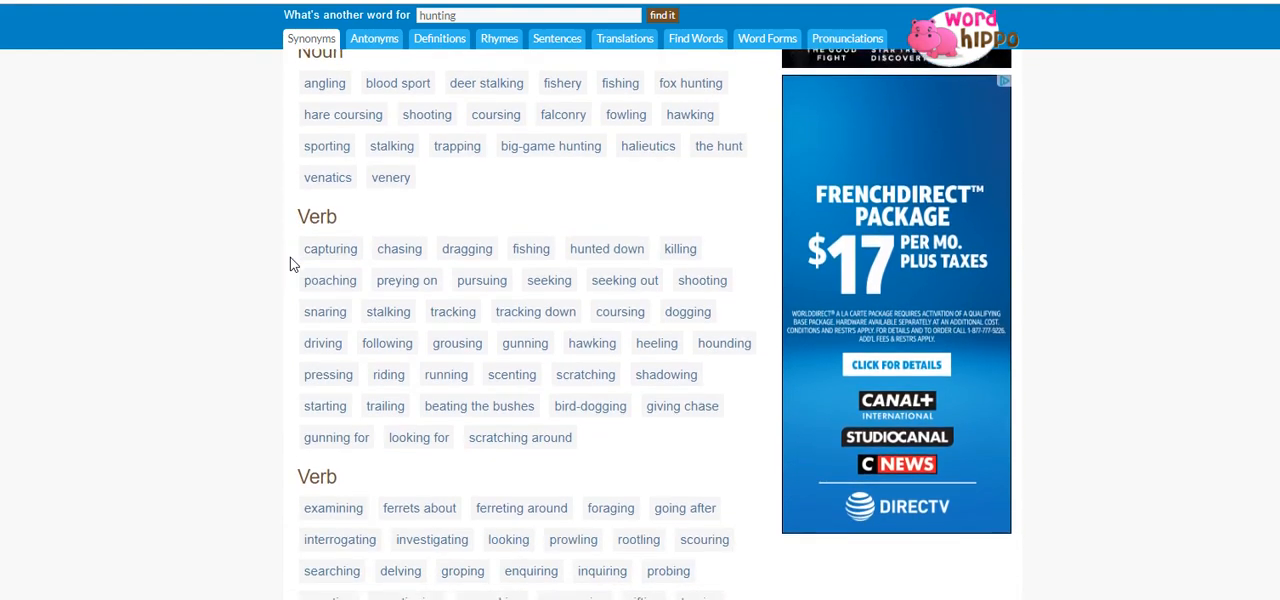
pyautogui.scroll(-3)
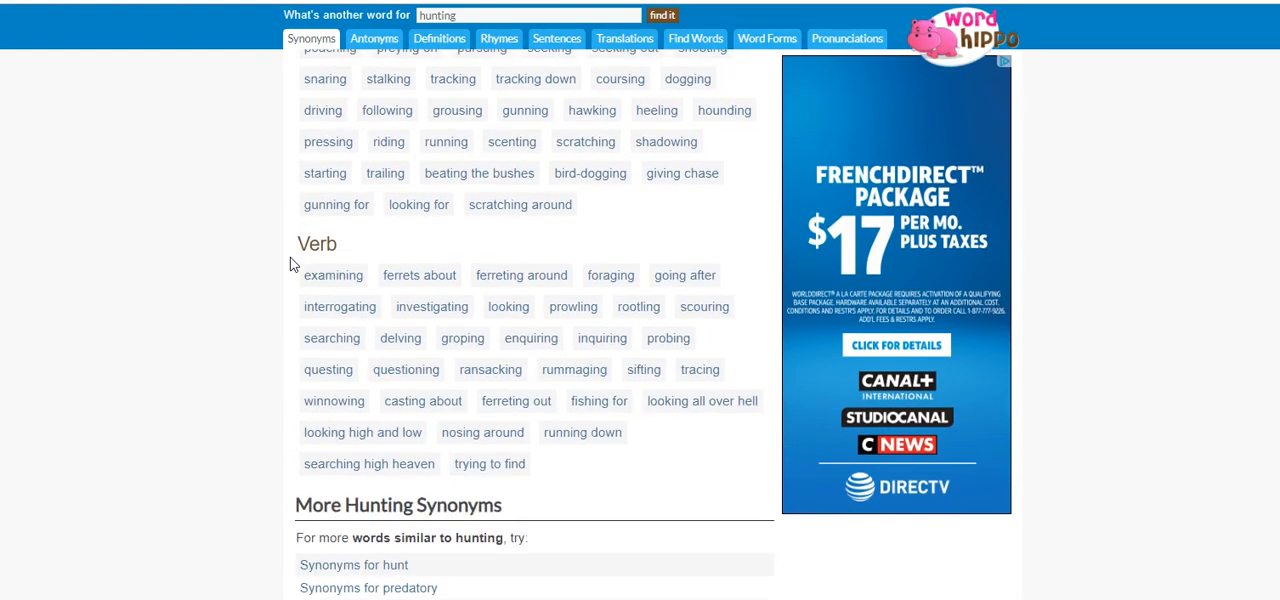
pyautogui.scroll(-3)
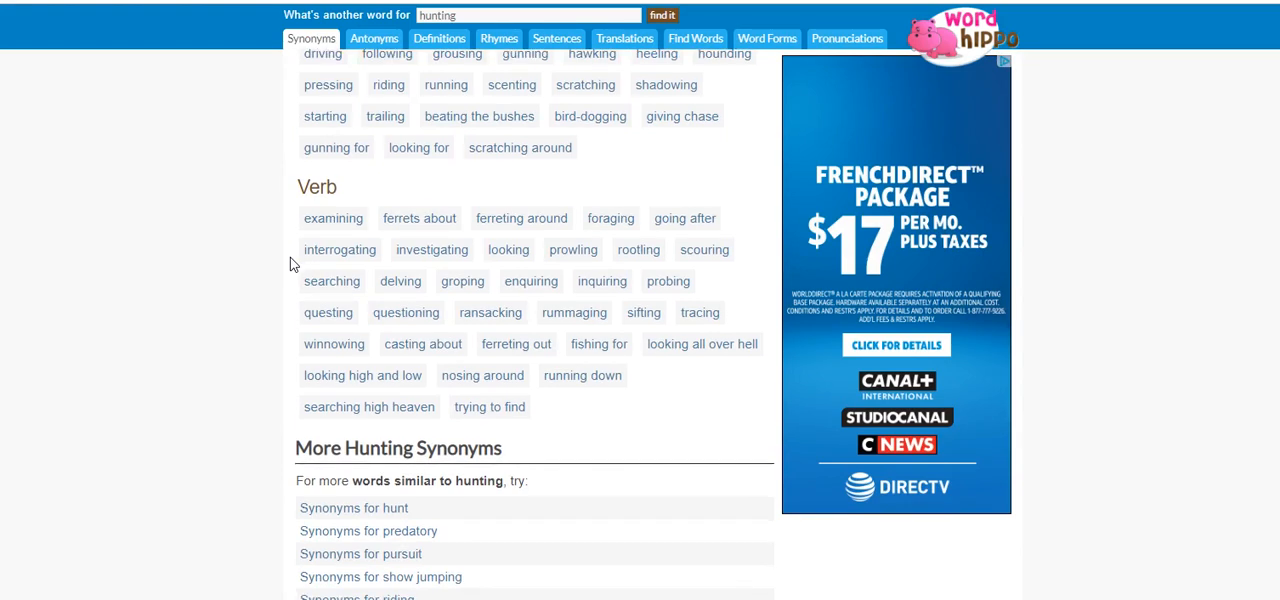
pyautogui.scroll(-3)
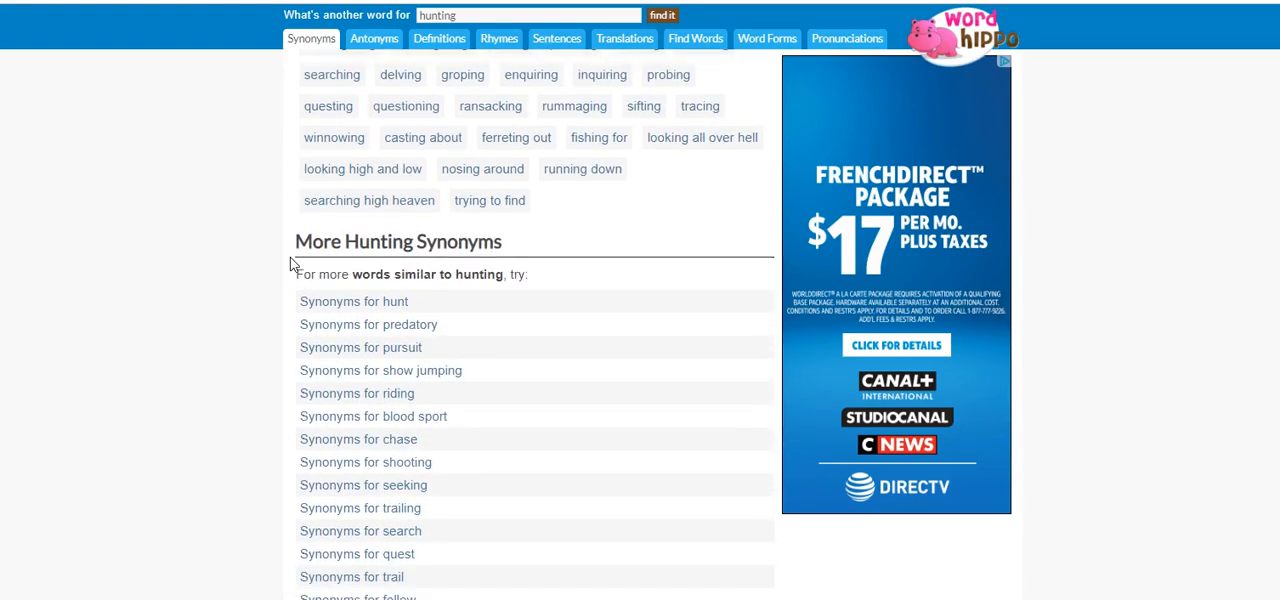
pyautogui.scroll(-3)
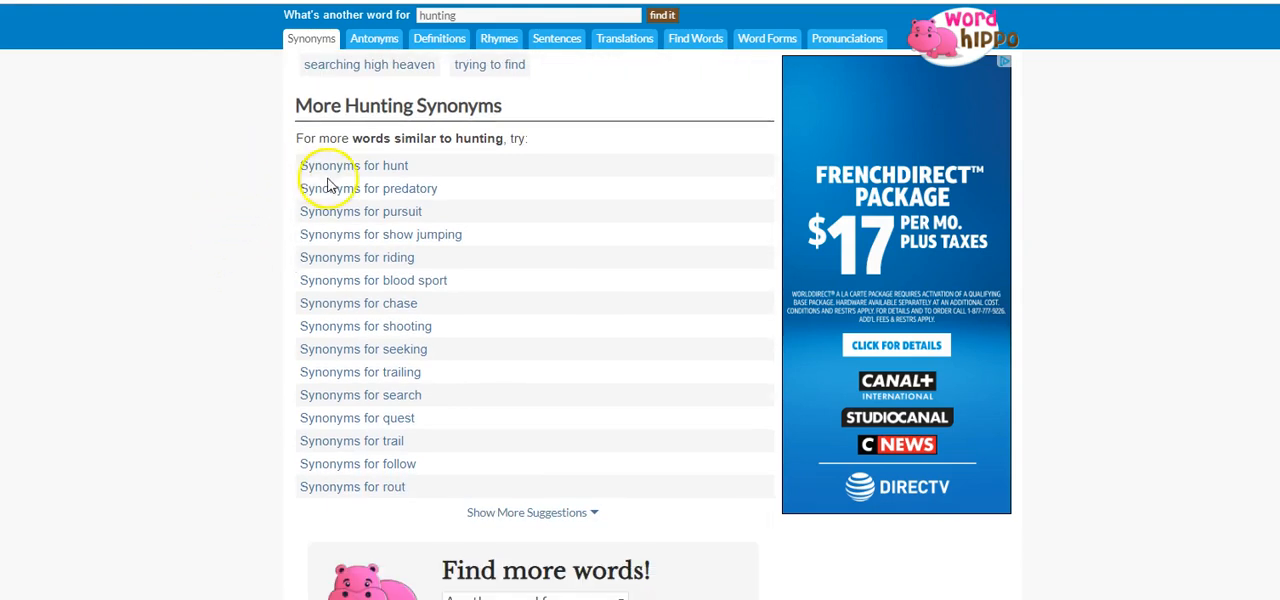
pyautogui.moveTo(248, 360)
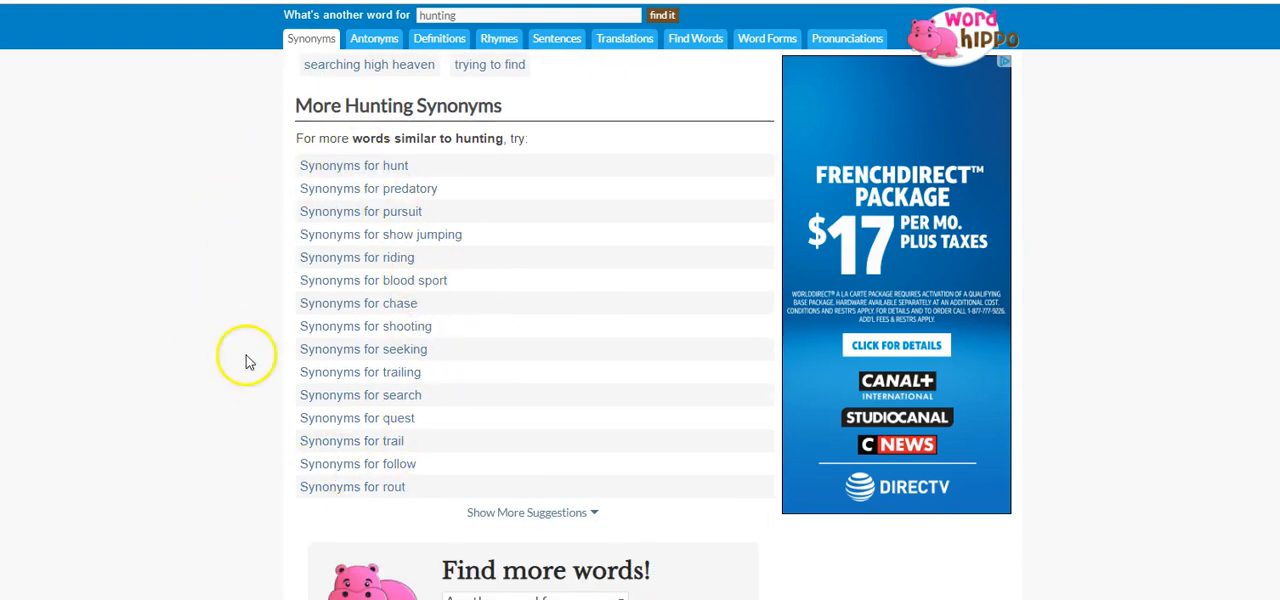
pyautogui.moveTo(390, 386)
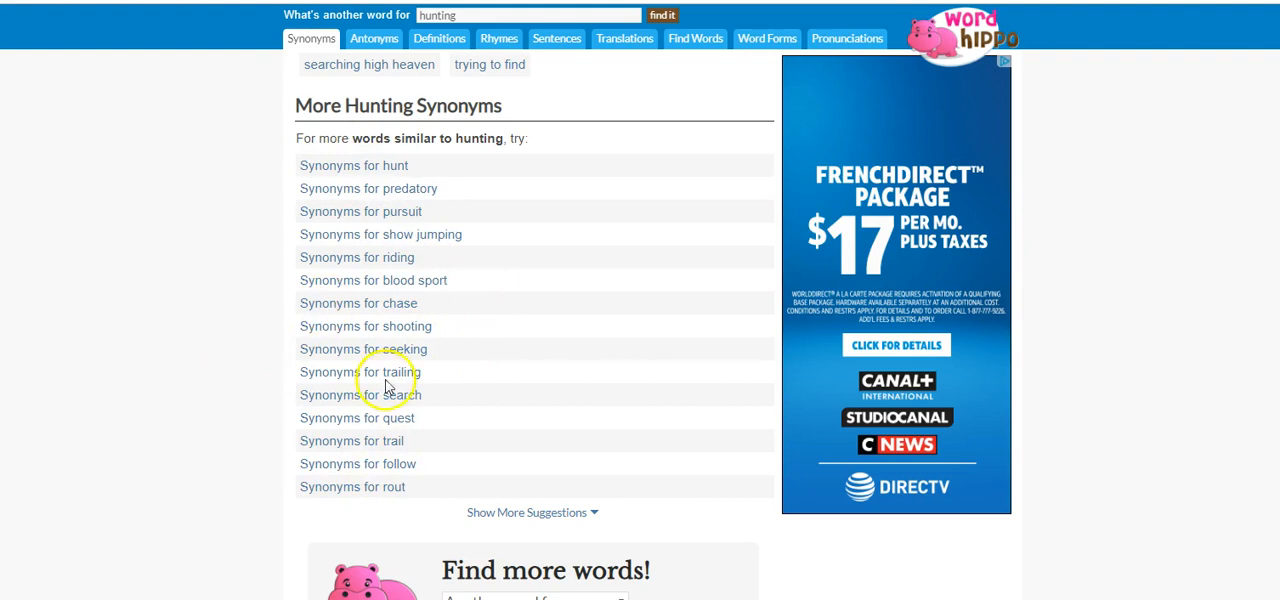
pyautogui.moveTo(270, 438)
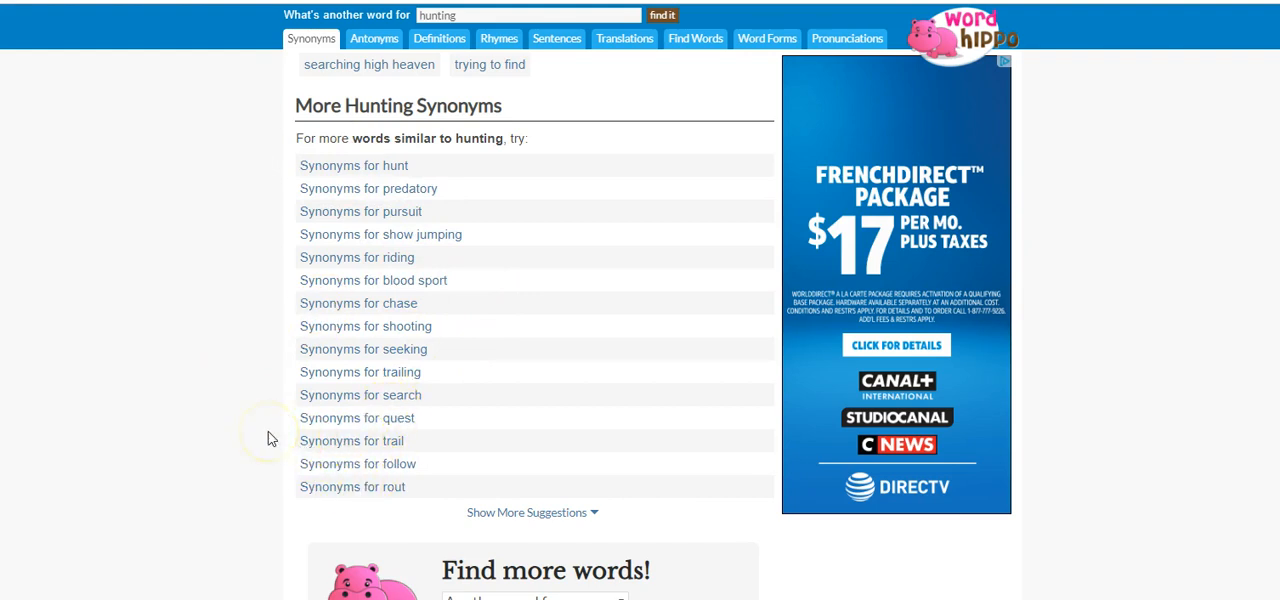
pyautogui.scroll(-3)
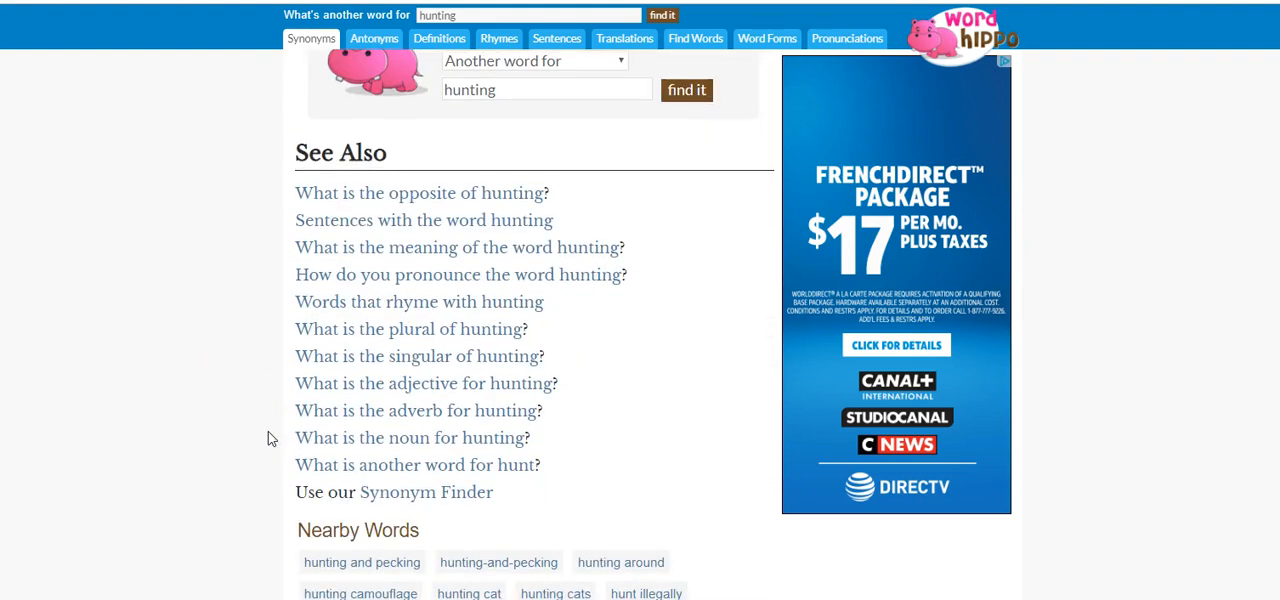
pyautogui.scroll(-3)
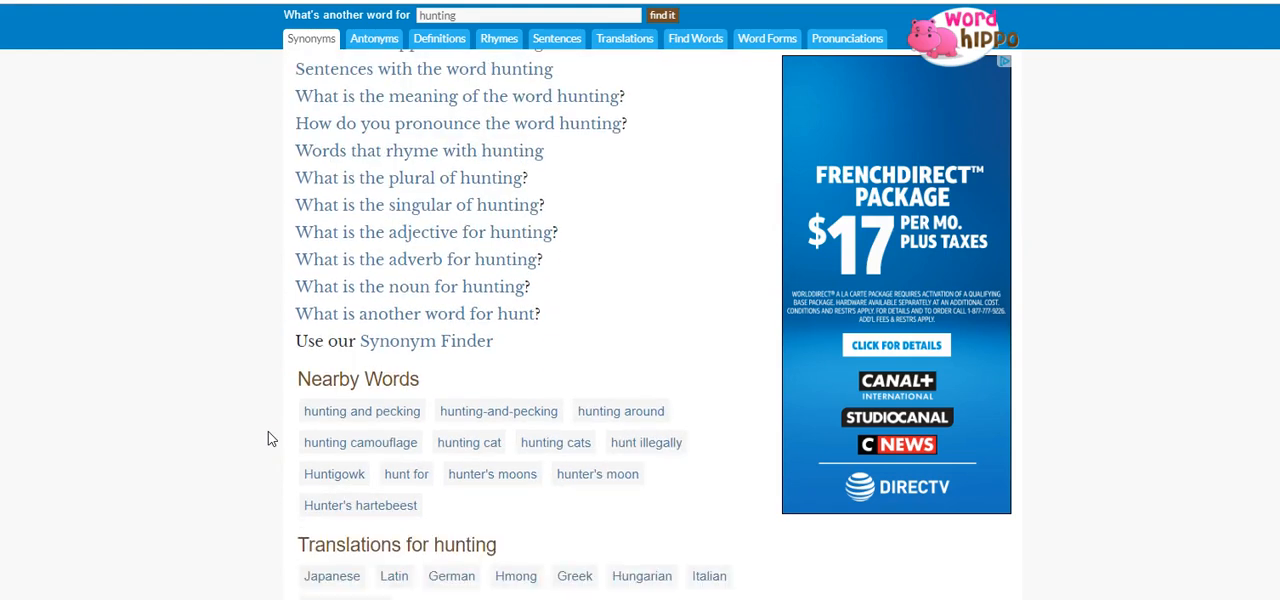
pyautogui.scroll(-3)
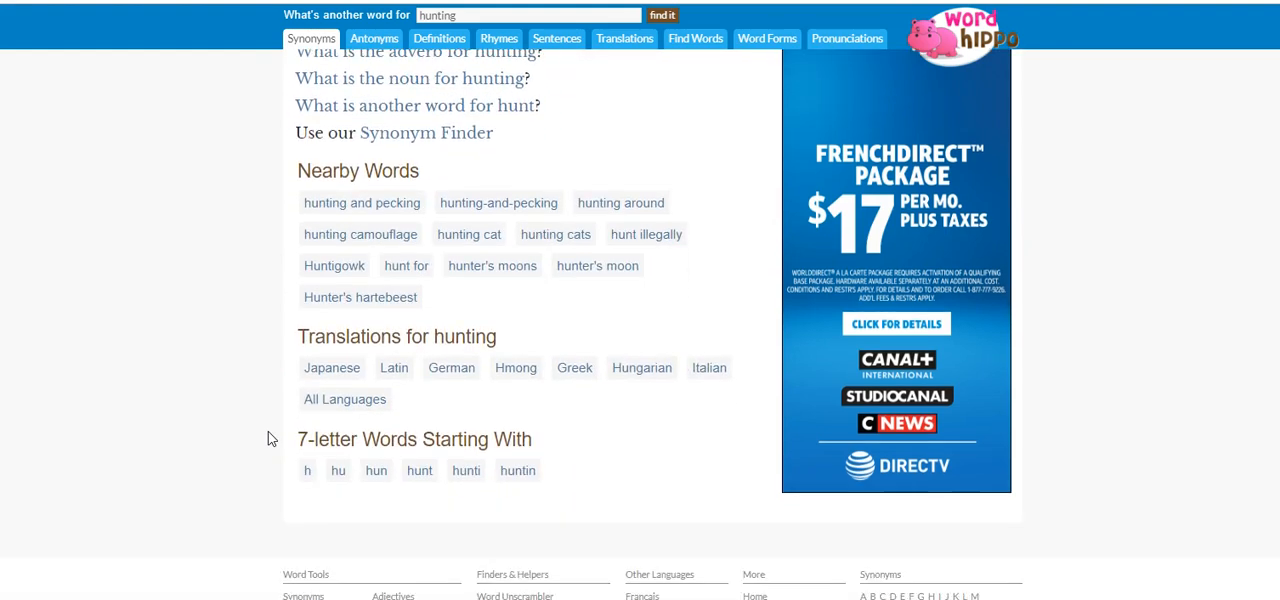
pyautogui.moveTo(452, 368)
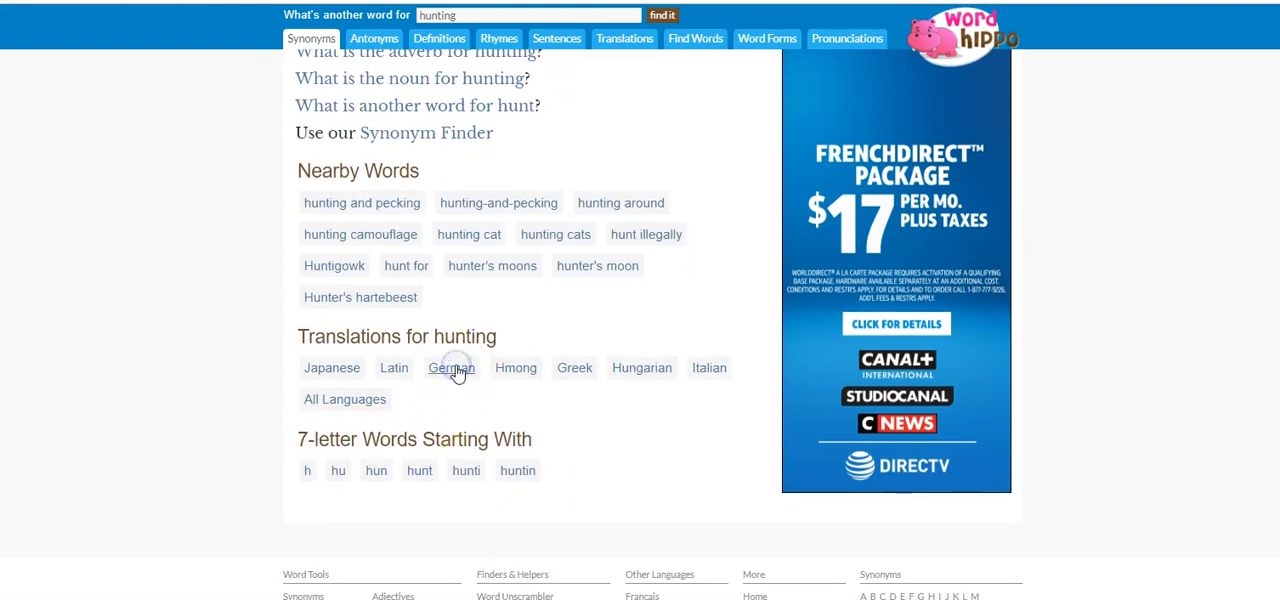
# Show the German translations of hunting: Jagd, das Jagen, der Fang
pyautogui.click(452, 368)
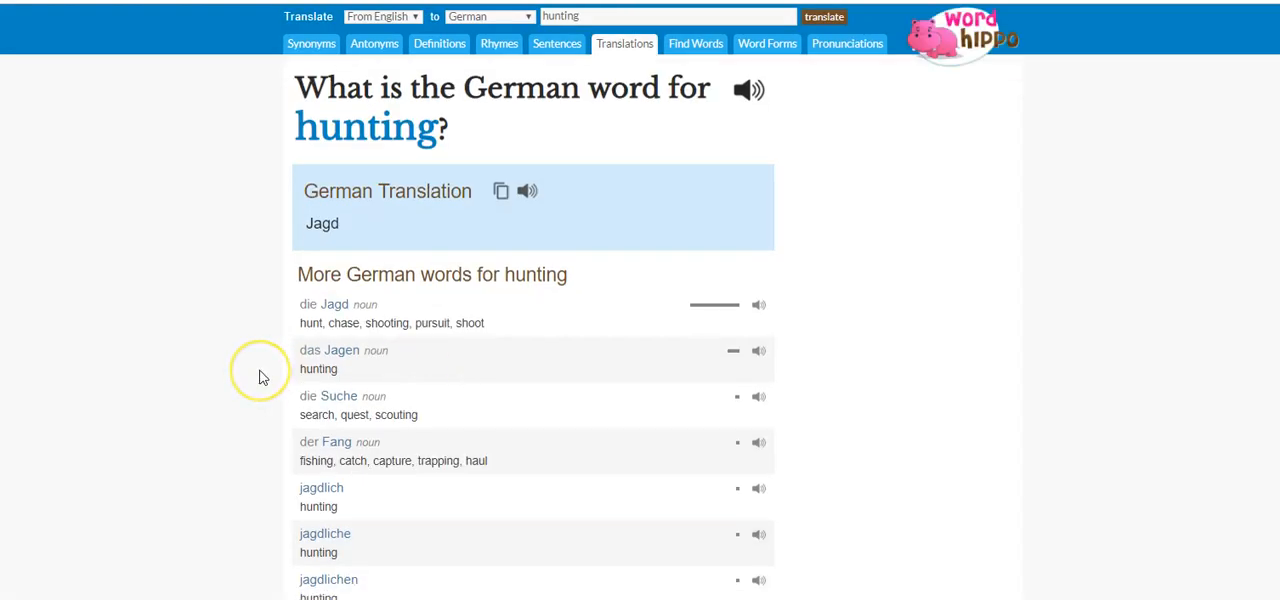
pyautogui.scroll(-3)
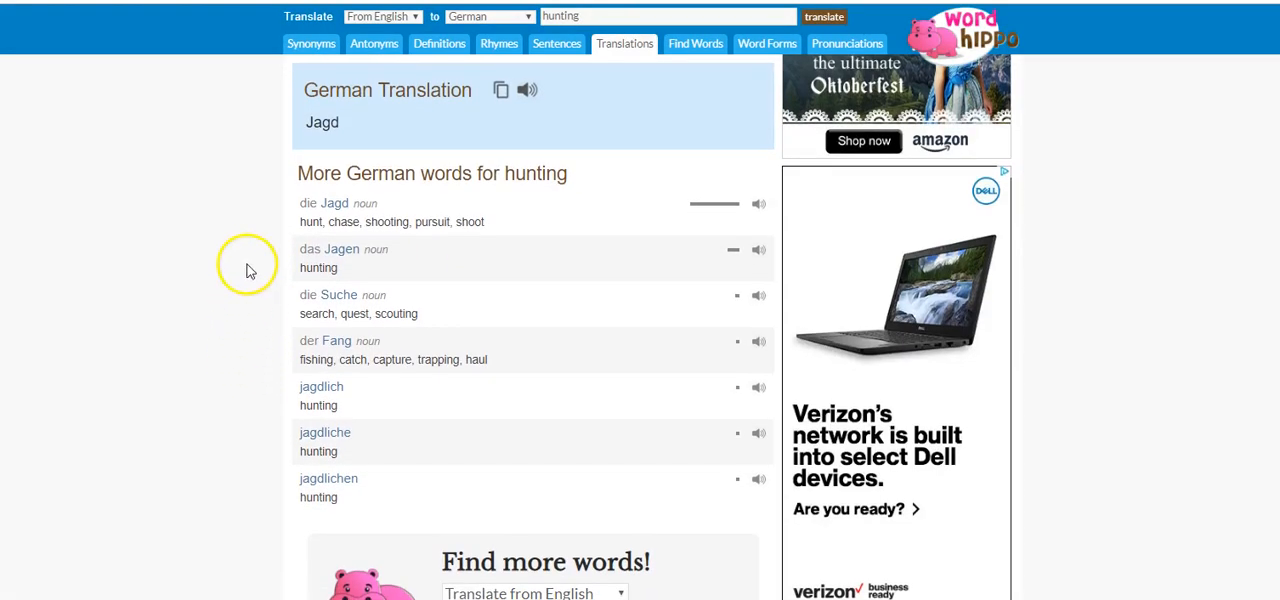
pyautogui.moveTo(250, 264)
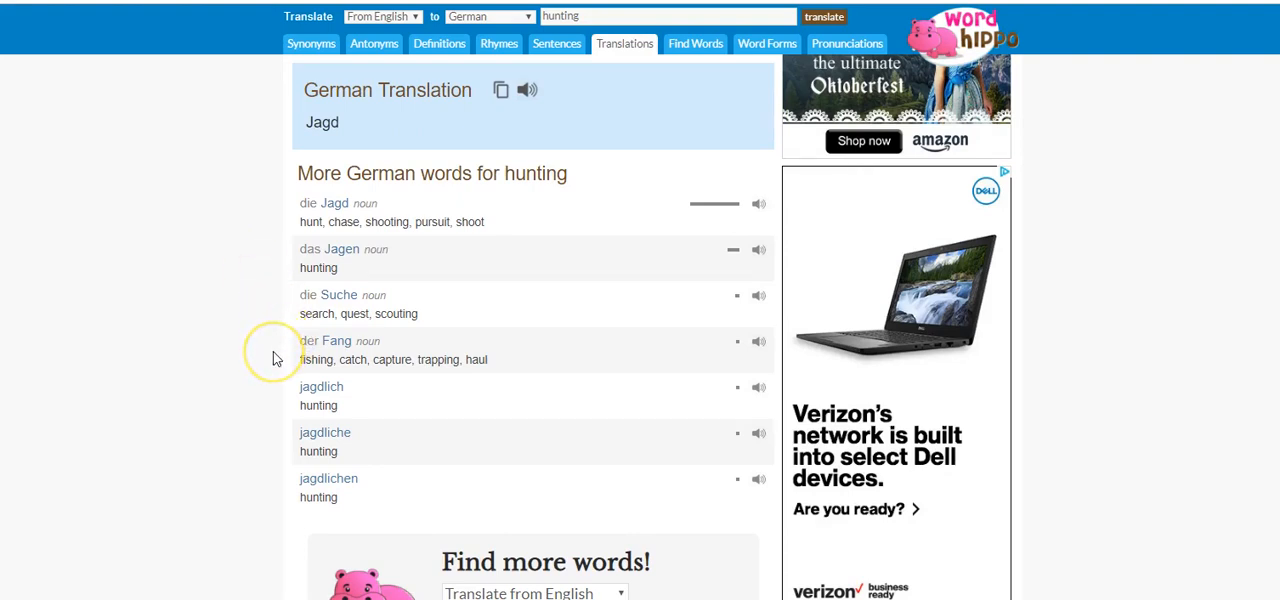
pyautogui.moveTo(392, 380)
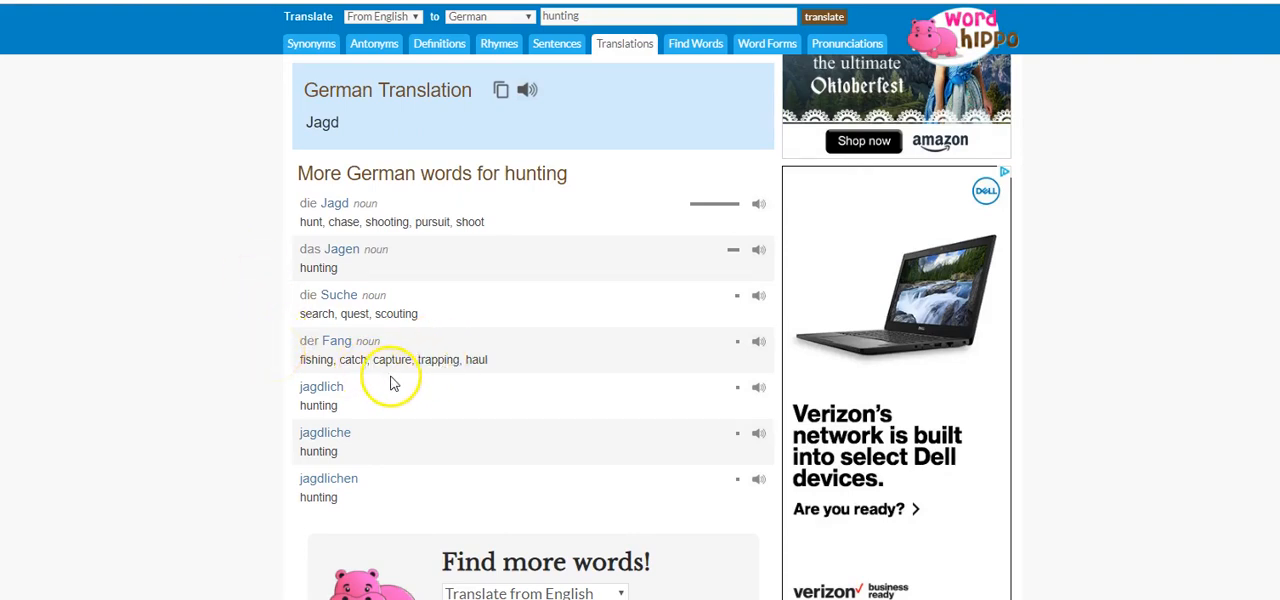
pyautogui.scroll(-3)
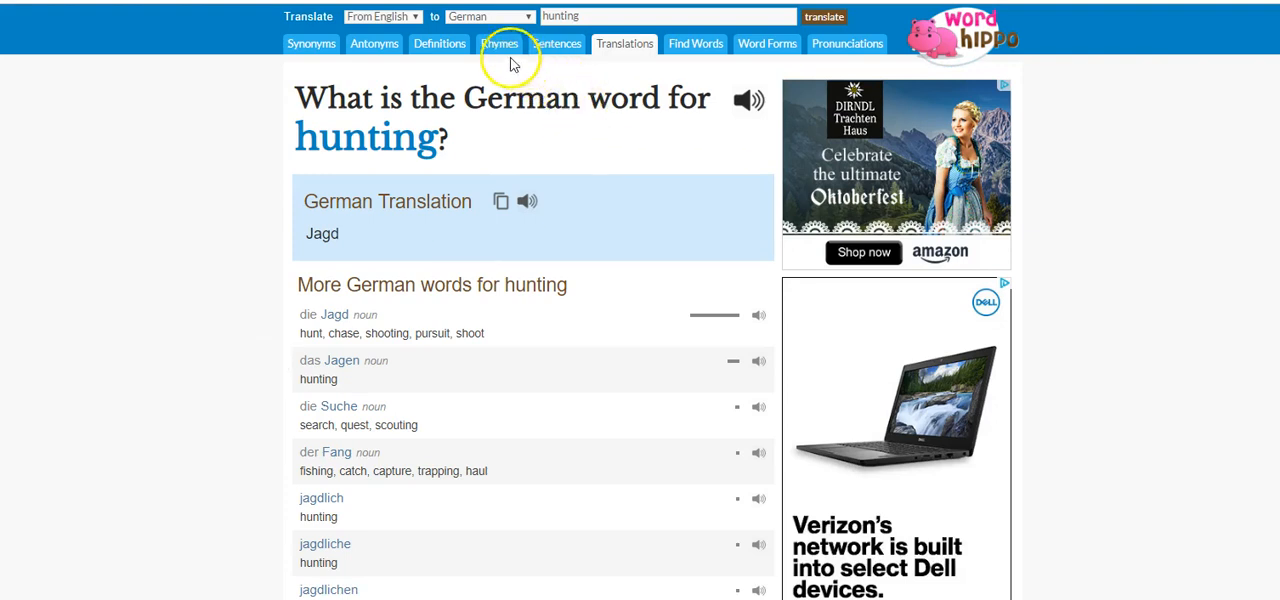
# Show the words that rhyme with hunting
pyautogui.click(498, 44)
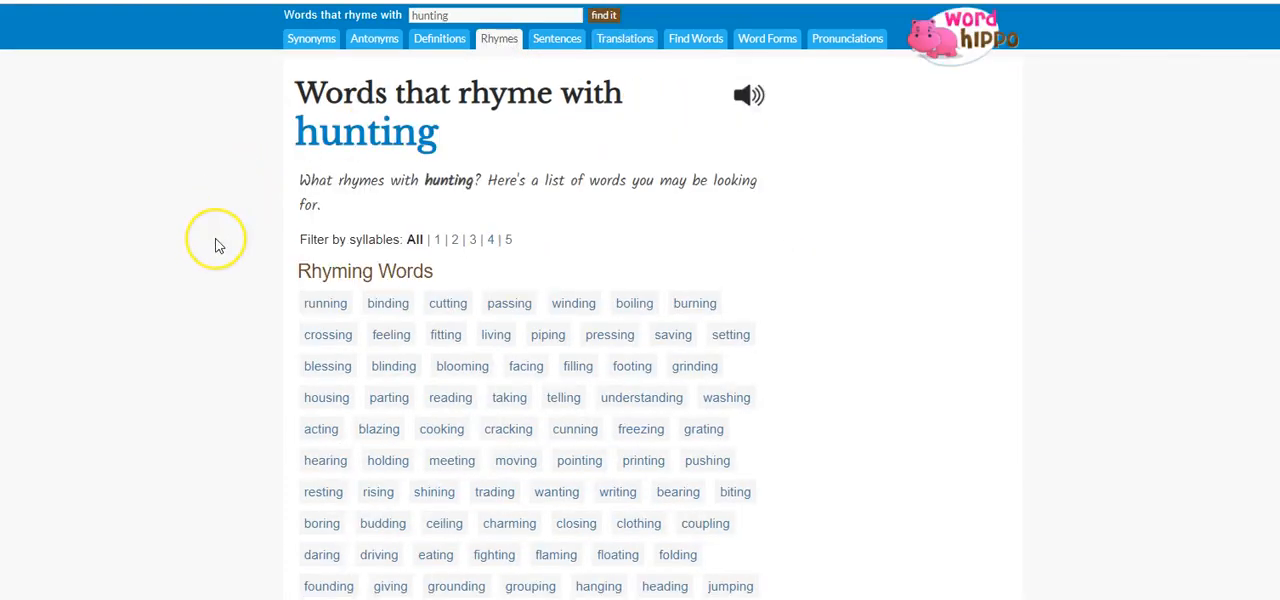
pyautogui.scroll(-3)
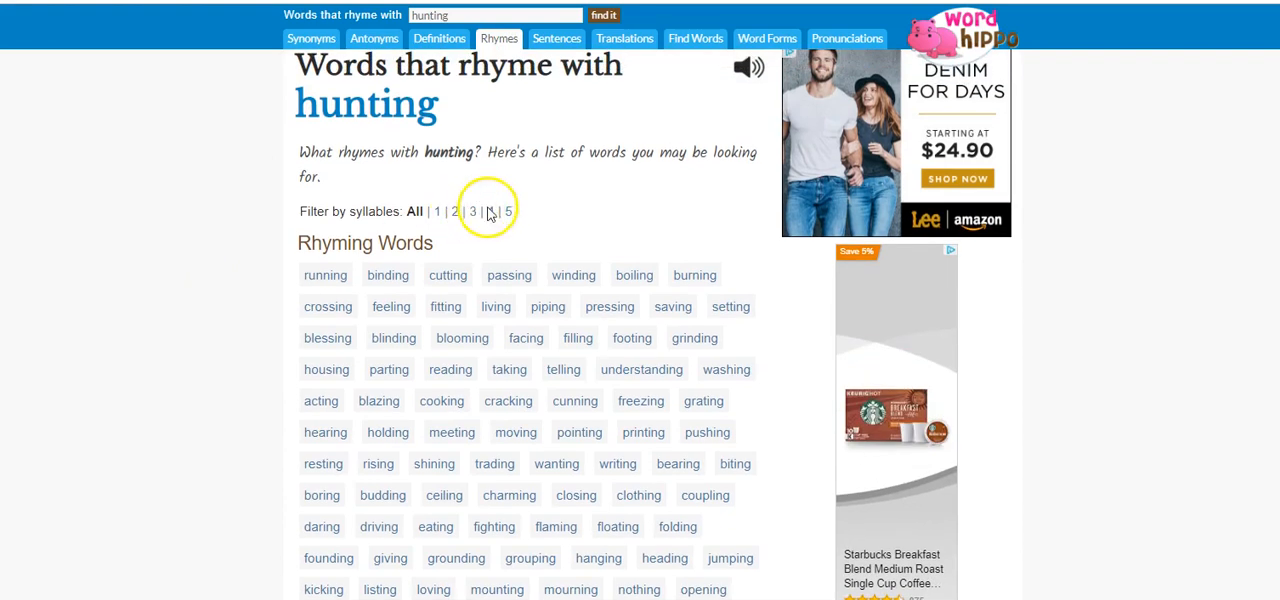
# Filter the rhymes to 5, 4 and 1 syllables, then back to all syllable counts
pyautogui.click(504, 212)
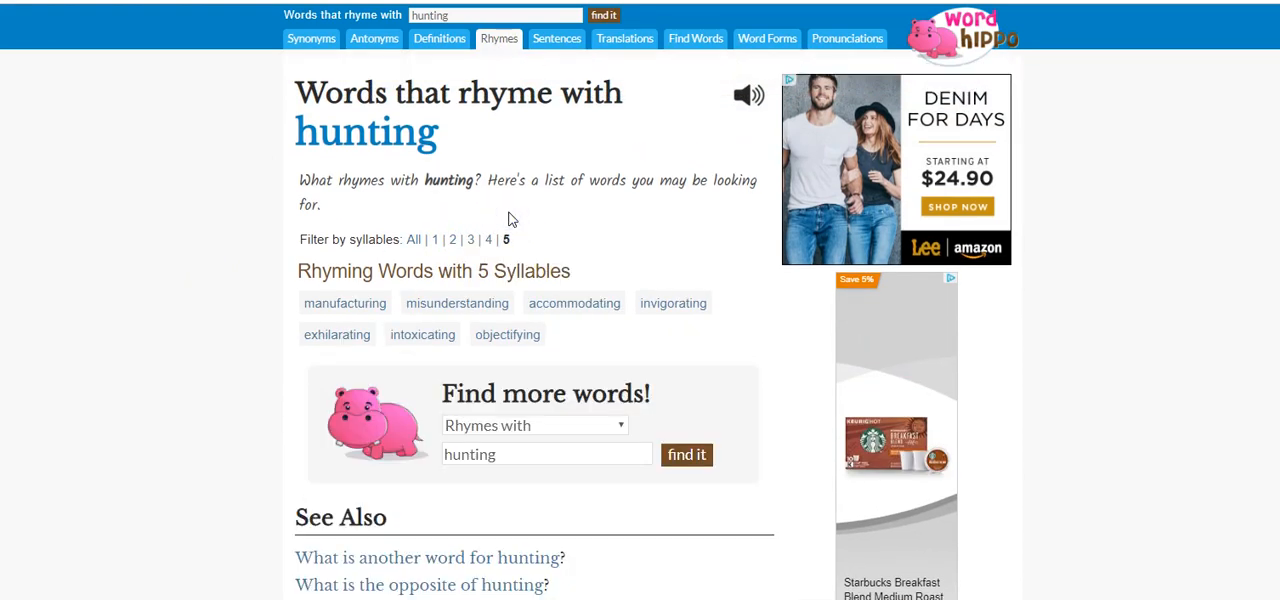
pyautogui.click(488, 240)
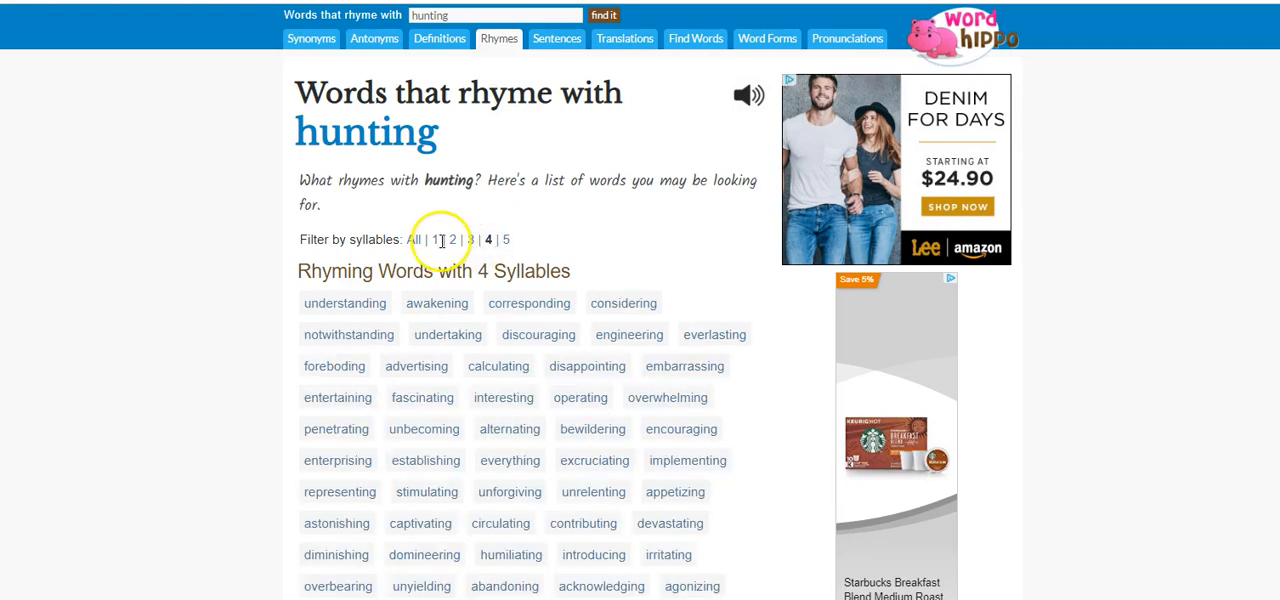
pyautogui.click(434, 240)
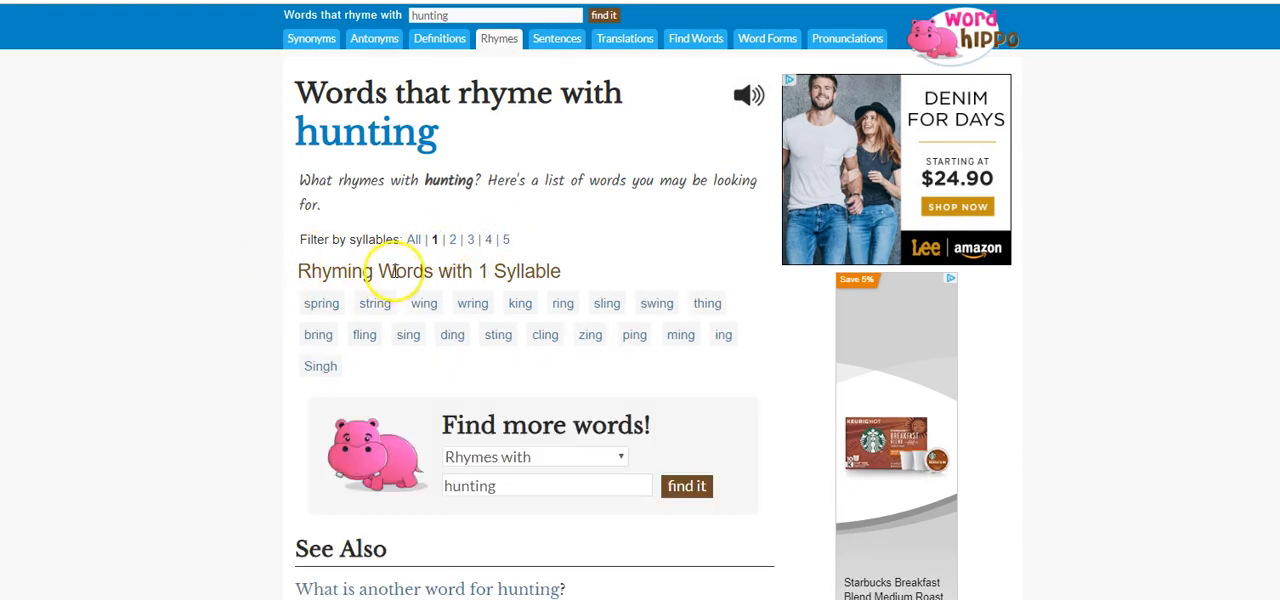
pyautogui.click(412, 240)
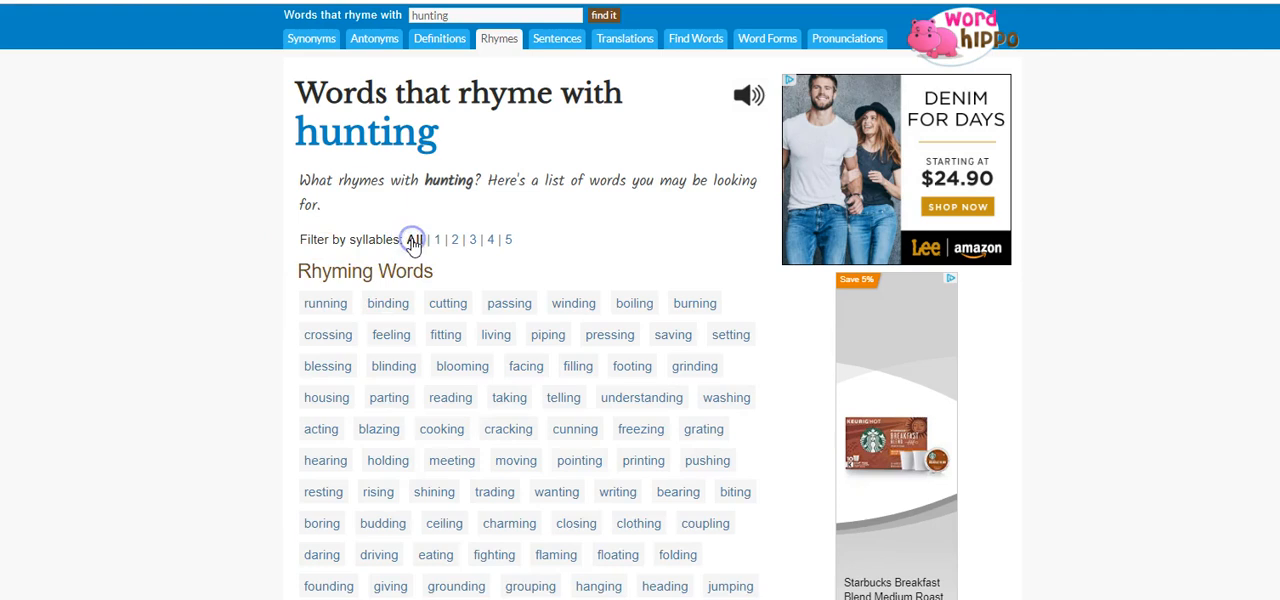